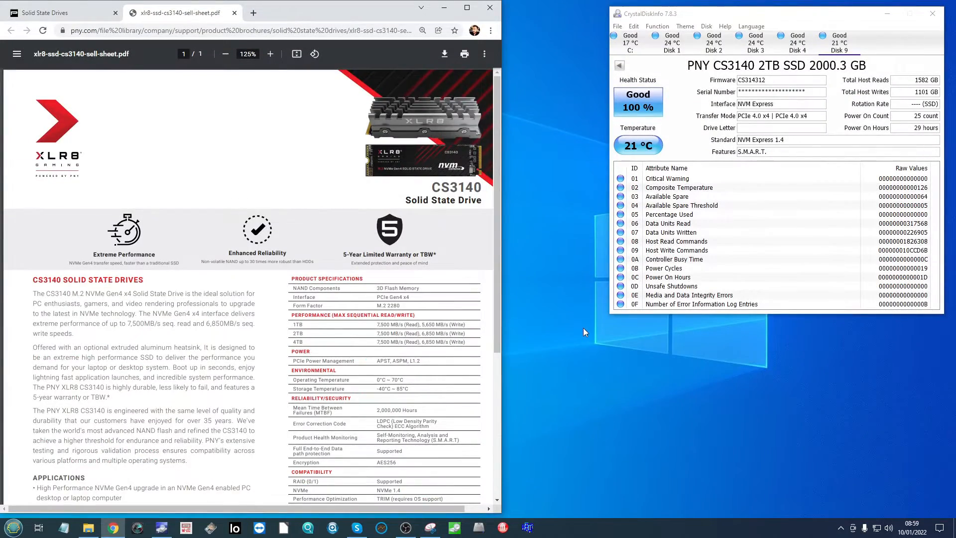
pyautogui.moveTo(269, 322)
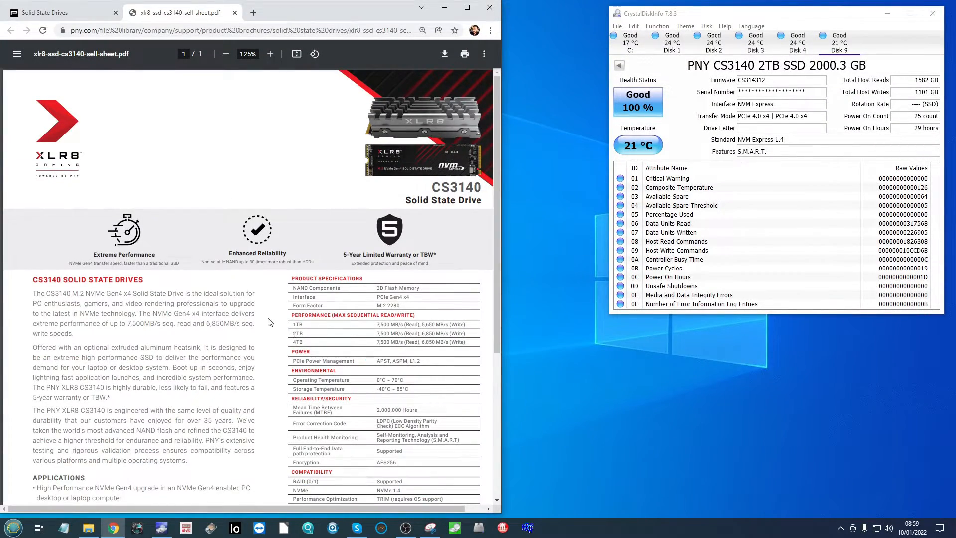
pyautogui.moveTo(255, 299)
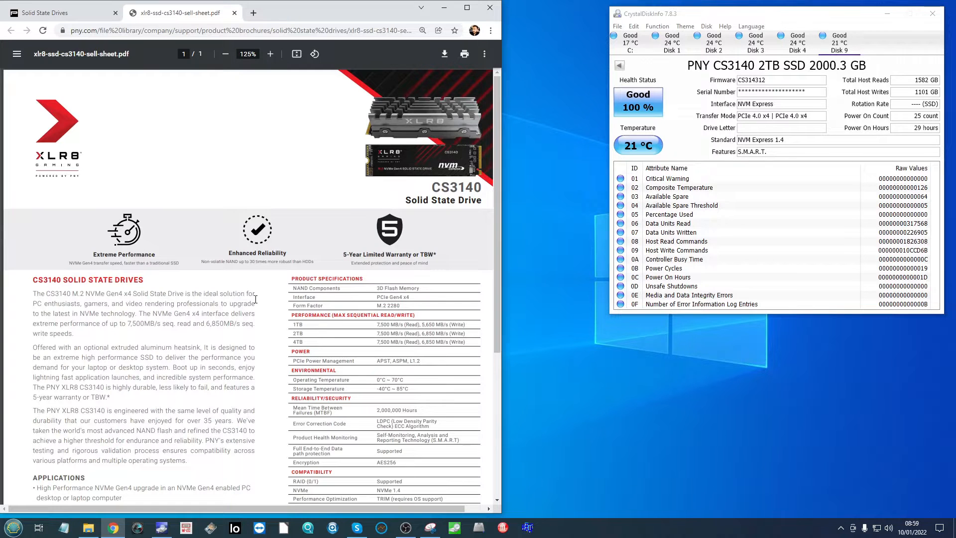
# Step: Return Chrome to the PNY solid state drives support page beside CrystalDiskInfo
pyautogui.click(54, 11)
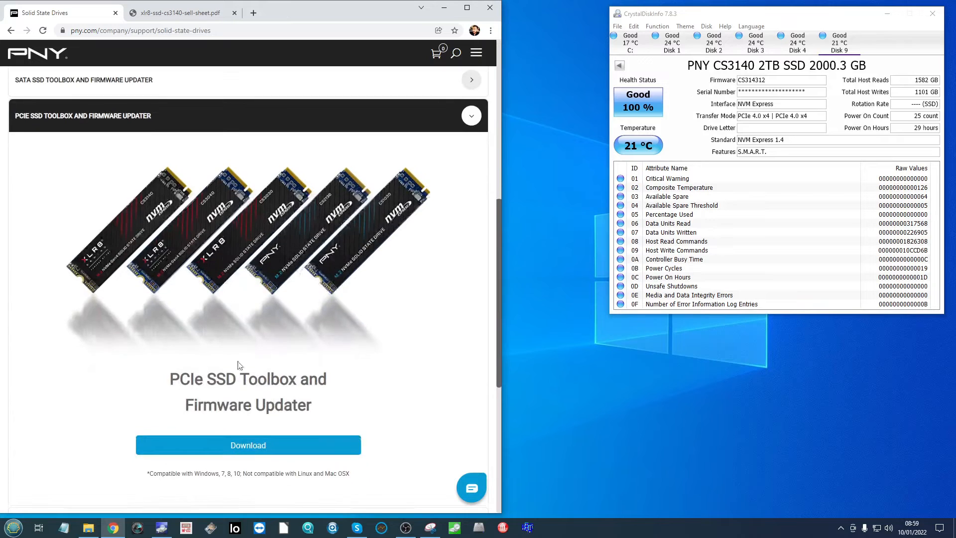
pyautogui.moveTo(279, 396)
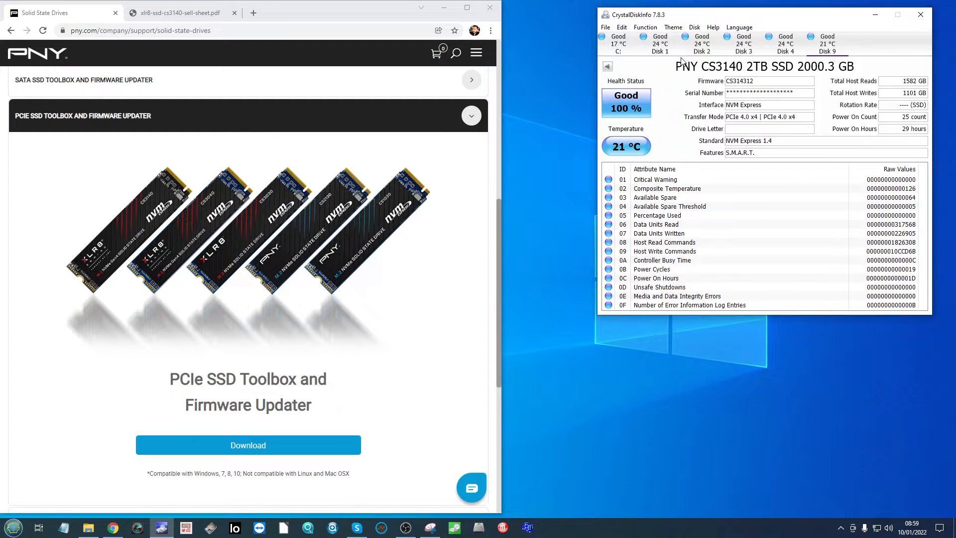
pyautogui.moveTo(473, 318)
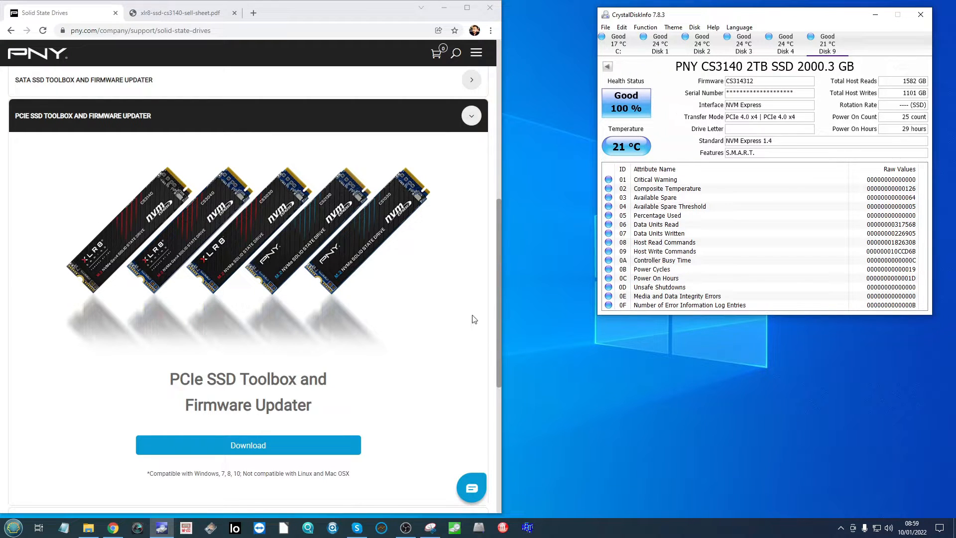
pyautogui.moveTo(679, 106)
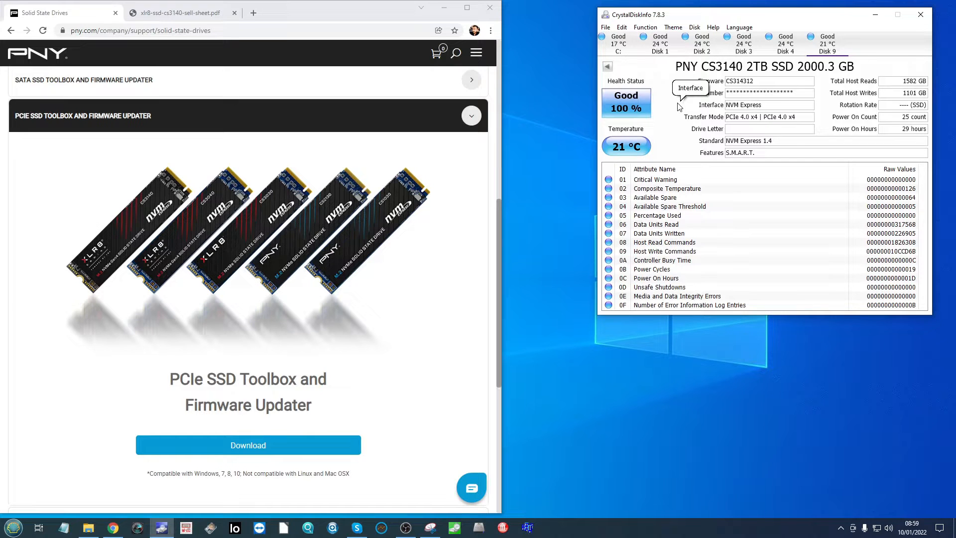
pyautogui.moveTo(641, 103)
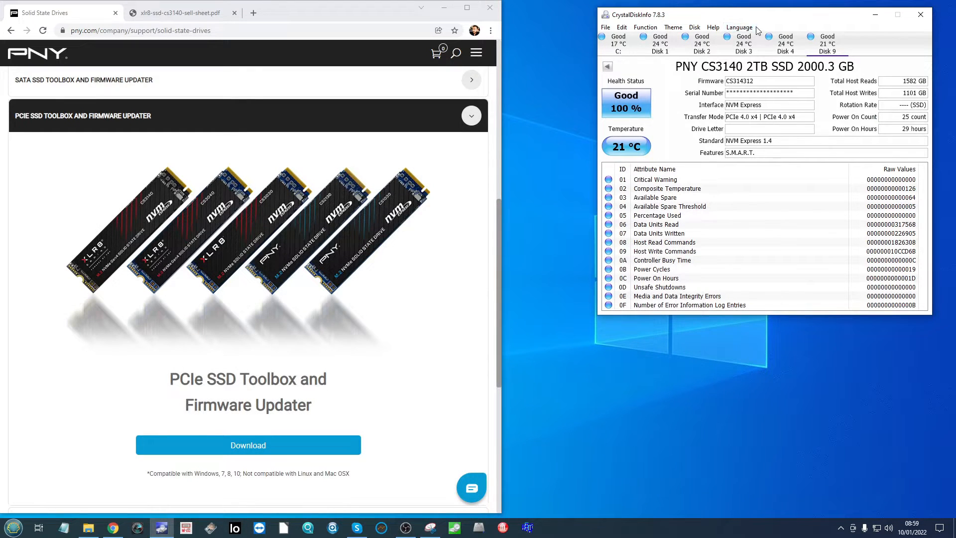
pyautogui.moveTo(678, 69)
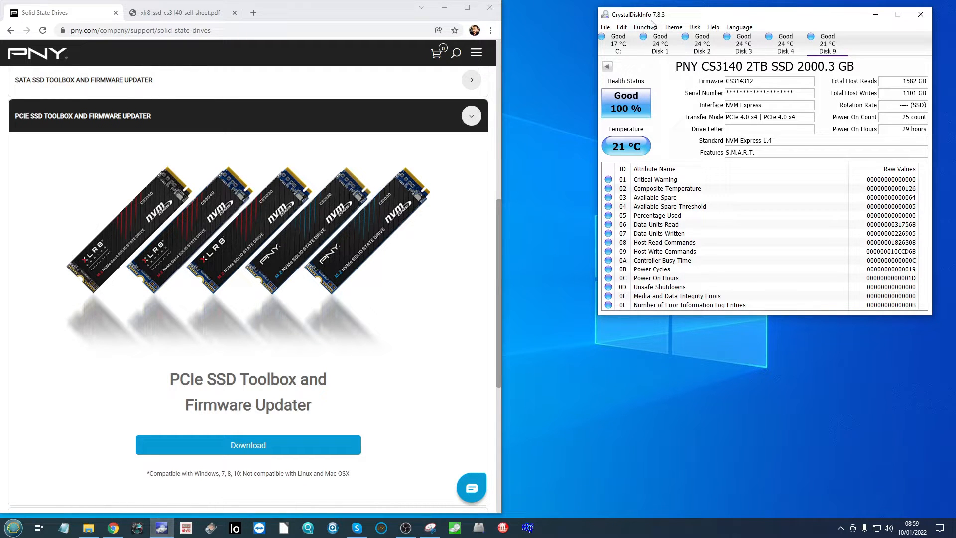
pyautogui.moveTo(722, 317)
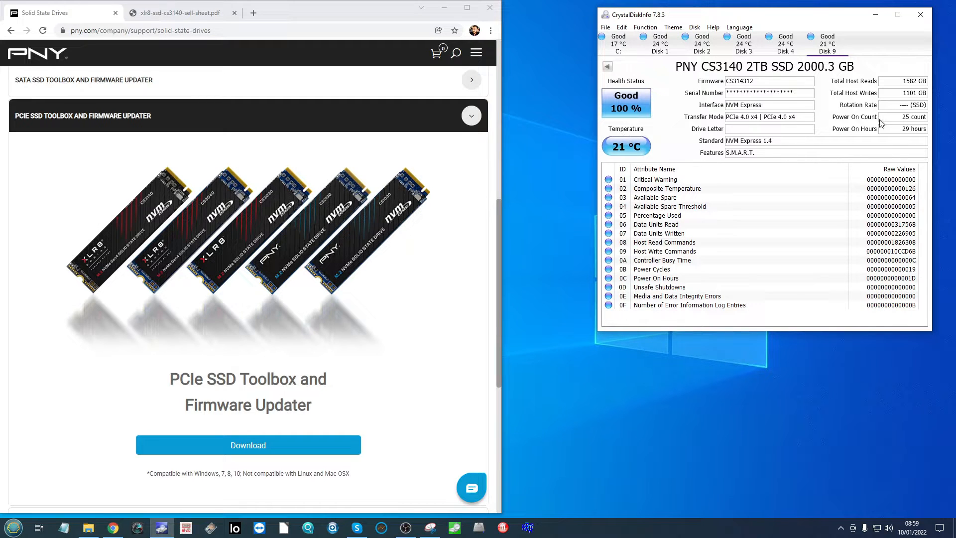
pyautogui.moveTo(873, 122)
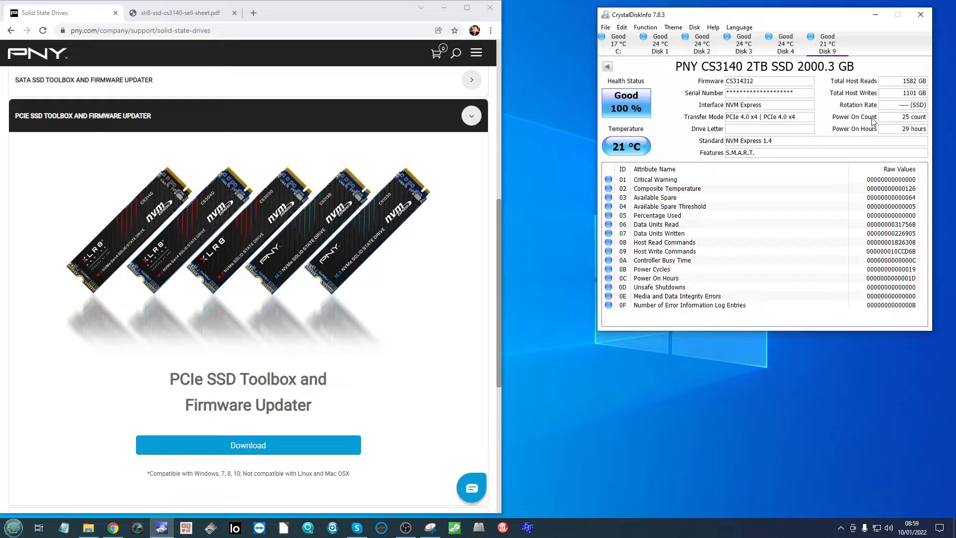
pyautogui.moveTo(890, 127)
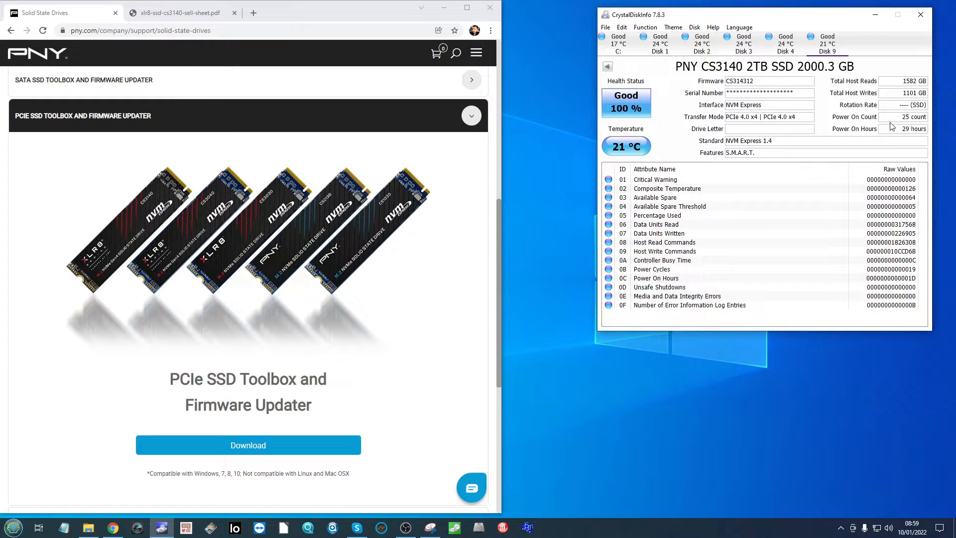
pyautogui.moveTo(425, 527)
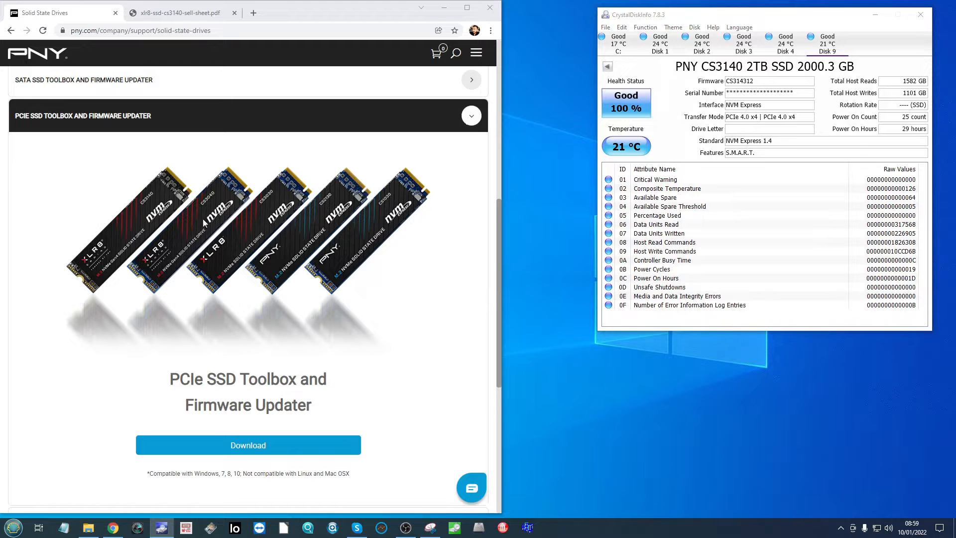
# Step: Launch ATTO Disk Benchmark, AS SSD Benchmark and CrystalDiskMark, moving ATTO up-left
pyautogui.click(184, 528)
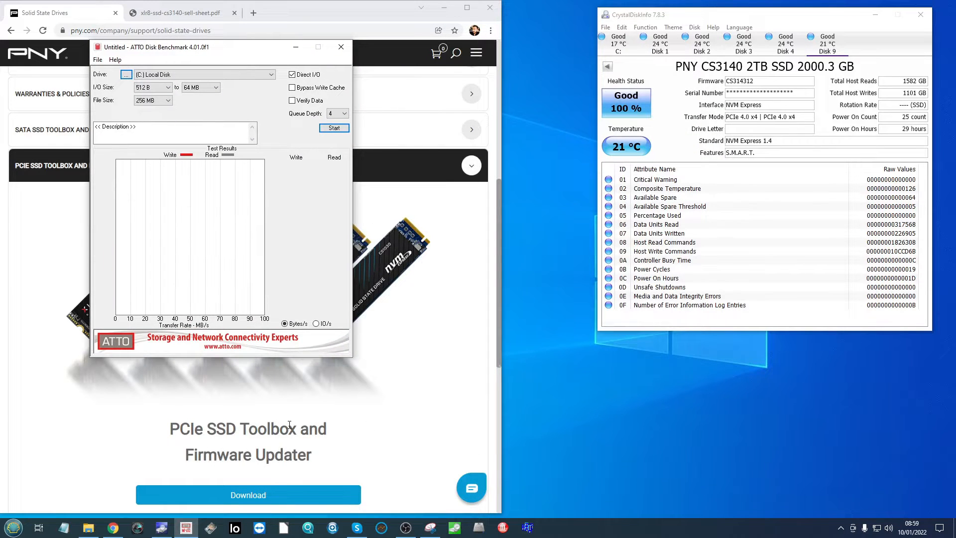
pyautogui.moveTo(221, 47); pyautogui.dragTo(199, 43)
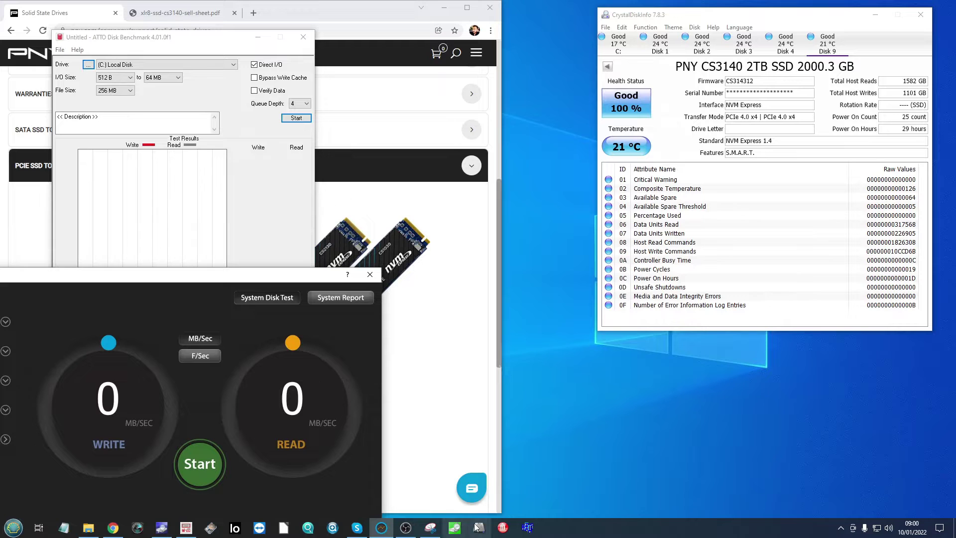
pyautogui.click(479, 527)
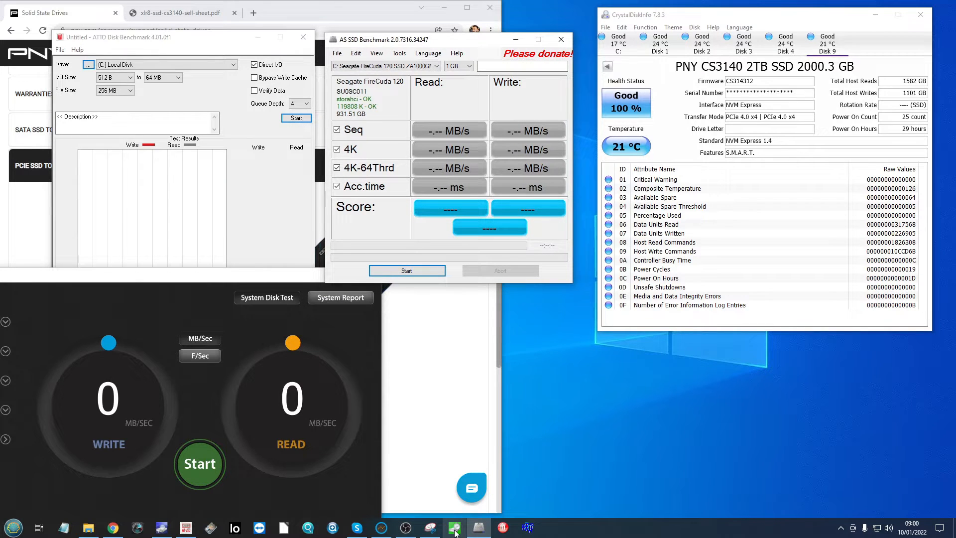
pyautogui.click(453, 528)
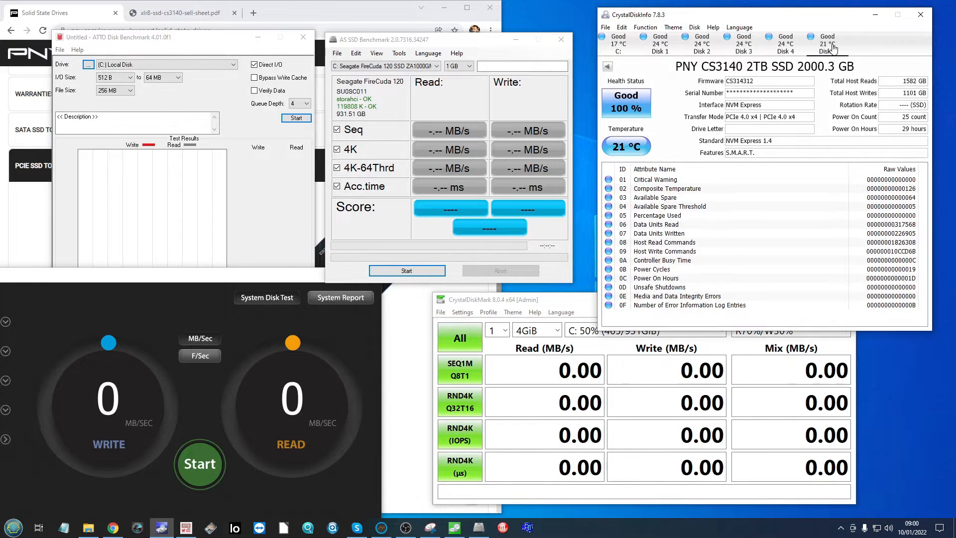
pyautogui.click(712, 27)
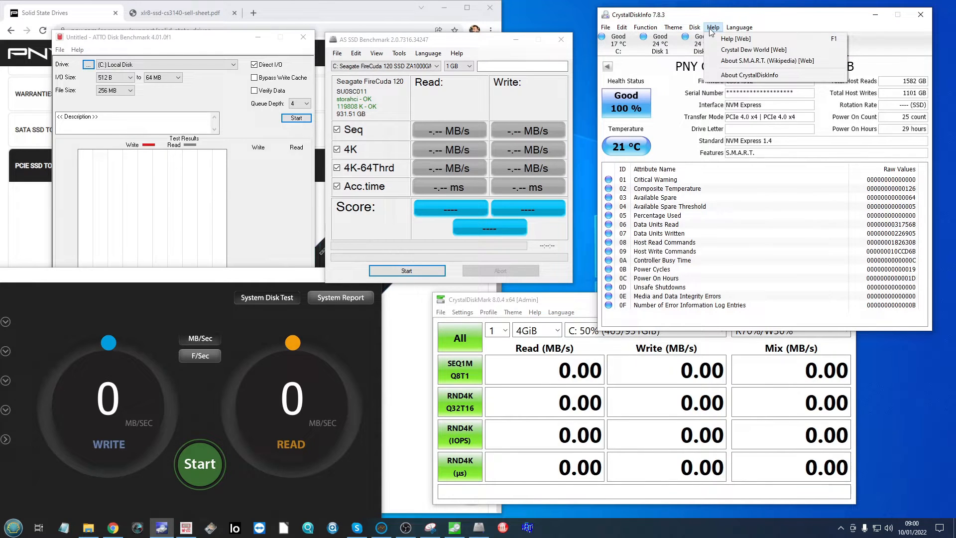
pyautogui.click(712, 27)
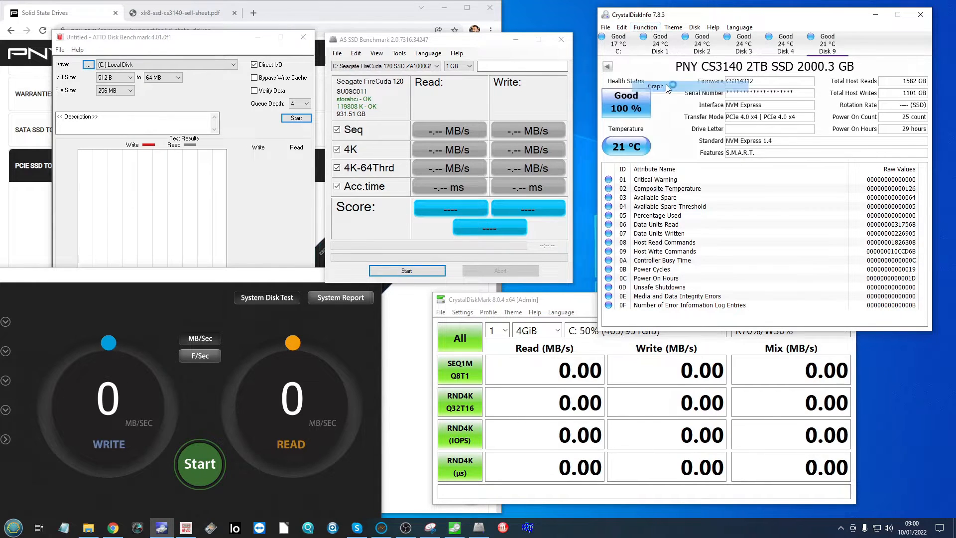
pyautogui.click(657, 86)
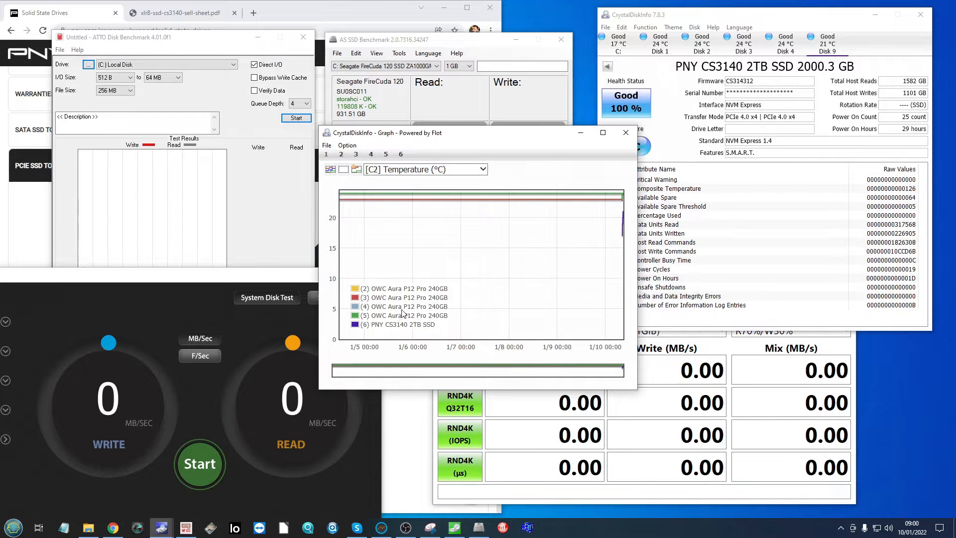
pyautogui.click(400, 153)
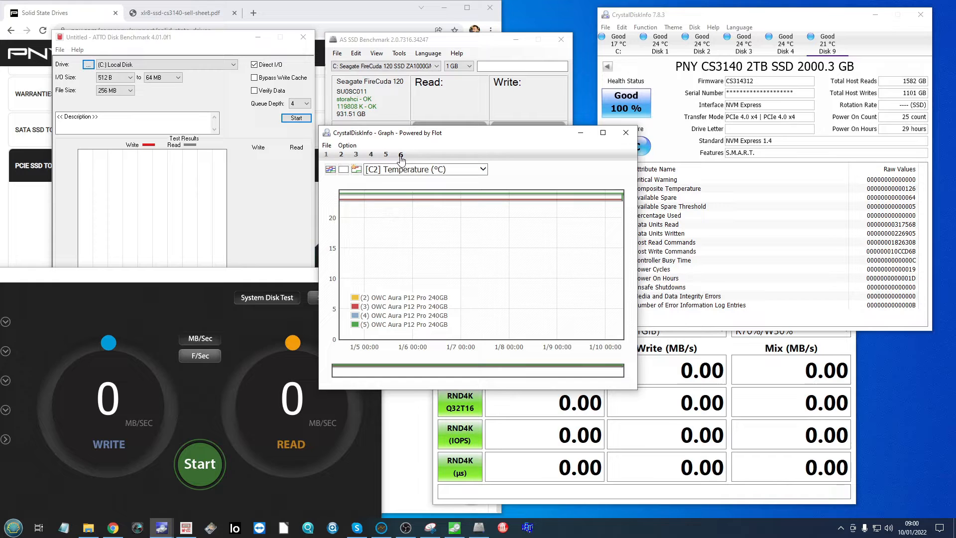
pyautogui.click(399, 154)
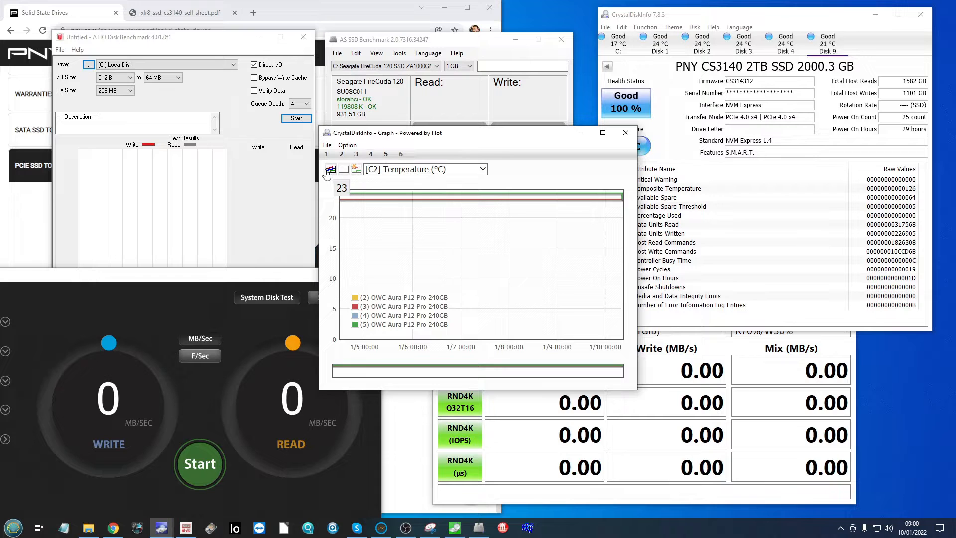
pyautogui.click(329, 169)
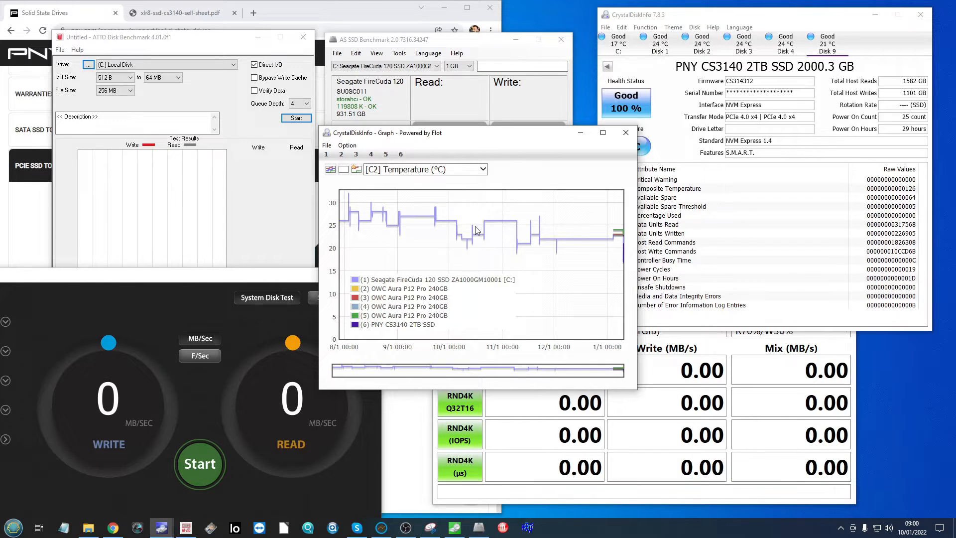
pyautogui.moveTo(516, 218)
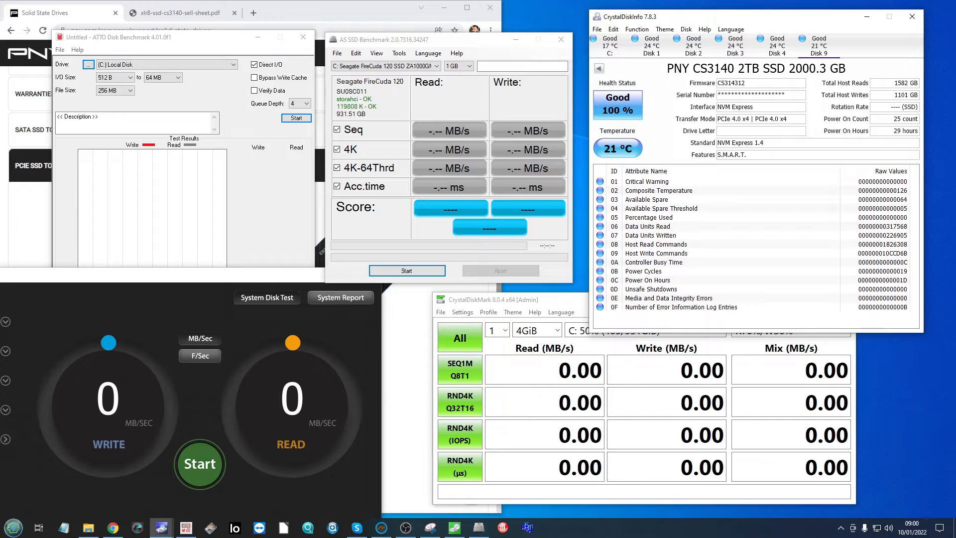
pyautogui.moveTo(651, 119)
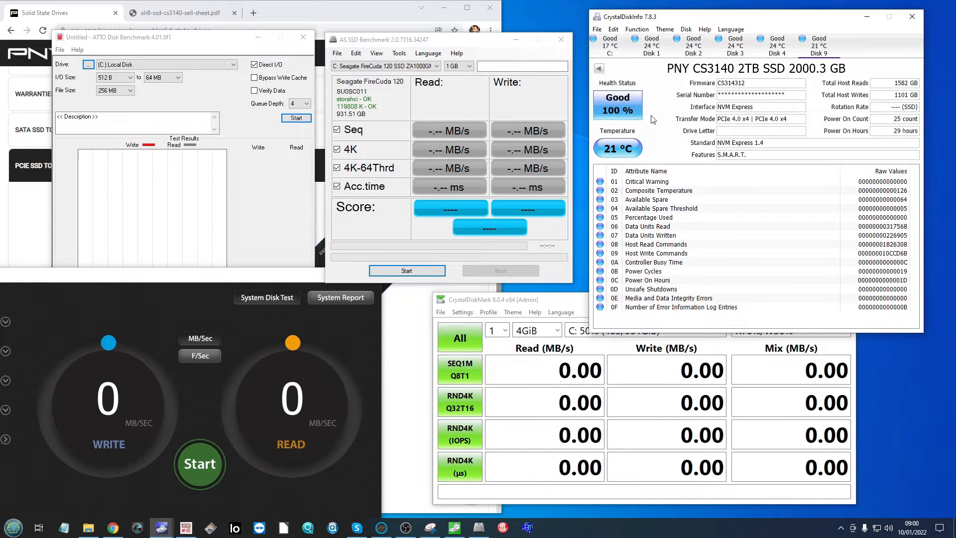
pyautogui.moveTo(622, 151)
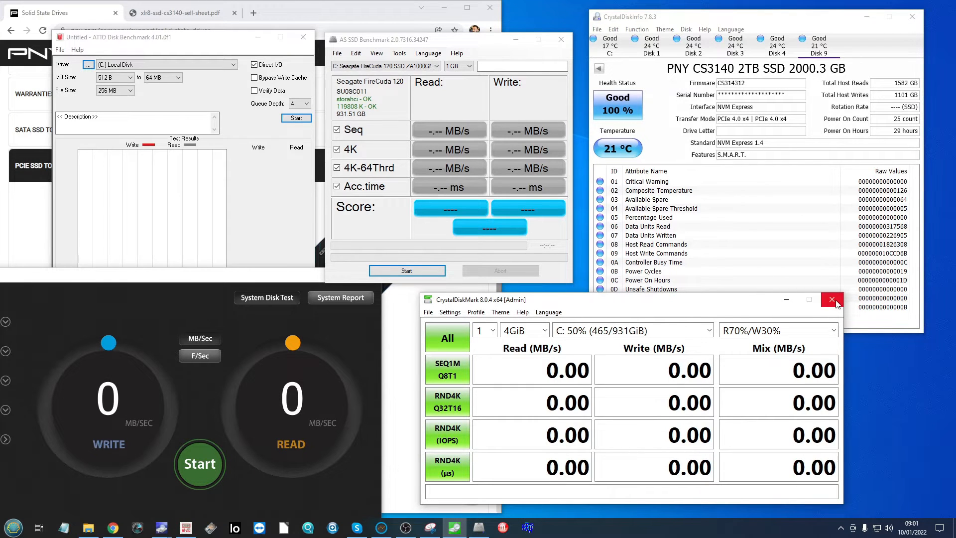
pyautogui.moveTo(831, 299)
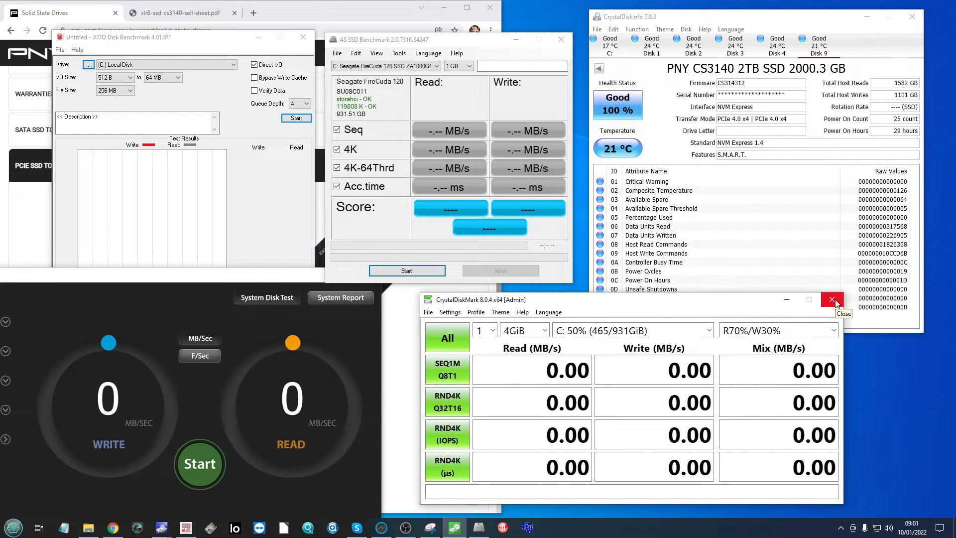
# Step: Close the AS SSD and ATTO benchmark windows and show the CS3140 sell sheet tab
pyautogui.click(559, 39)
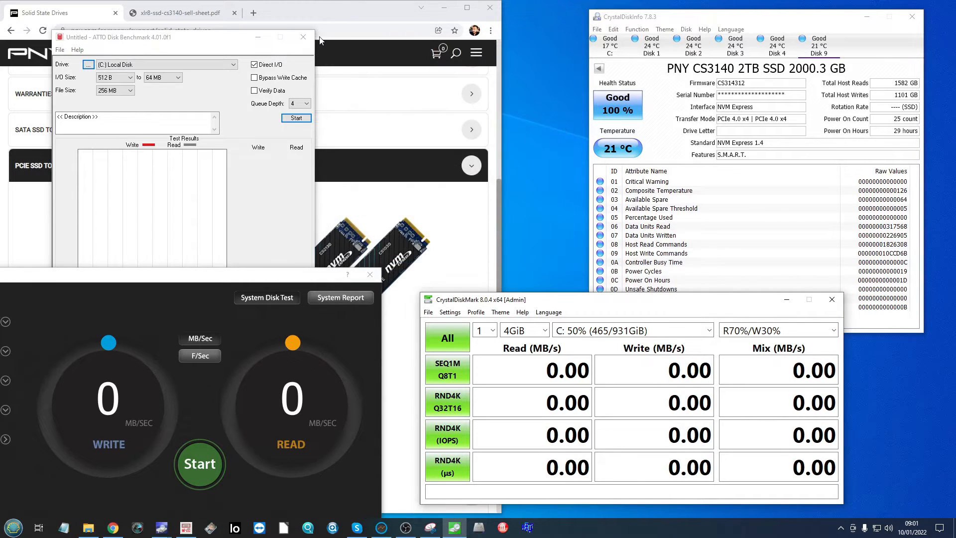
pyautogui.click(303, 37)
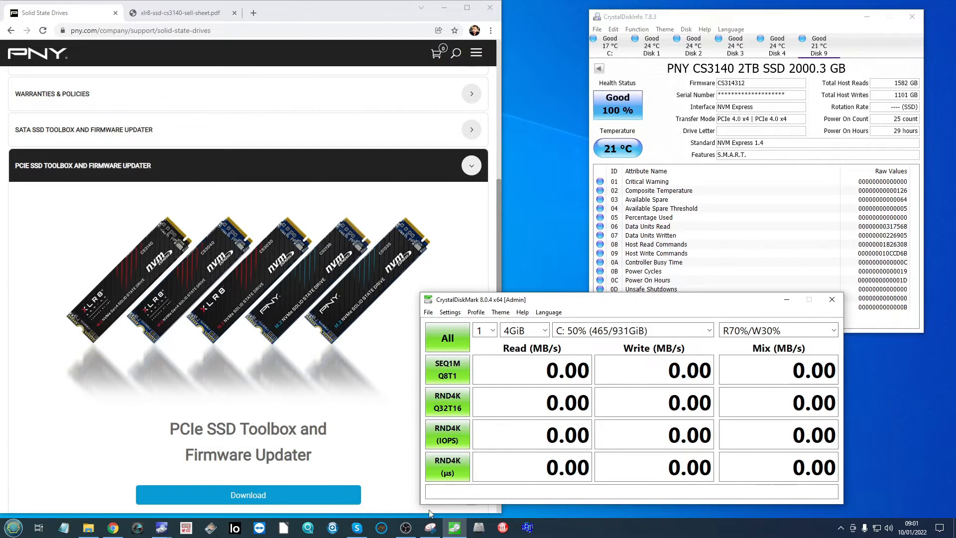
pyautogui.click(405, 527)
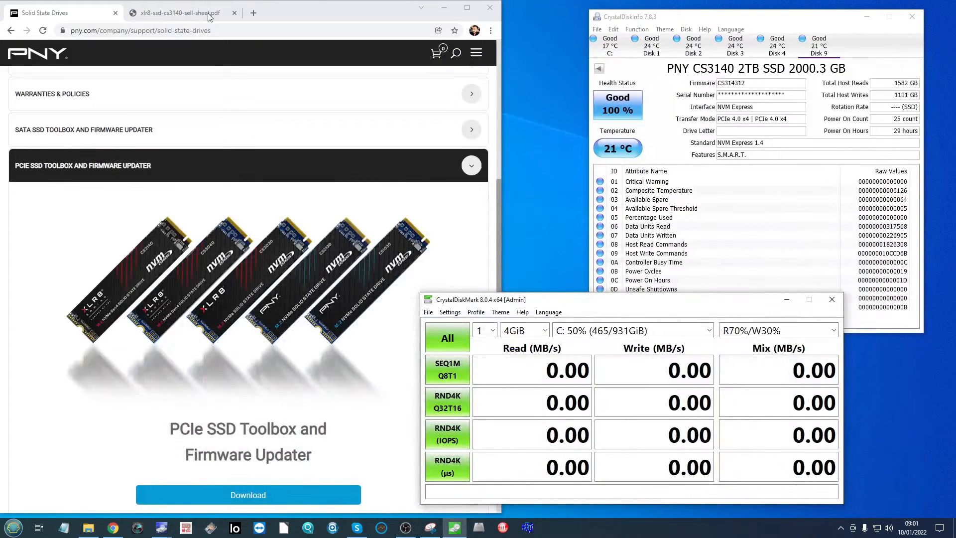
pyautogui.click(177, 12)
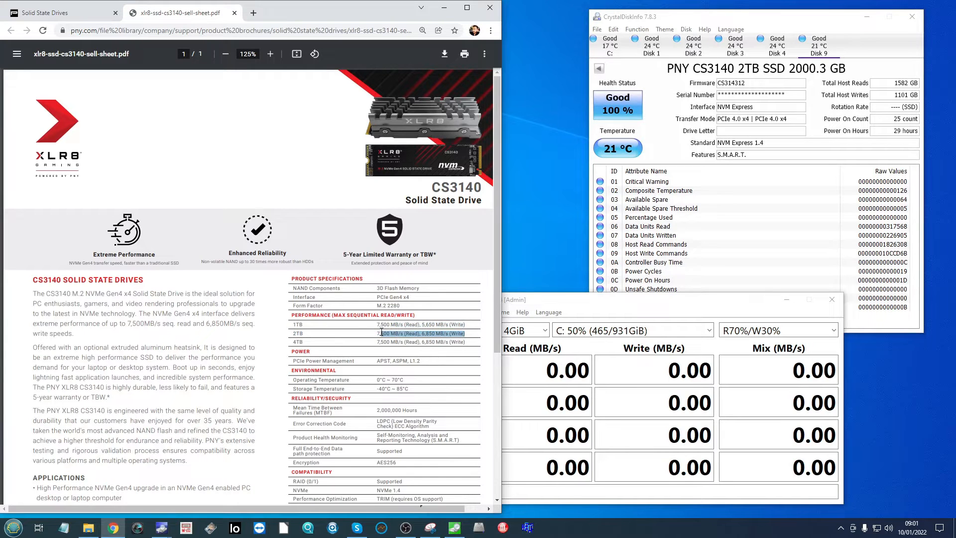
# Step: Open This PC's system properties and highlight the 16 GB installed RAM
pyautogui.click(12, 527)
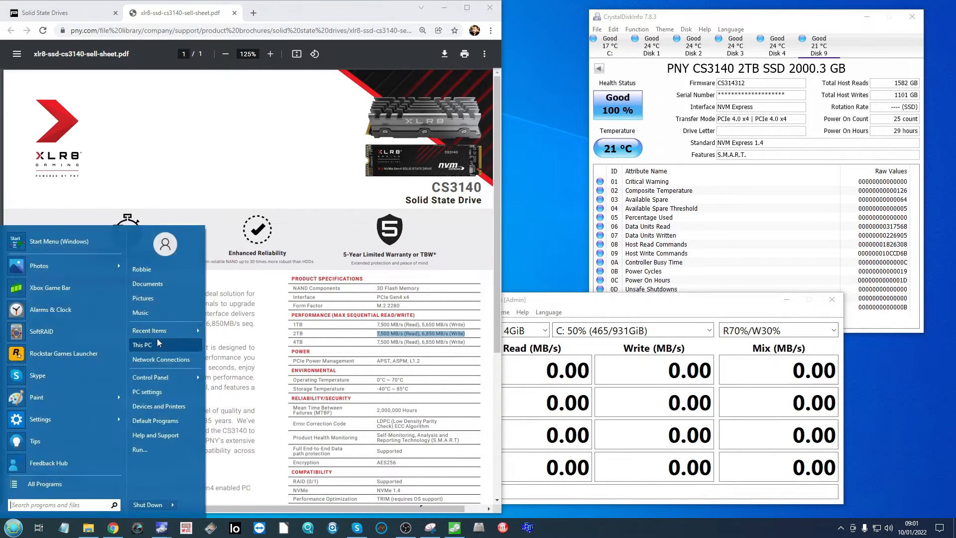
pyautogui.click(142, 345)
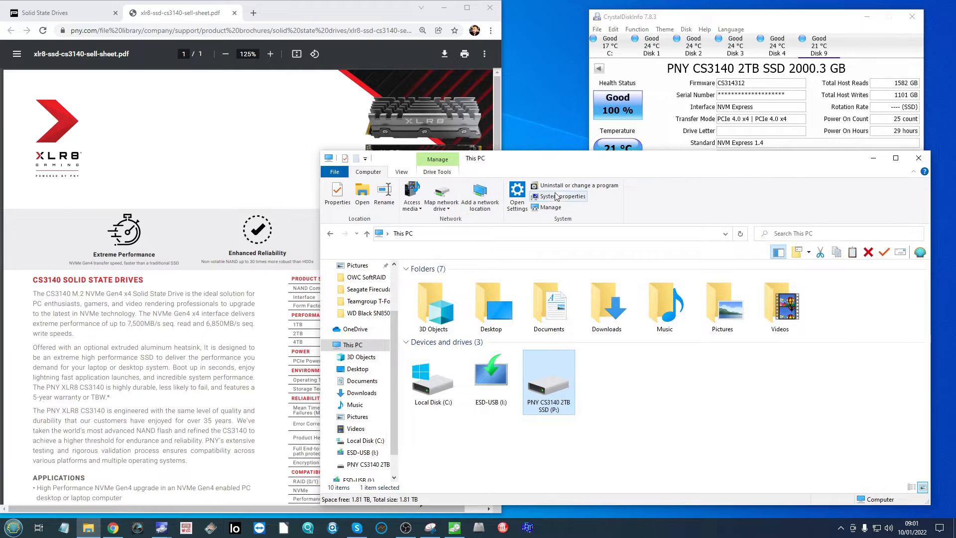
pyautogui.click(563, 196)
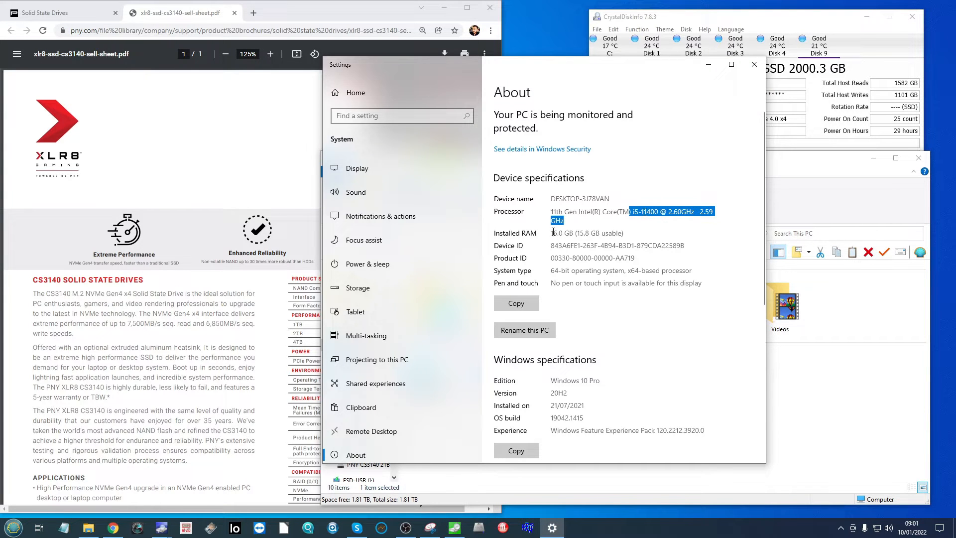
pyautogui.scroll(-3)
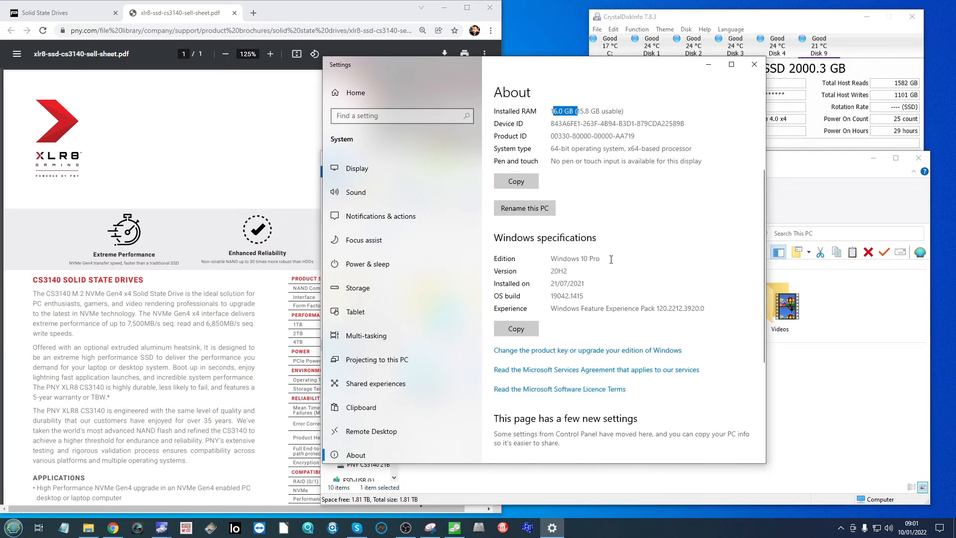
pyautogui.doubleClick(574, 258)
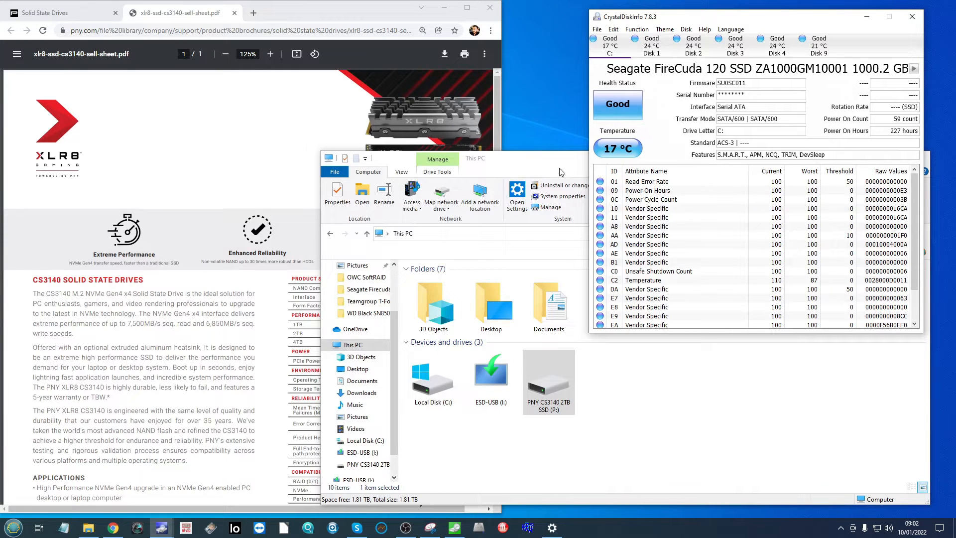
pyautogui.moveTo(570, 143)
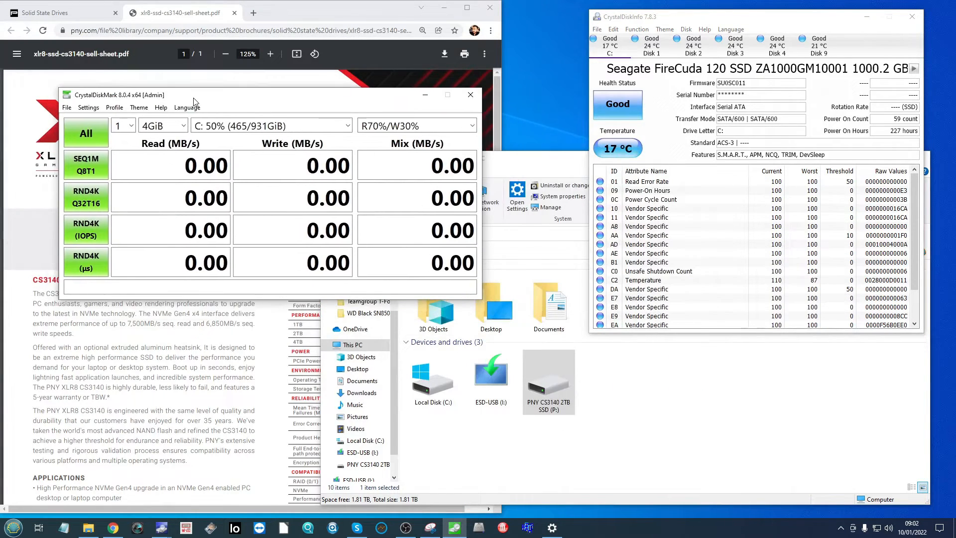
pyautogui.moveTo(242, 97)
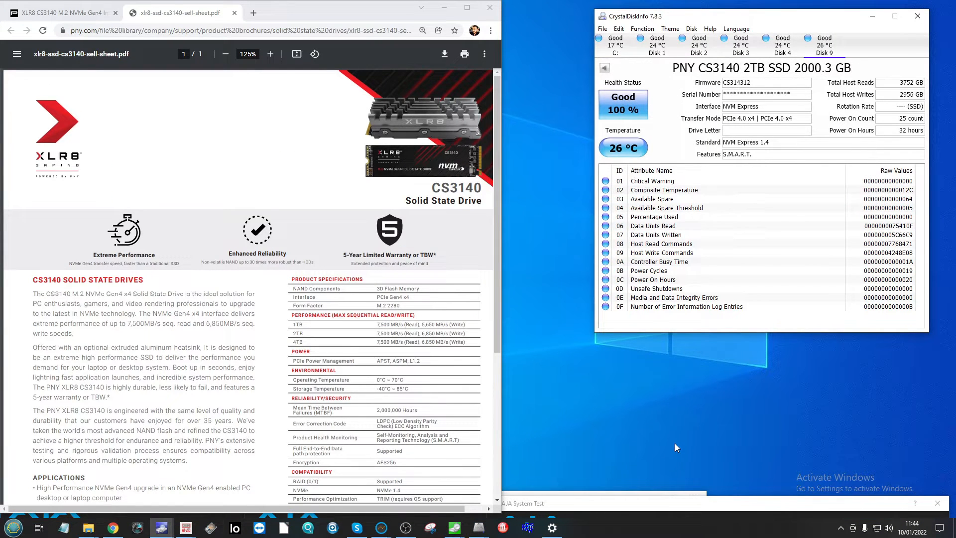
pyautogui.moveTo(683, 419)
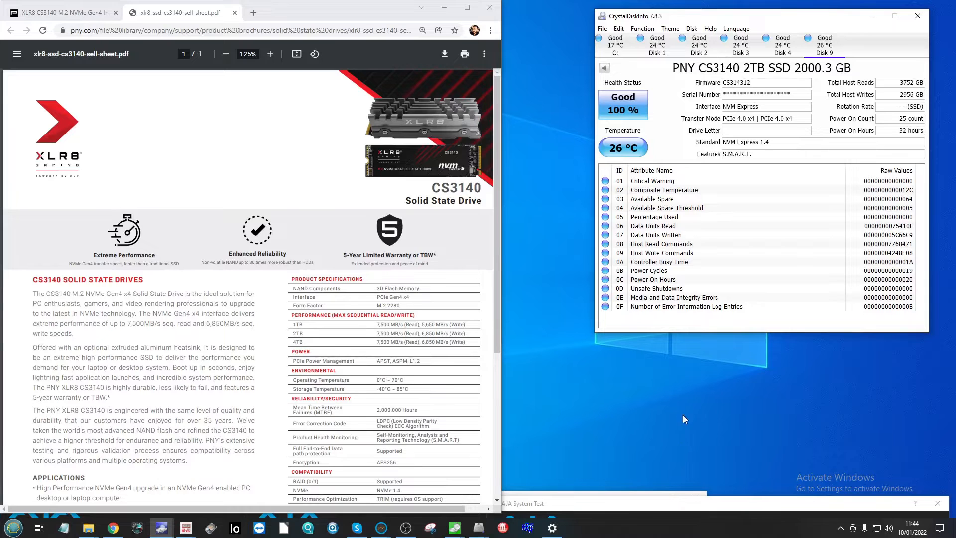
pyautogui.moveTo(582, 404)
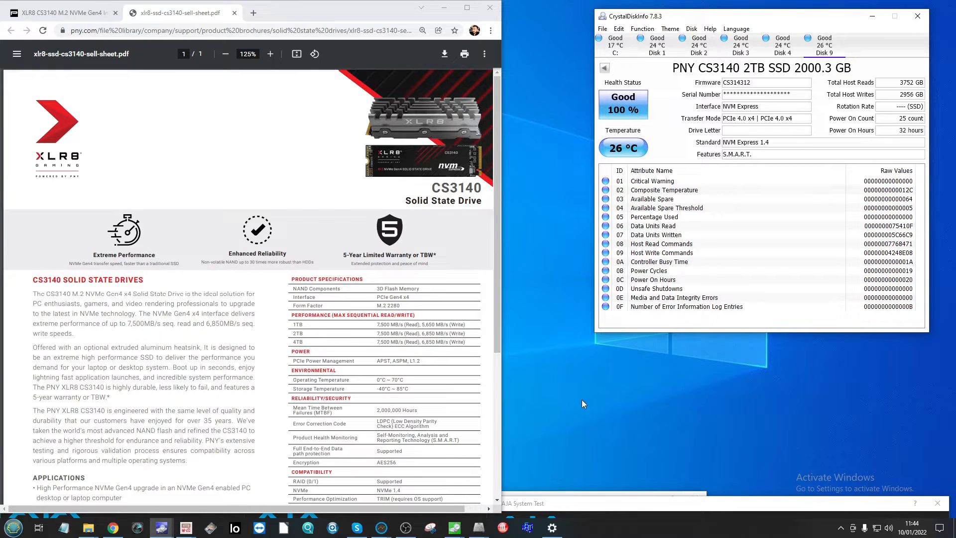
pyautogui.moveTo(512, 347)
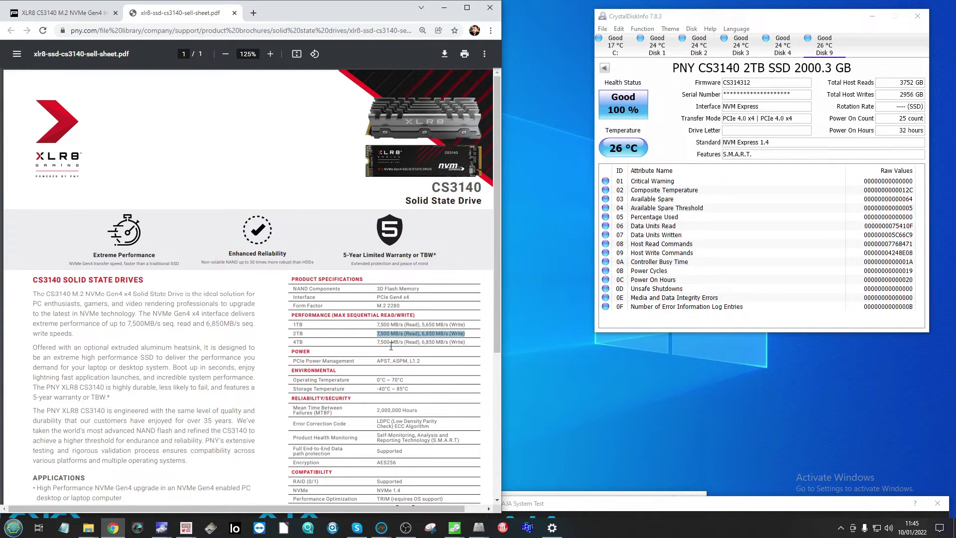
# Step: Highlight the 2TB row's 7,500 MB/s read and 6,850 MB/s write speeds
pyautogui.click(270, 53)
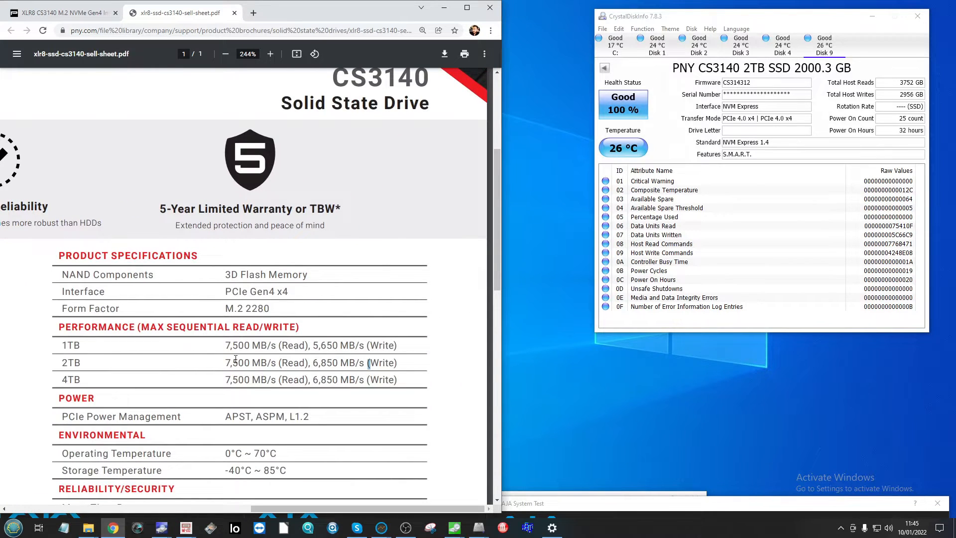
pyautogui.doubleClick(239, 361)
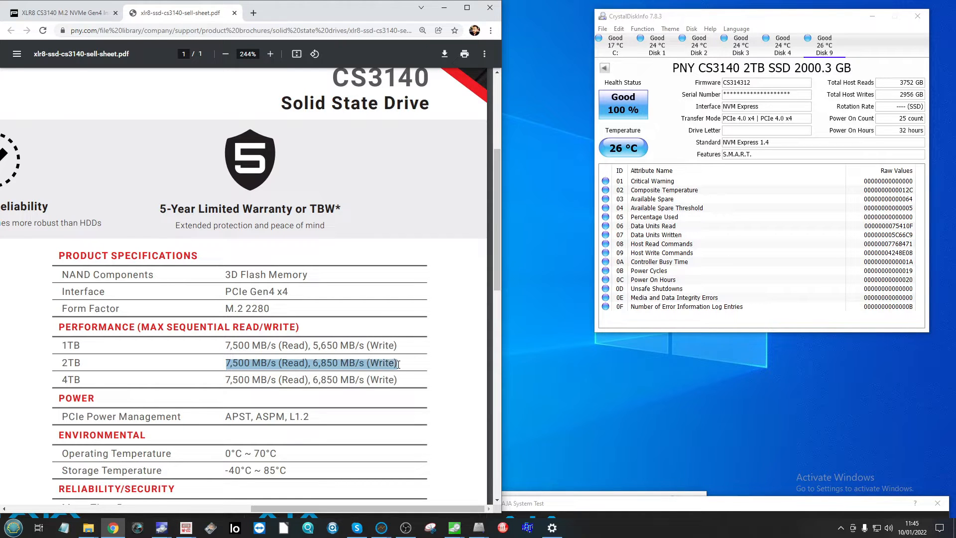
pyautogui.click(224, 54)
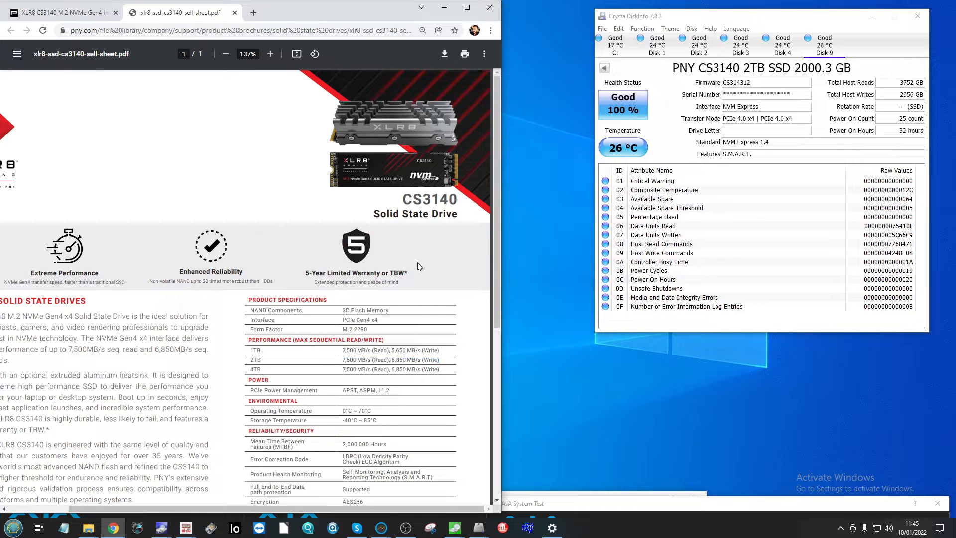
pyautogui.moveTo(333, 467)
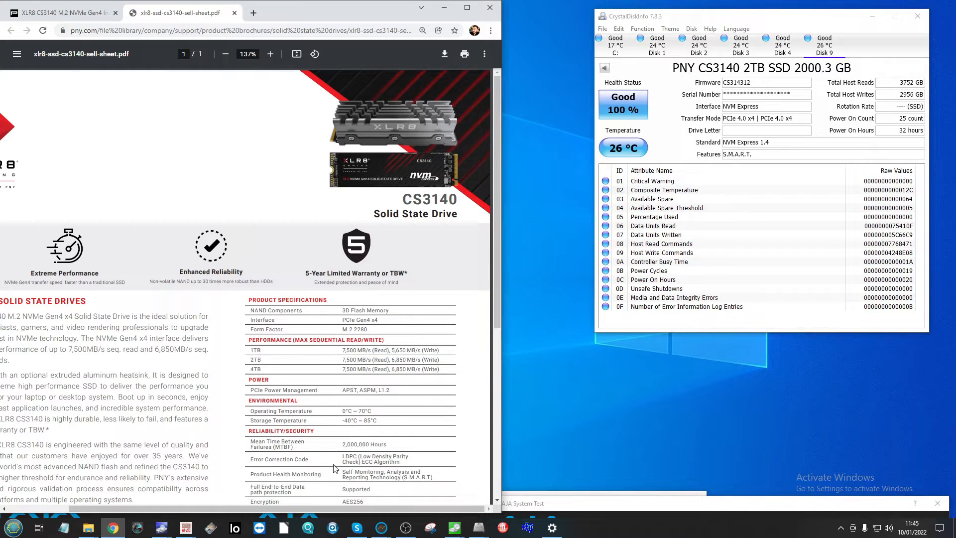
pyautogui.moveTo(291, 417)
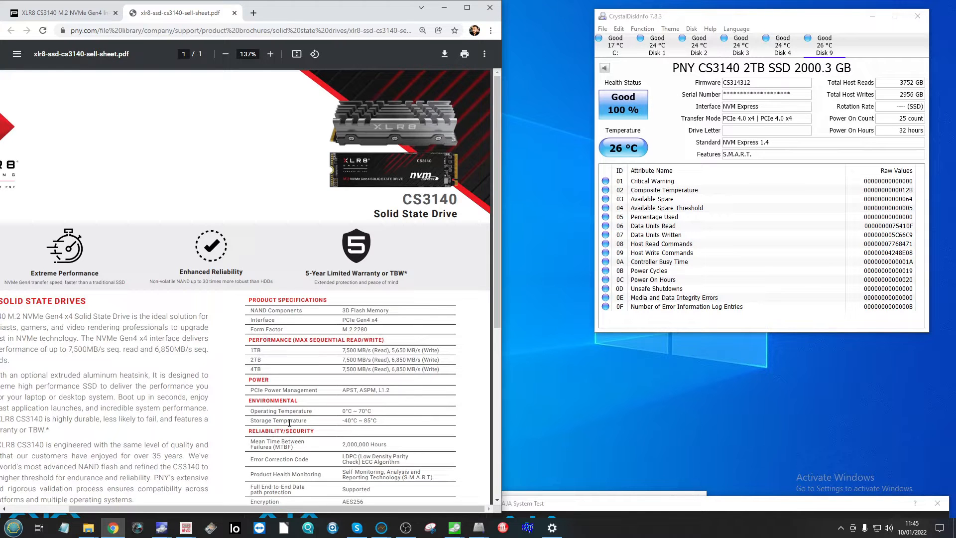
pyautogui.moveTo(388, 501)
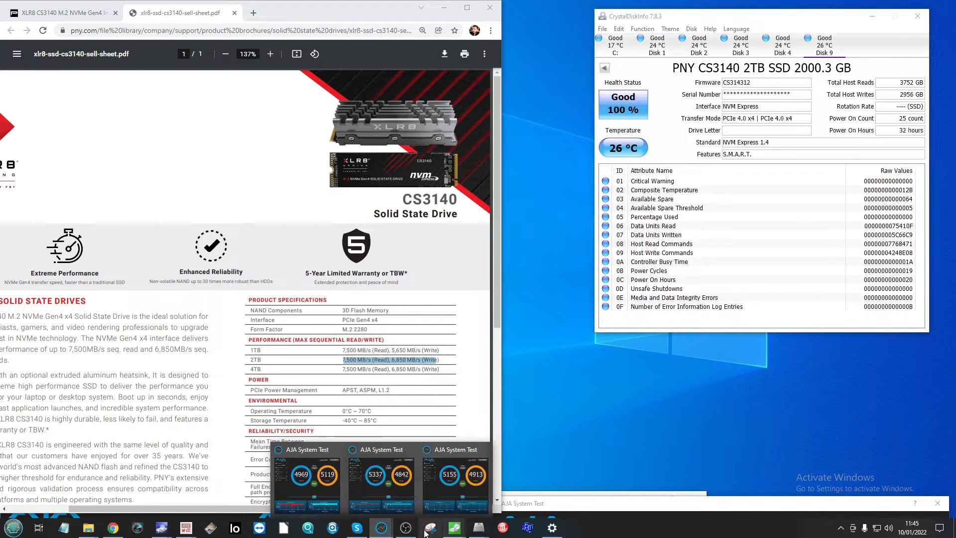
pyautogui.click(454, 527)
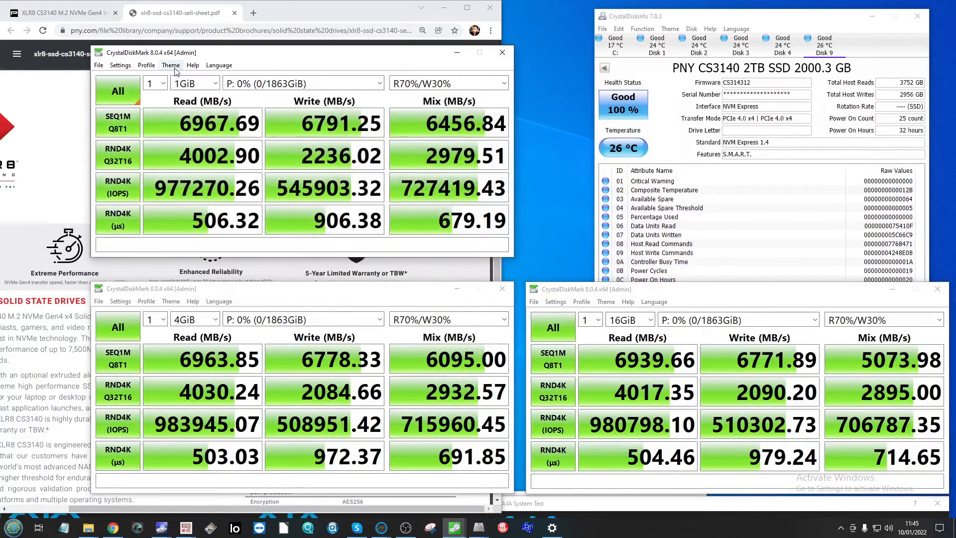
pyautogui.moveTo(628, 319)
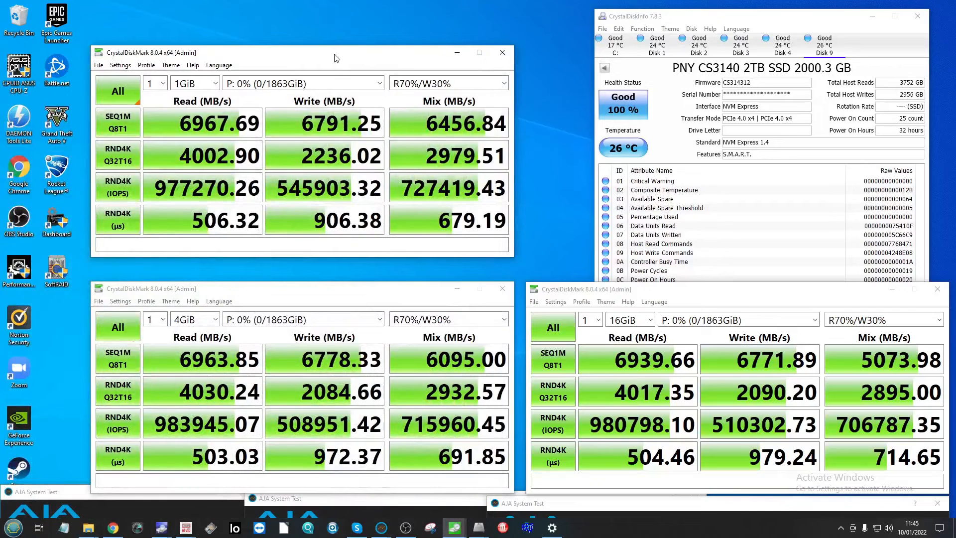
pyautogui.moveTo(428, 48)
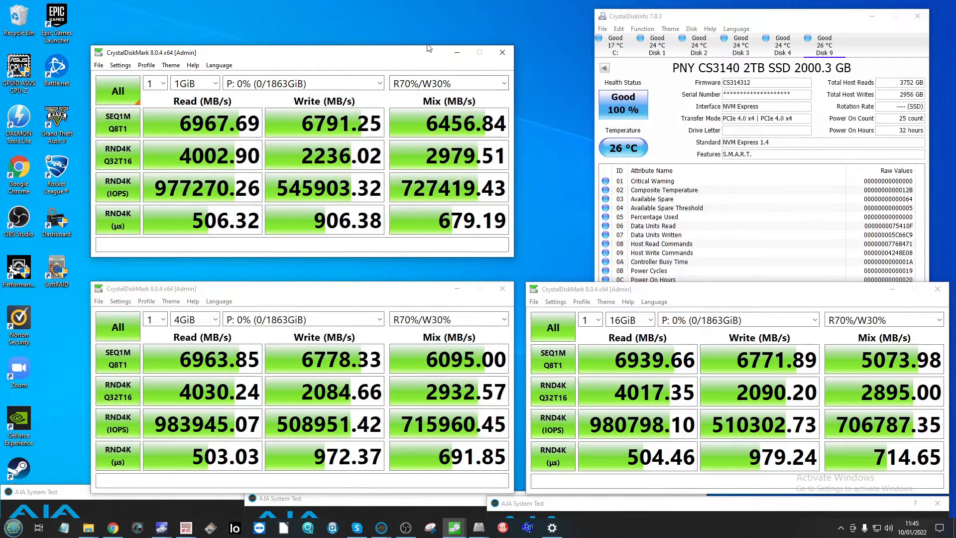
pyautogui.moveTo(282, 160)
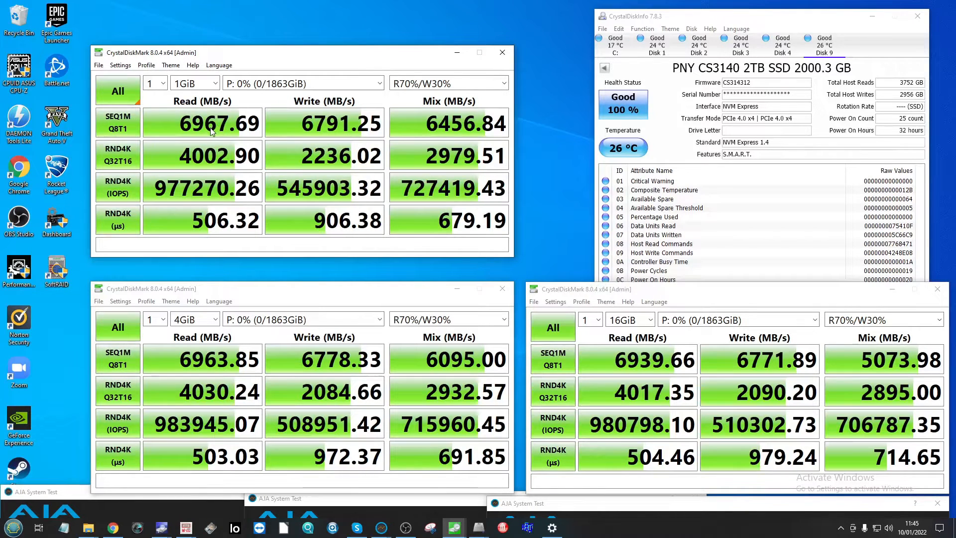
pyautogui.moveTo(293, 270)
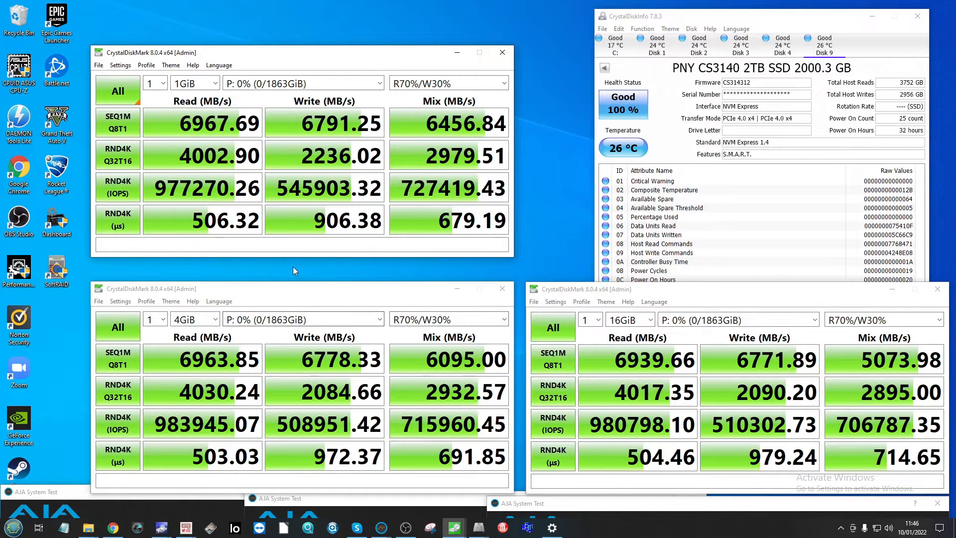
pyautogui.moveTo(324, 274)
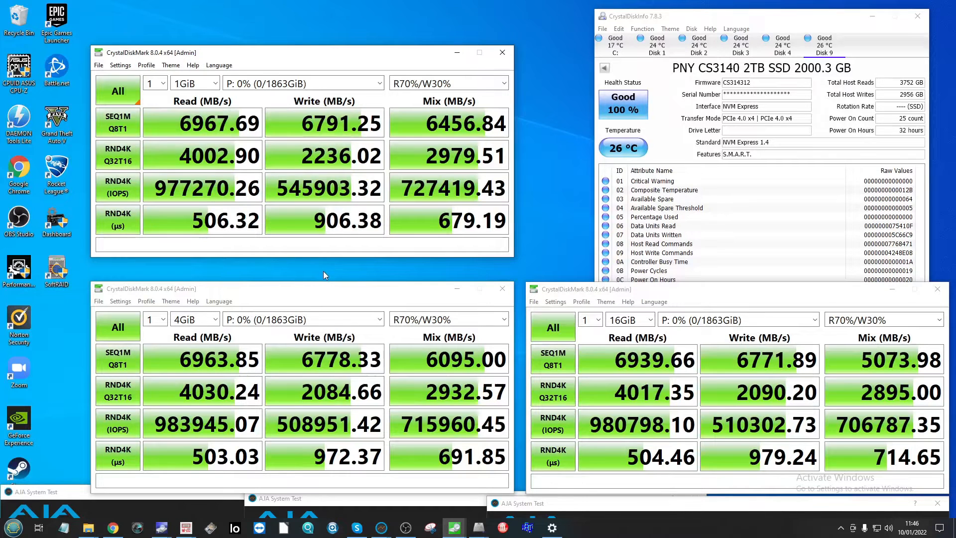
pyautogui.moveTo(360, 279)
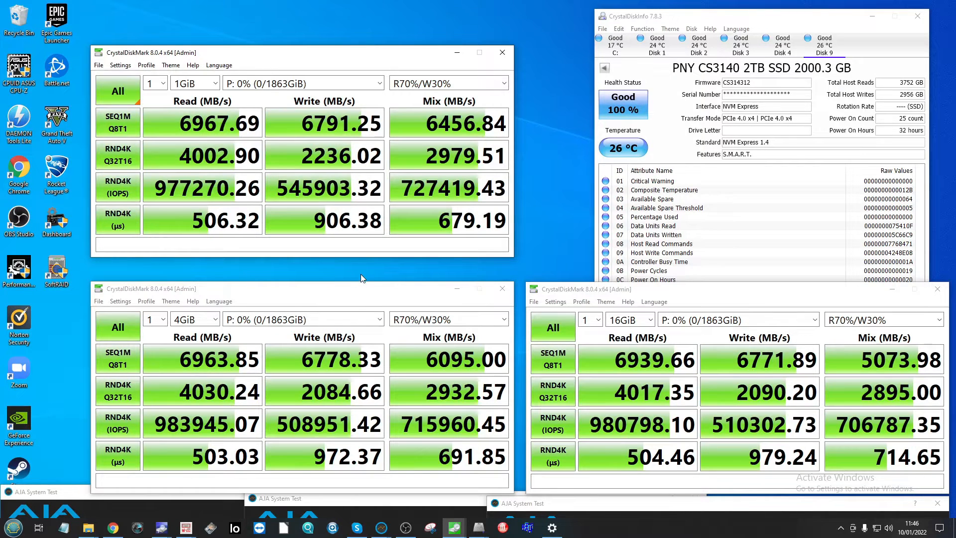
pyautogui.moveTo(221, 141)
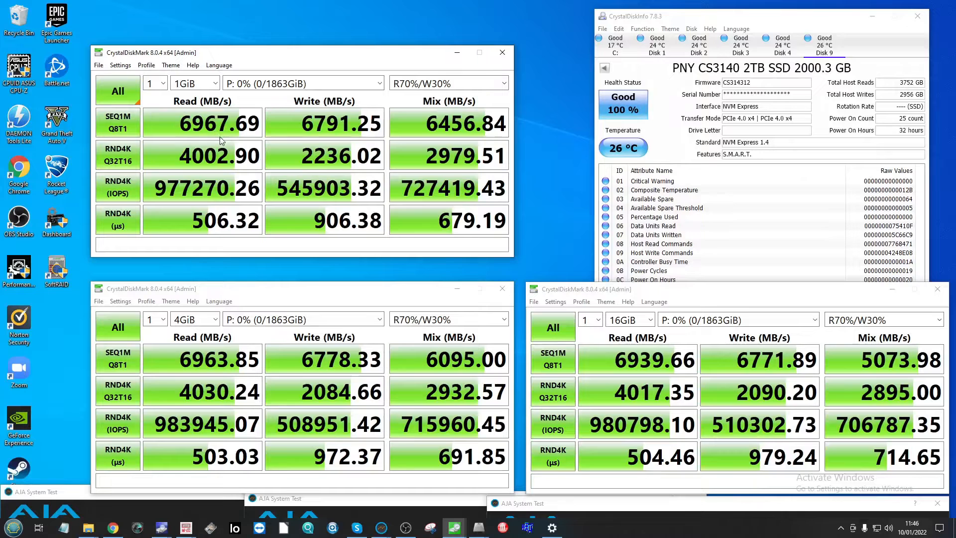
pyautogui.moveTo(310, 112)
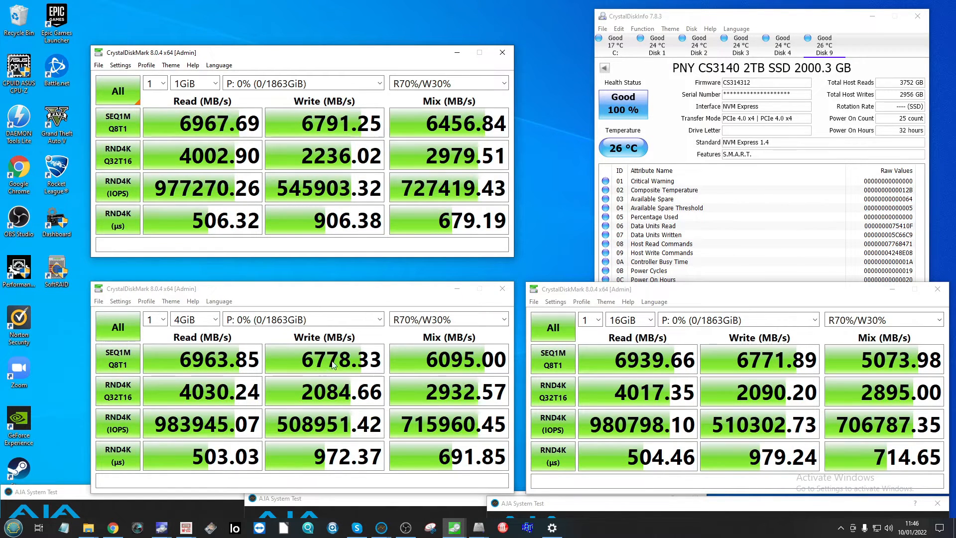
pyautogui.moveTo(310, 363)
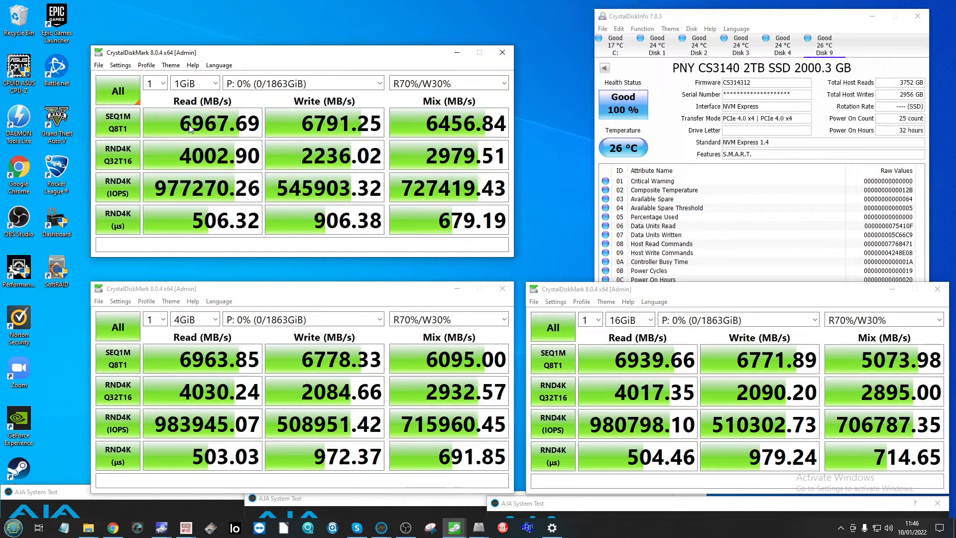
# Step: Stack the 1GiB, 4GiB and 16GiB CrystalDiskMark result windows on the right
pyautogui.click(303, 319)
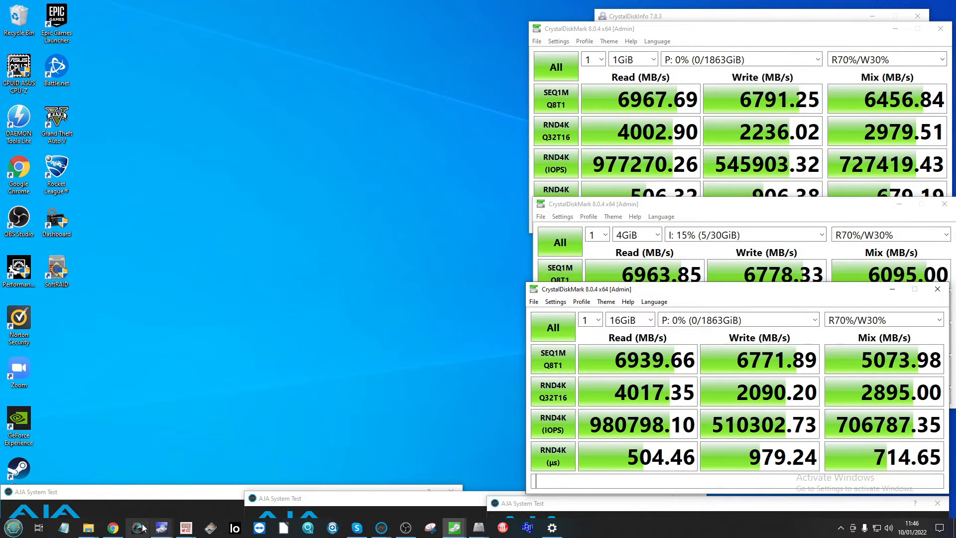
# Step: Bring back the CS3140 sell sheet in Chrome and open File Explorer's Pictures folder
pyautogui.click(112, 527)
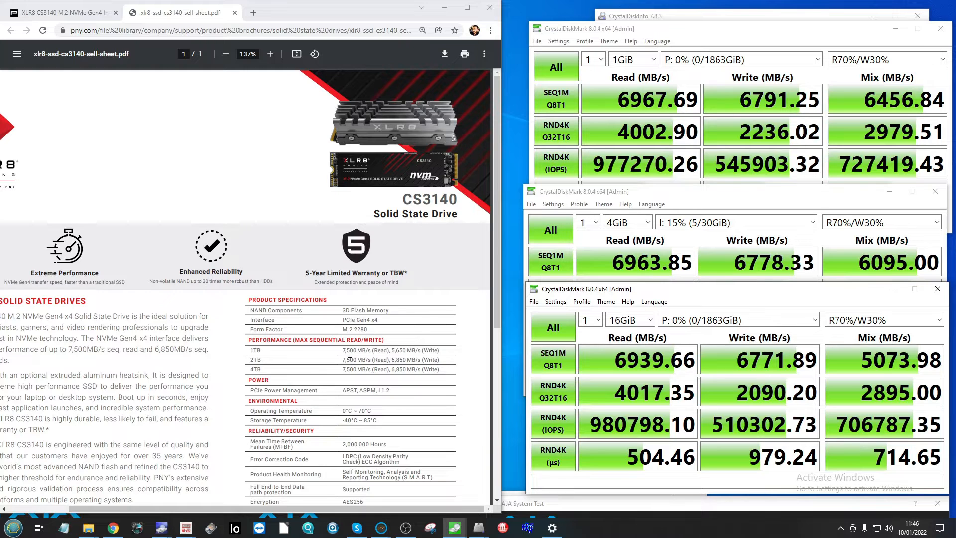
pyautogui.click(87, 527)
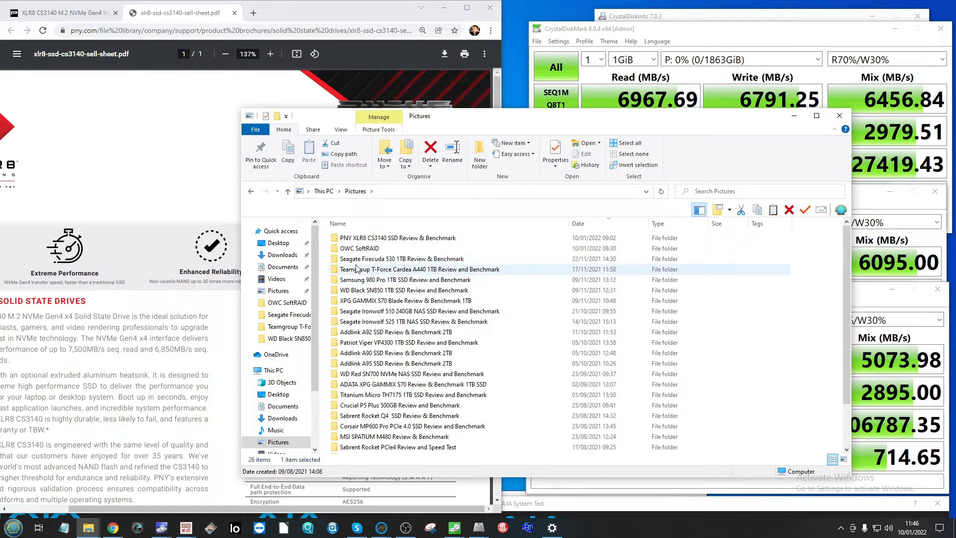
pyautogui.click(414, 300)
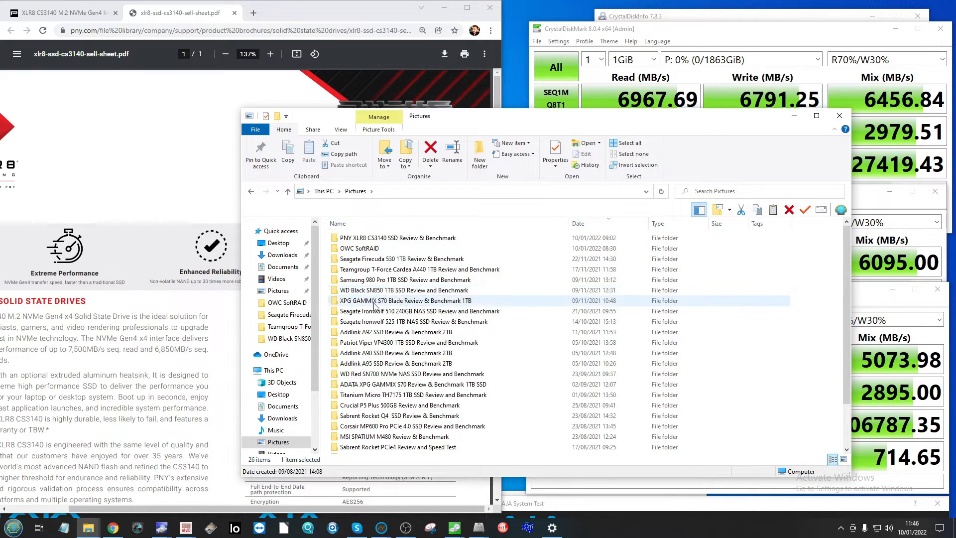
pyautogui.click(417, 321)
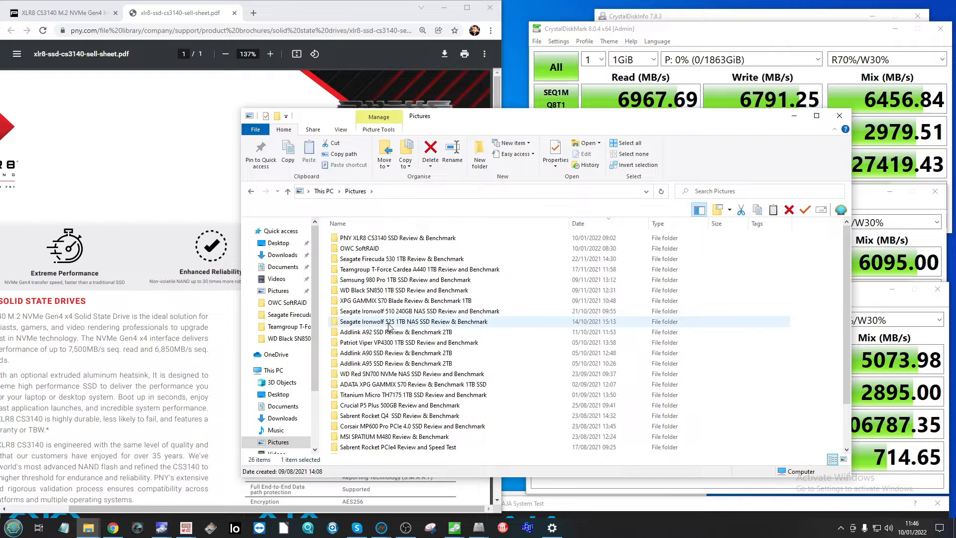
pyautogui.click(419, 311)
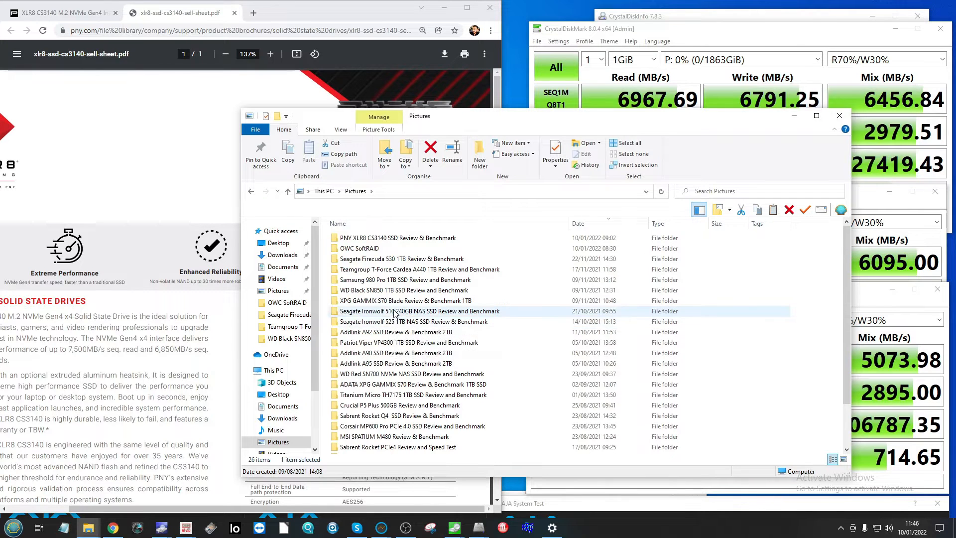
pyautogui.doubleClick(402, 258)
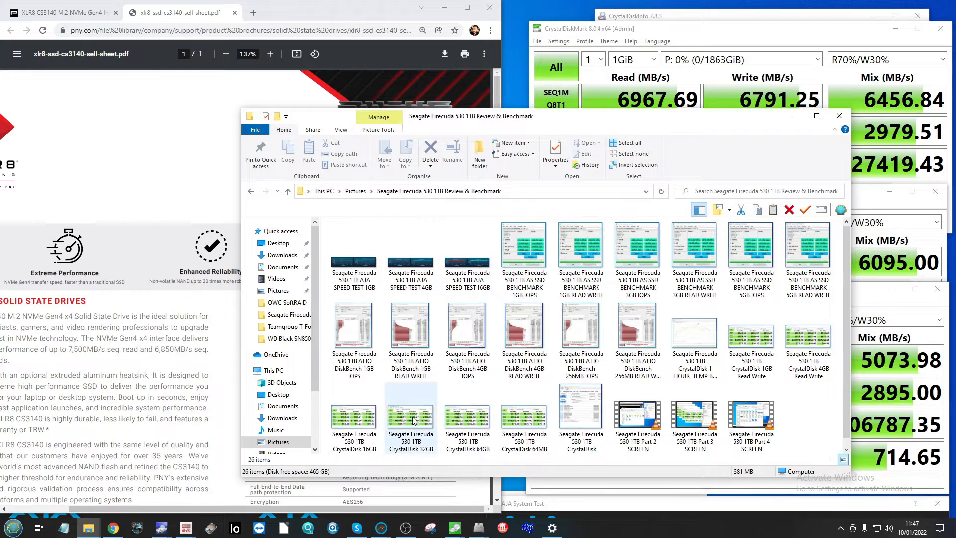
pyautogui.doubleClick(410, 405)
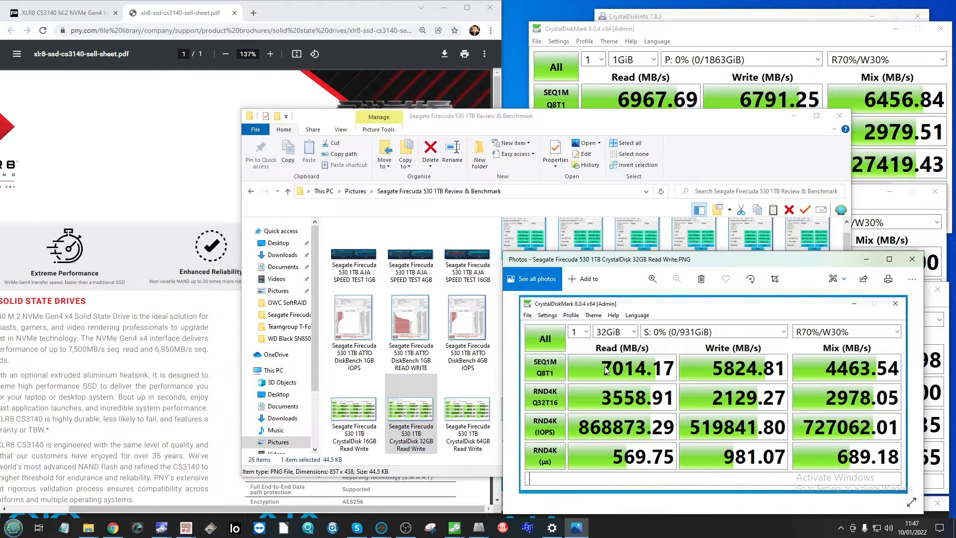
pyautogui.moveTo(606, 383)
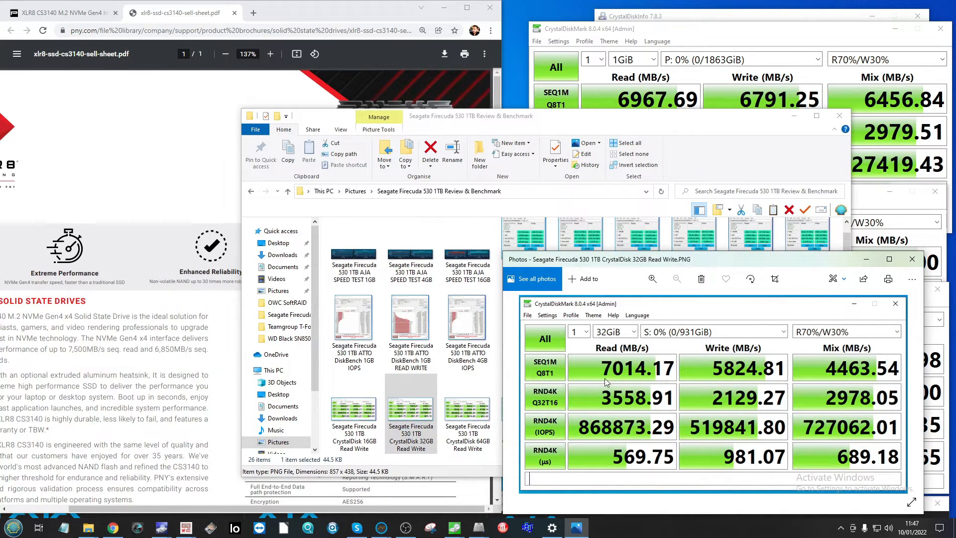
pyautogui.moveTo(746, 385)
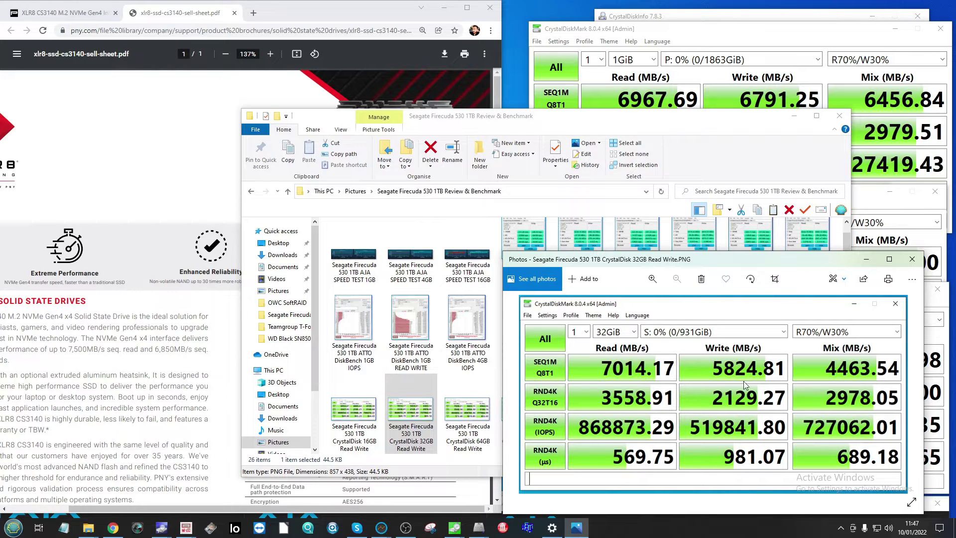
pyautogui.moveTo(912, 259)
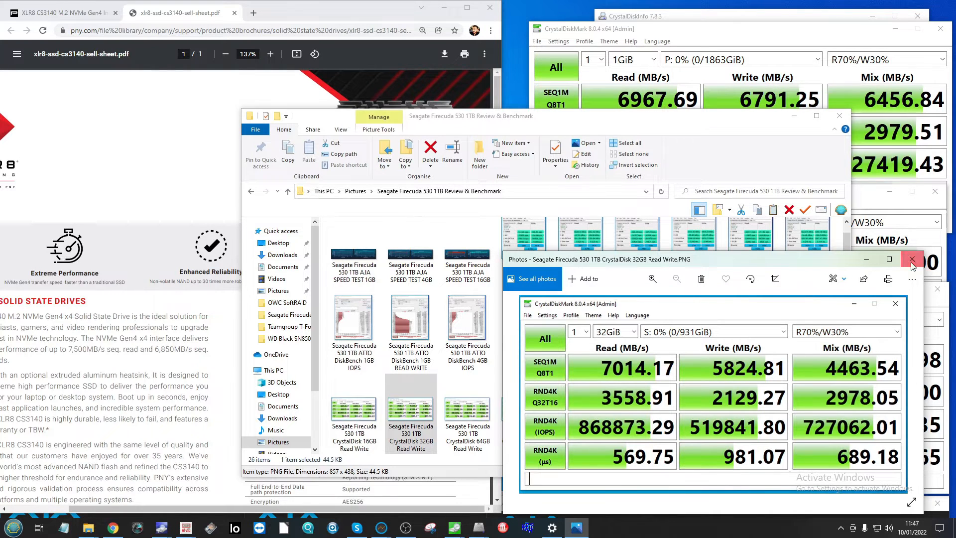
pyautogui.click(912, 259)
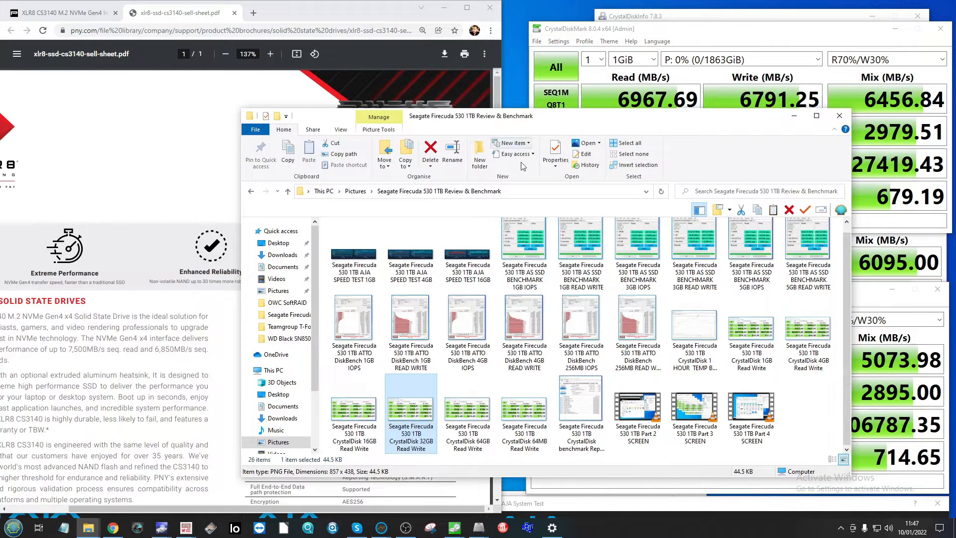
pyautogui.moveTo(391, 187)
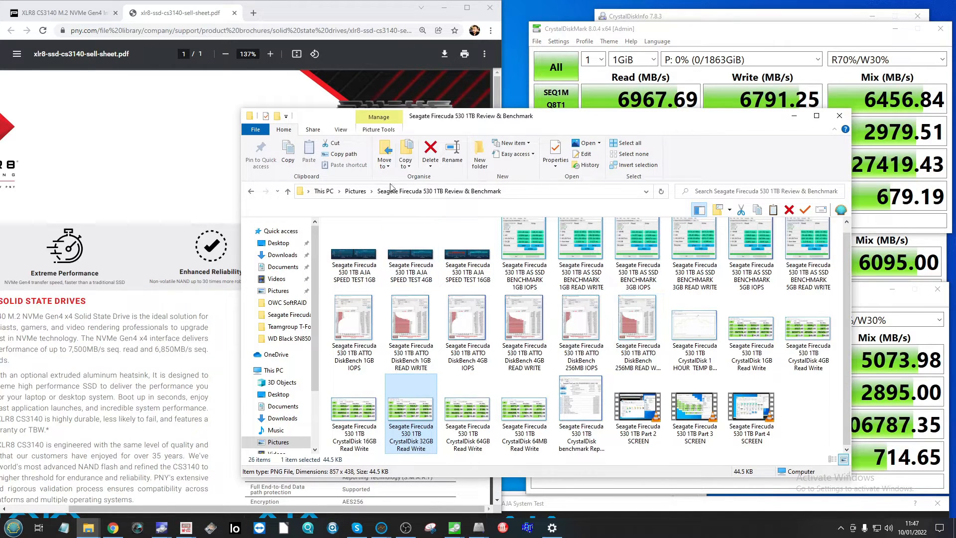
pyautogui.click(355, 190)
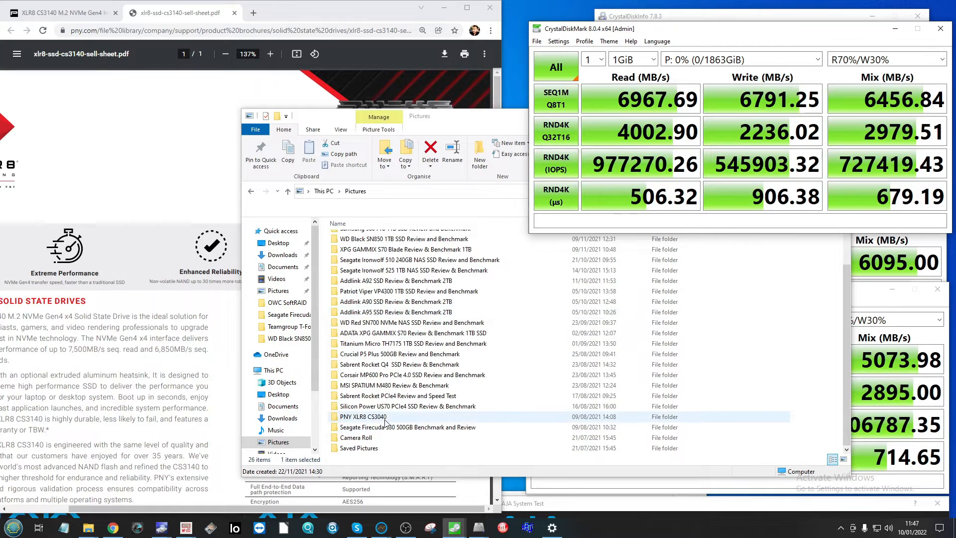
# Step: Open the PNY XLR8 CS3040 folder as extra large icons and scroll its screenshots
pyautogui.doubleClick(361, 416)
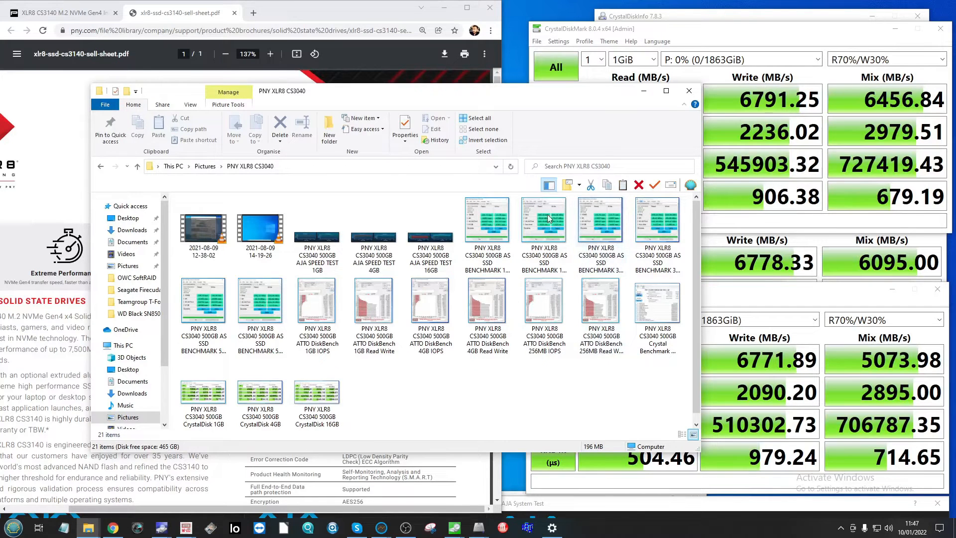
pyautogui.click(190, 104)
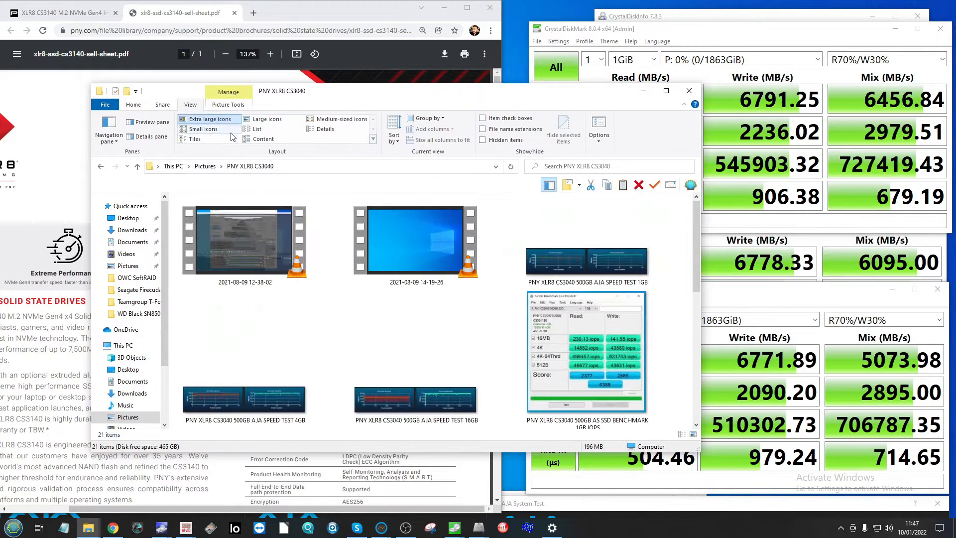
pyautogui.scroll(-3)
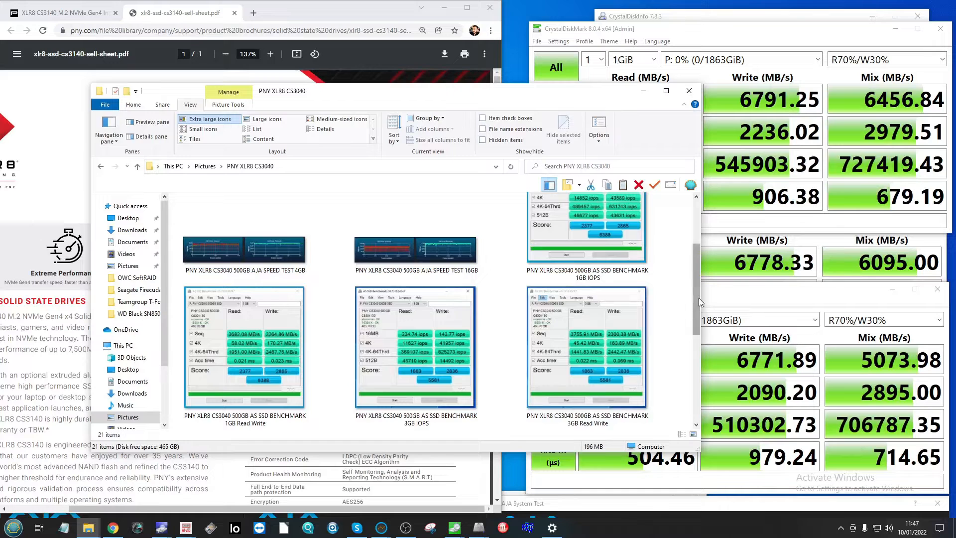
pyautogui.scroll(-3)
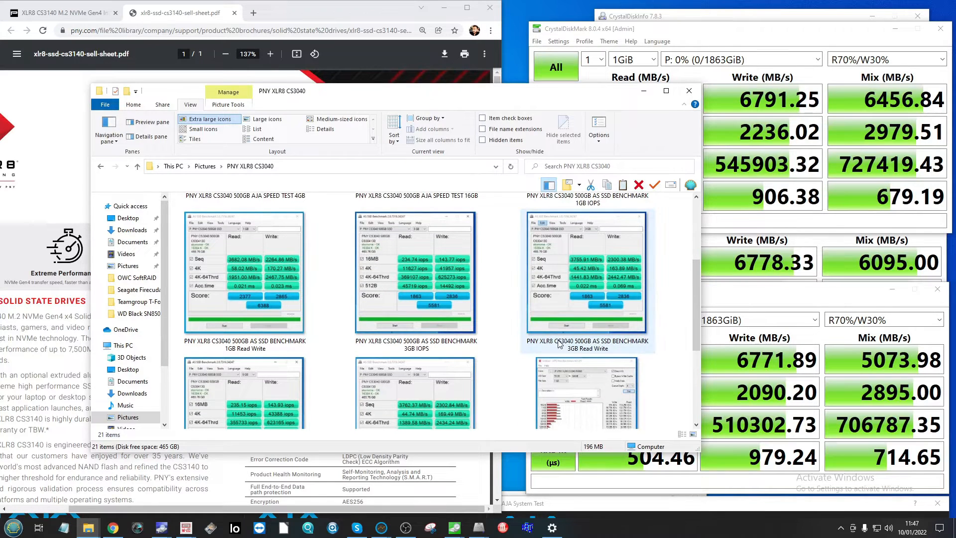
pyautogui.scroll(-3)
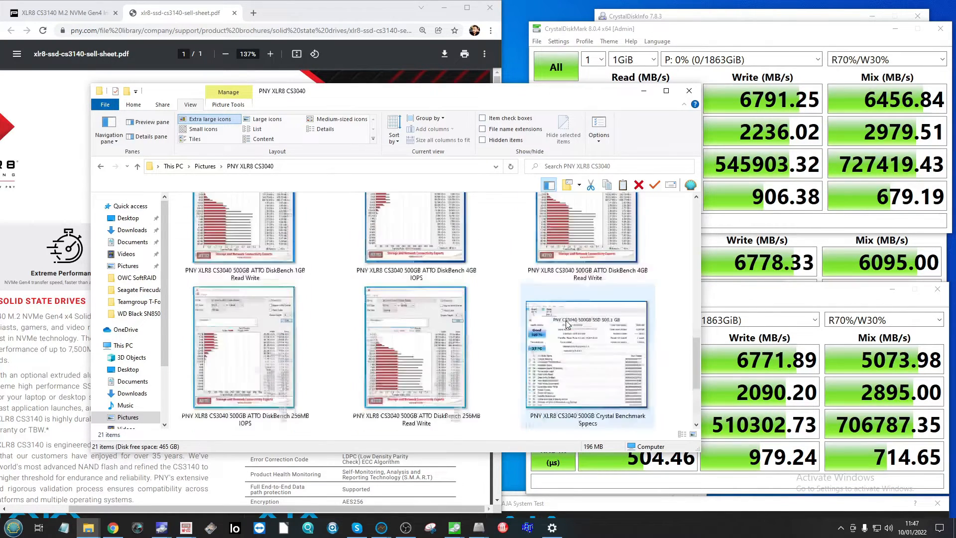
pyautogui.scroll(-3)
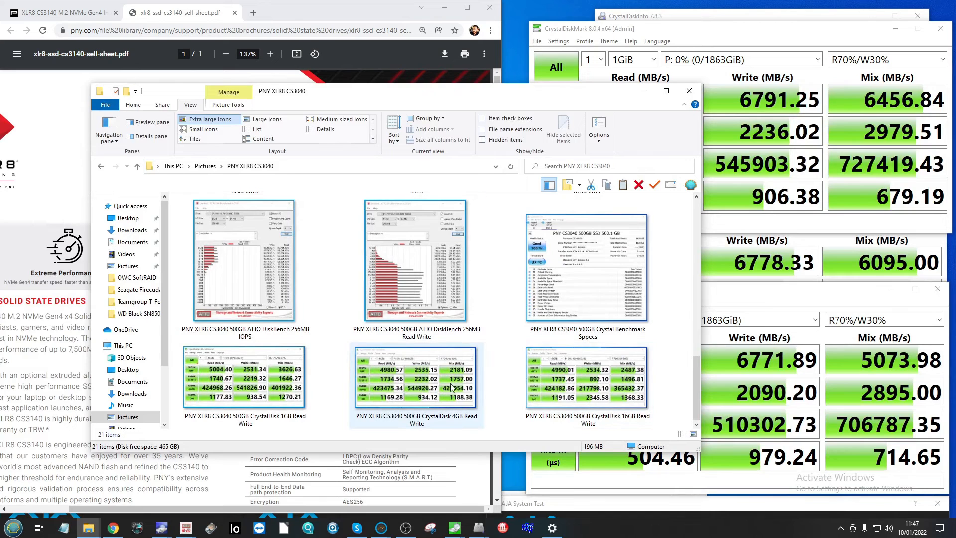
pyautogui.moveTo(451, 384)
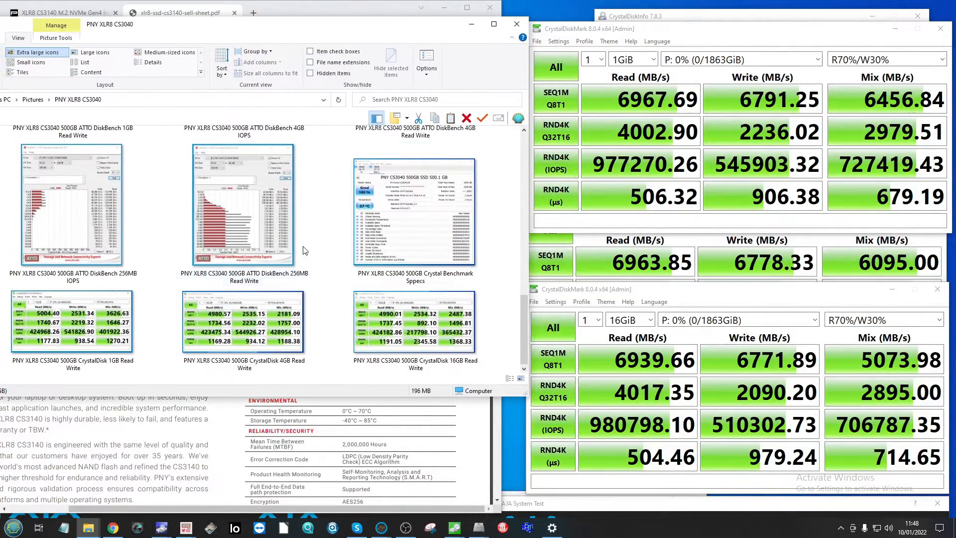
pyautogui.moveTo(73, 323)
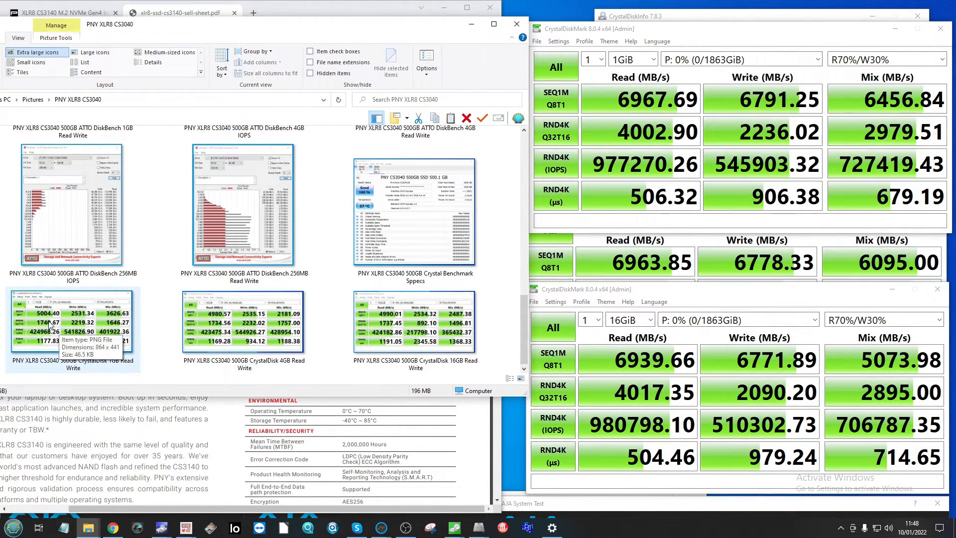
pyautogui.moveTo(161, 323)
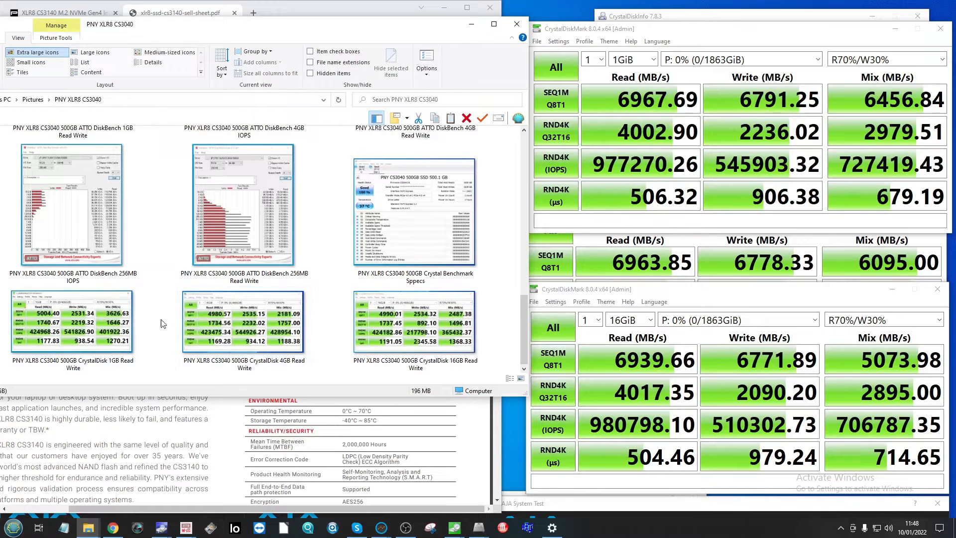
pyautogui.moveTo(155, 316)
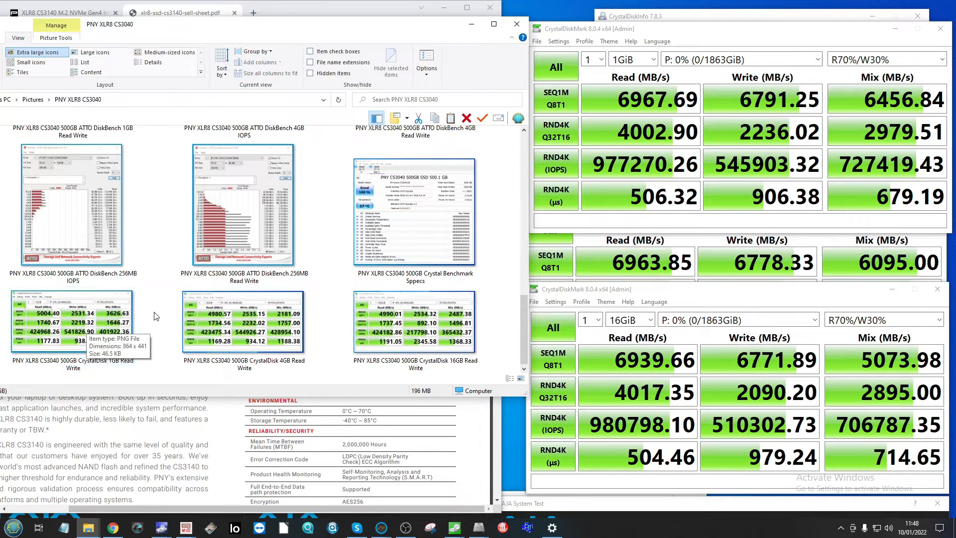
pyautogui.moveTo(192, 319)
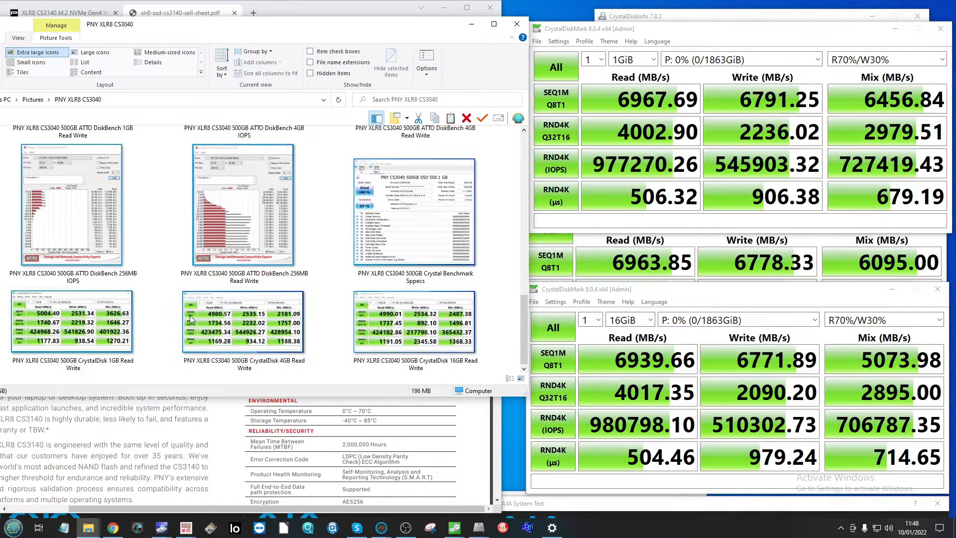
pyautogui.click(415, 323)
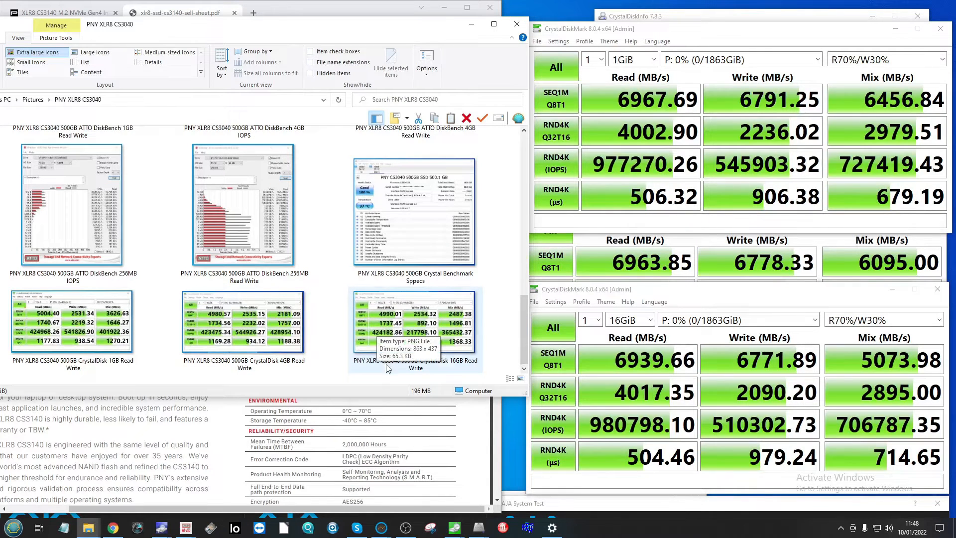
pyautogui.moveTo(836, 34)
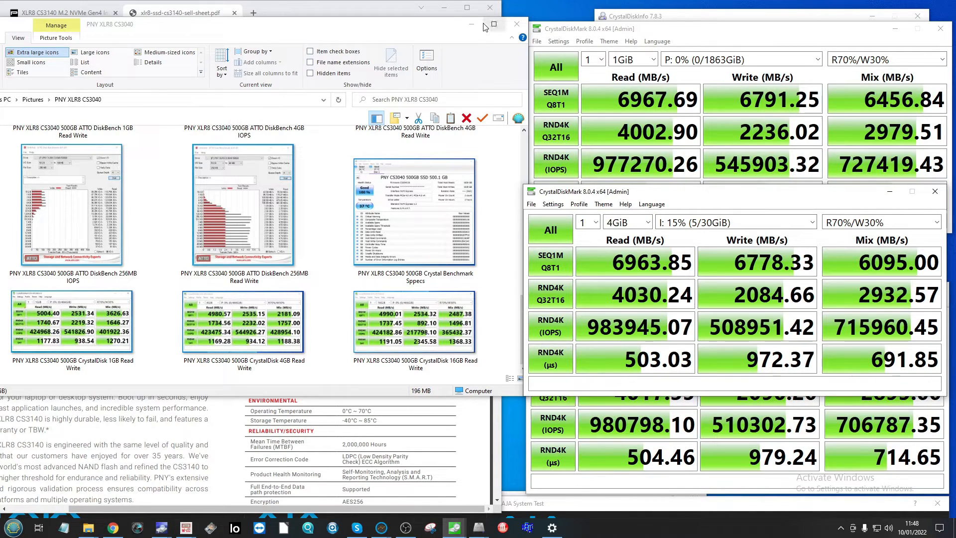
pyautogui.moveTo(471, 24)
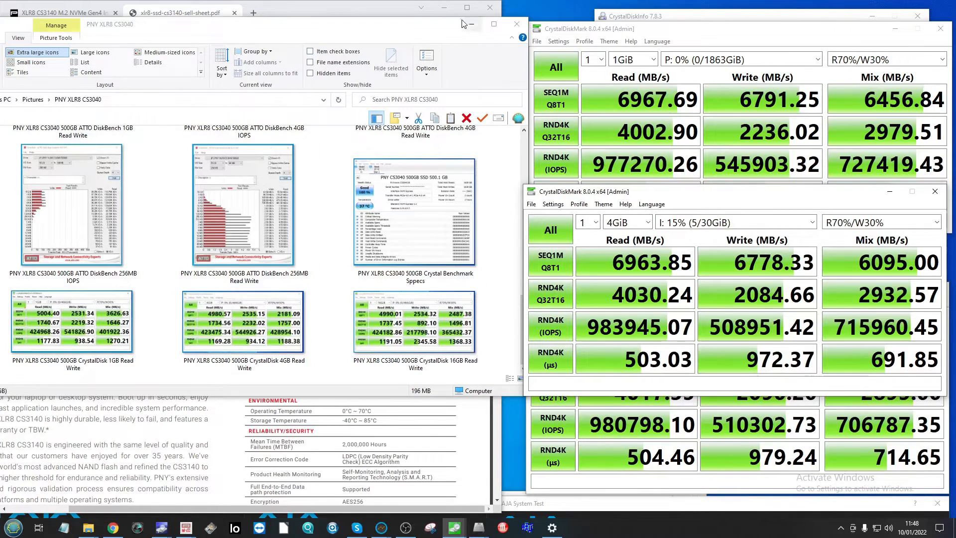
# Step: Reveal the three ATTO result windows for 256 MB, 1 GB and 4 GB
pyautogui.click(177, 12)
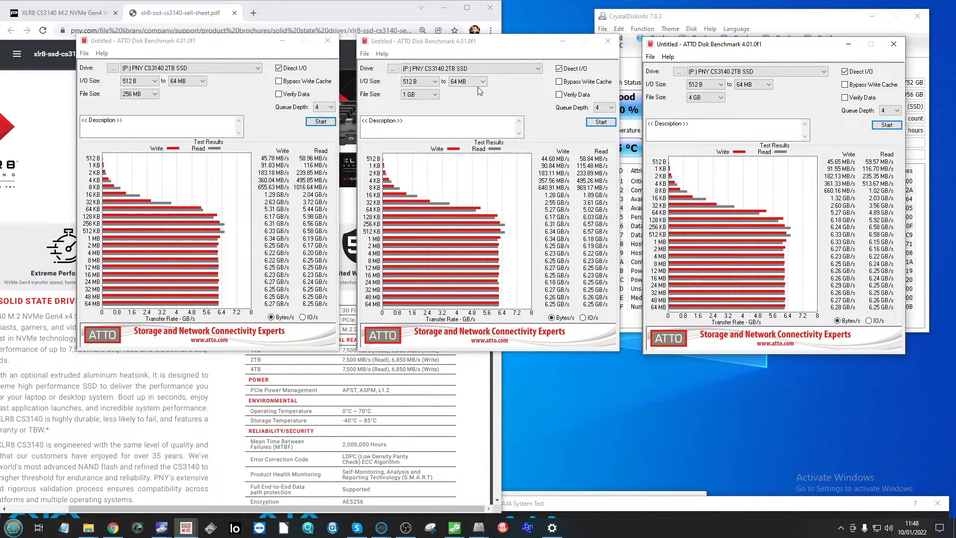
pyautogui.moveTo(745, 104)
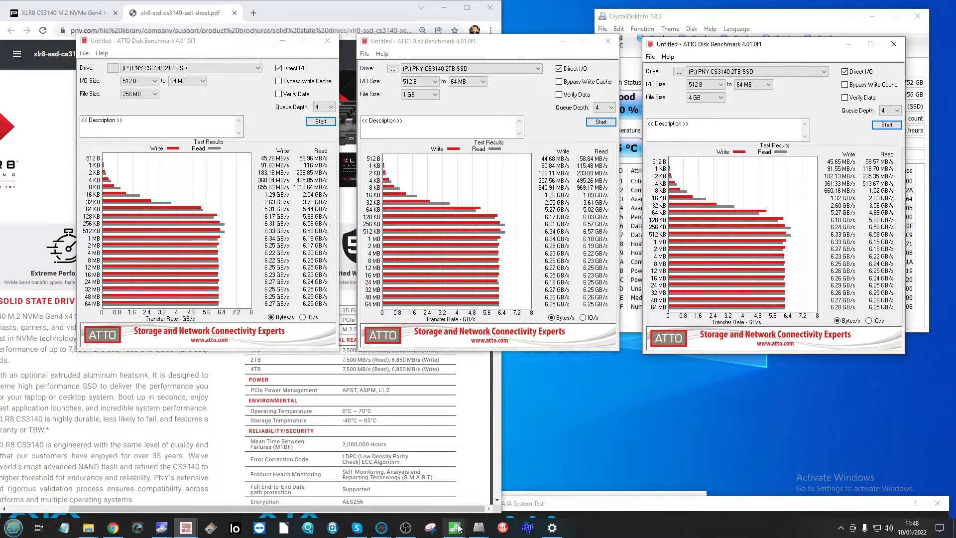
pyautogui.click(453, 527)
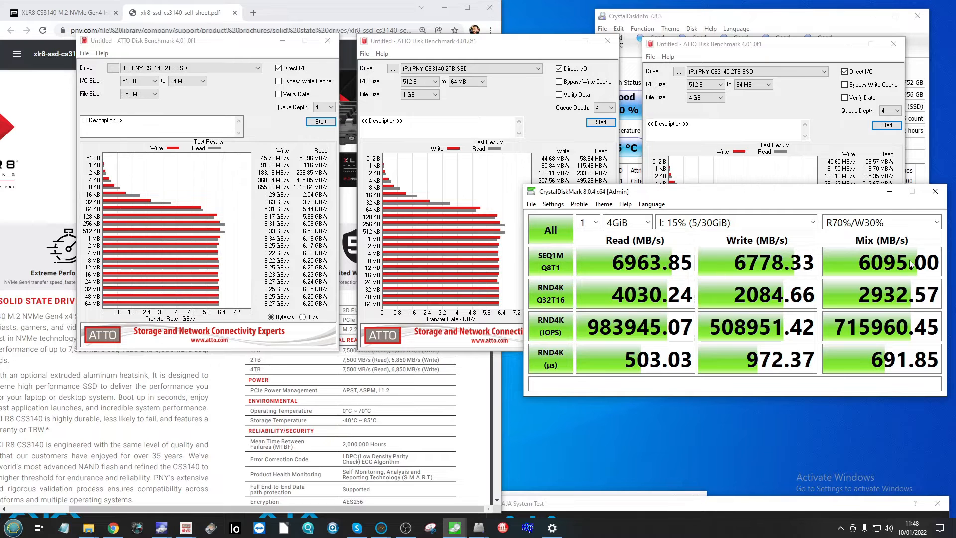
pyautogui.moveTo(851, 293)
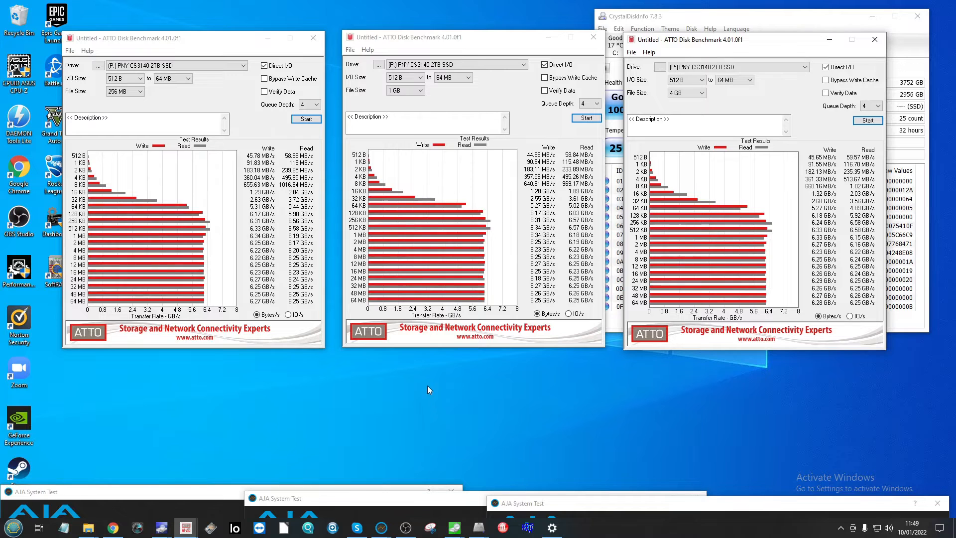
pyautogui.moveTo(241, 263)
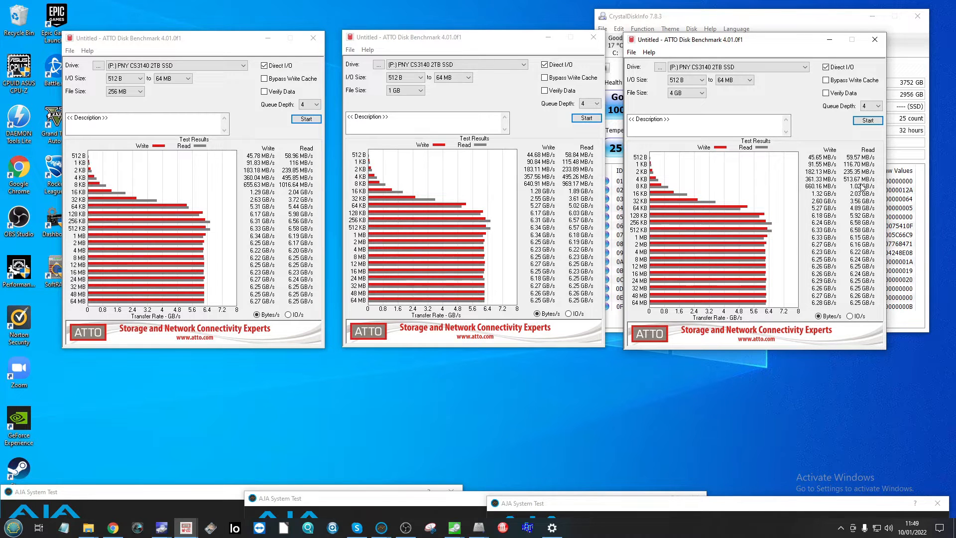
pyautogui.moveTo(421, 272)
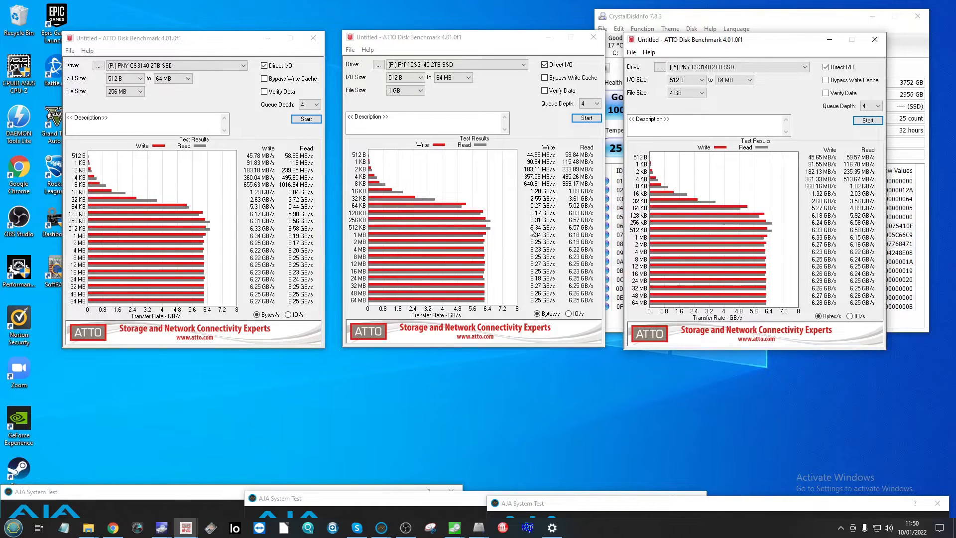
pyautogui.moveTo(256, 238)
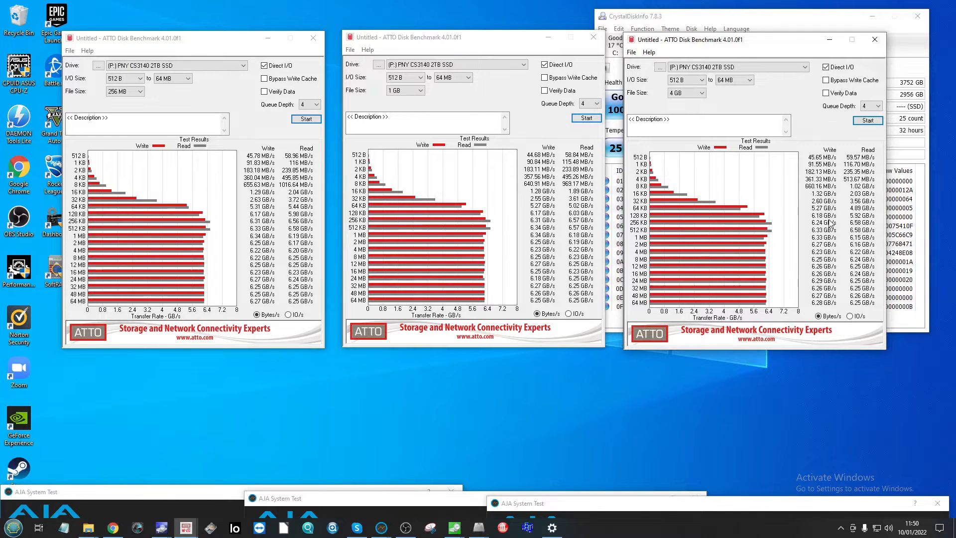
pyautogui.moveTo(774, 104)
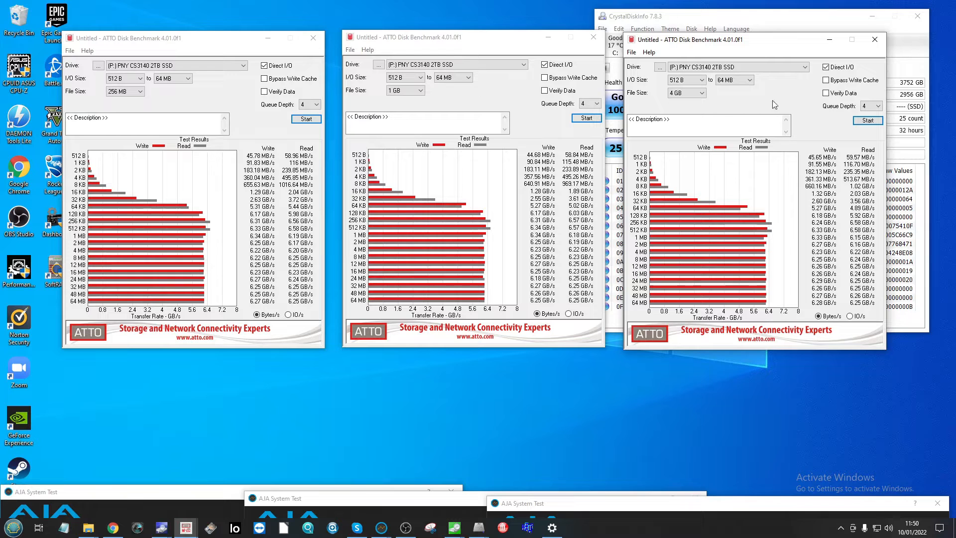
# Step: Switch the ATTO results display to IO/s
pyautogui.click(291, 314)
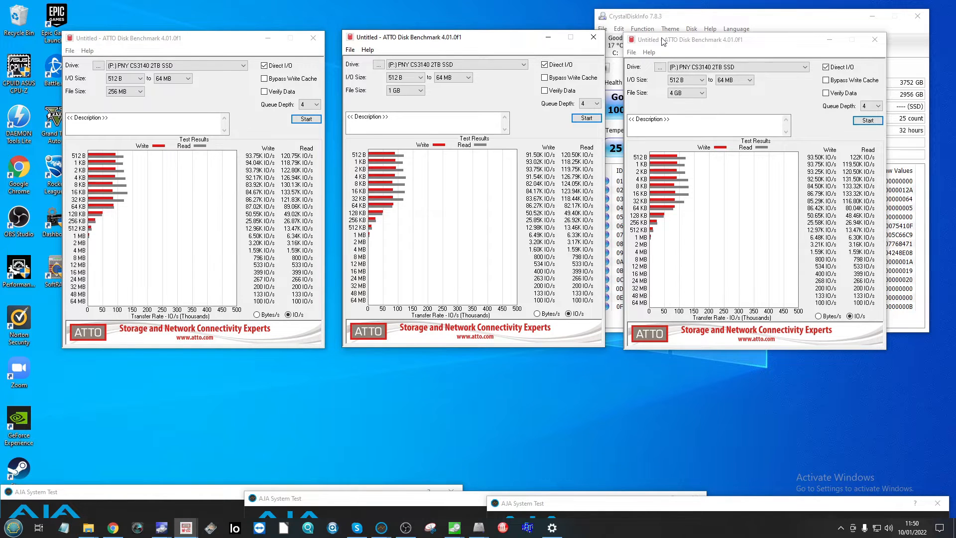
pyautogui.moveTo(640, 304)
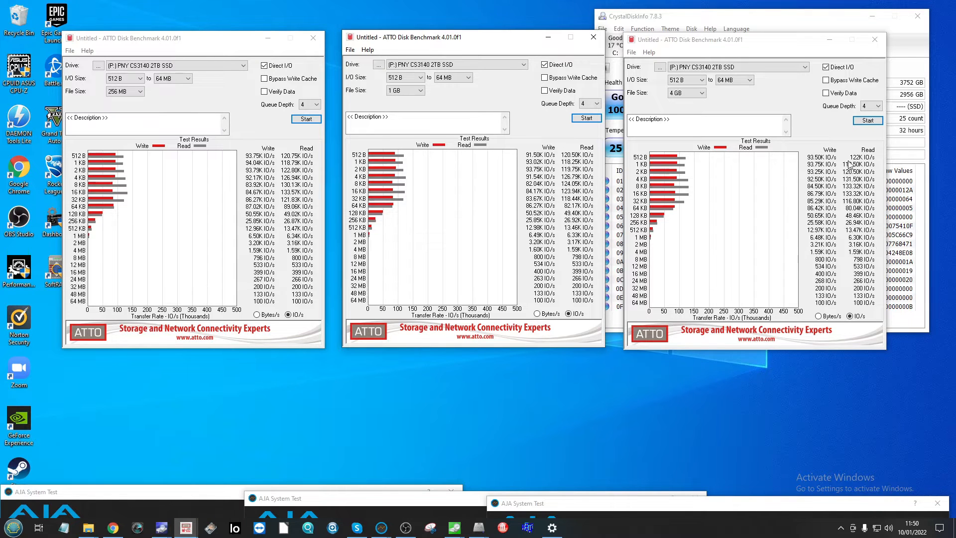
pyautogui.moveTo(573, 165)
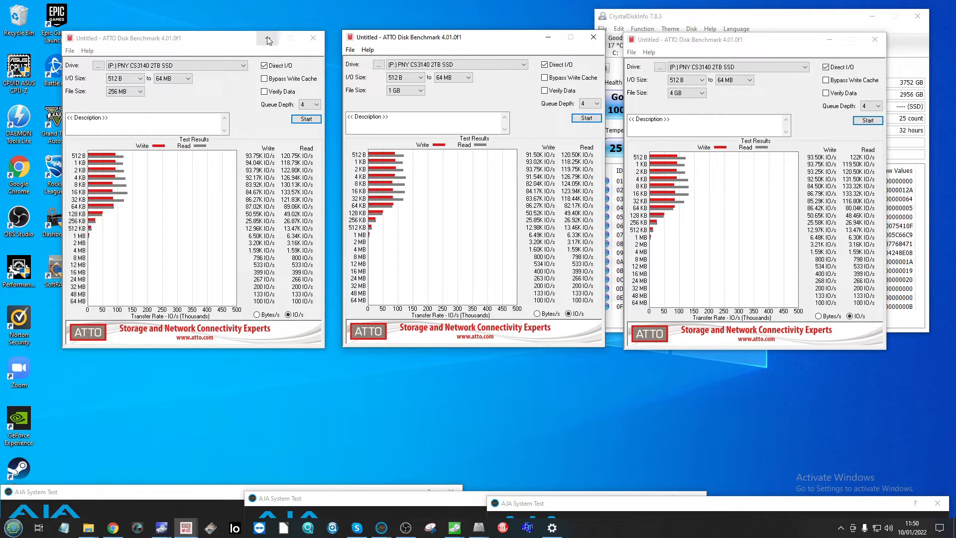
pyautogui.moveTo(782, 141)
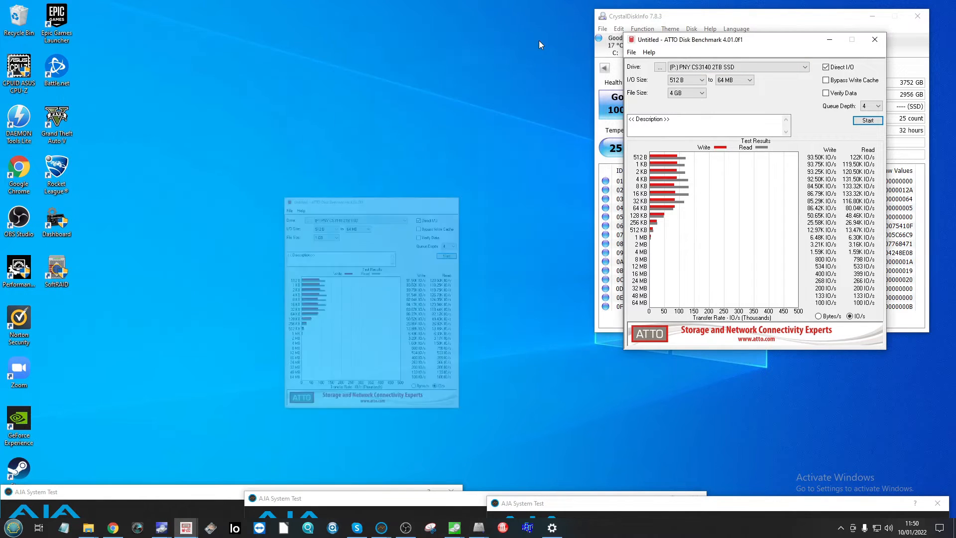
# Step: Line up the 1 GB, 3 GB and 5 GB AS SSD results (9650, 7785, 7671) side by side
pyautogui.click(874, 39)
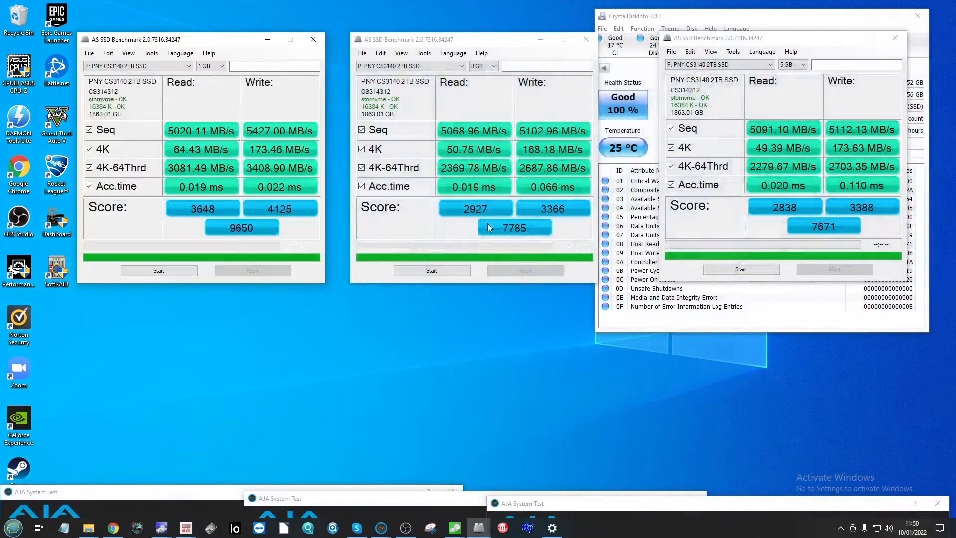
pyautogui.moveTo(201, 39); pyautogui.dragTo(238, 49)
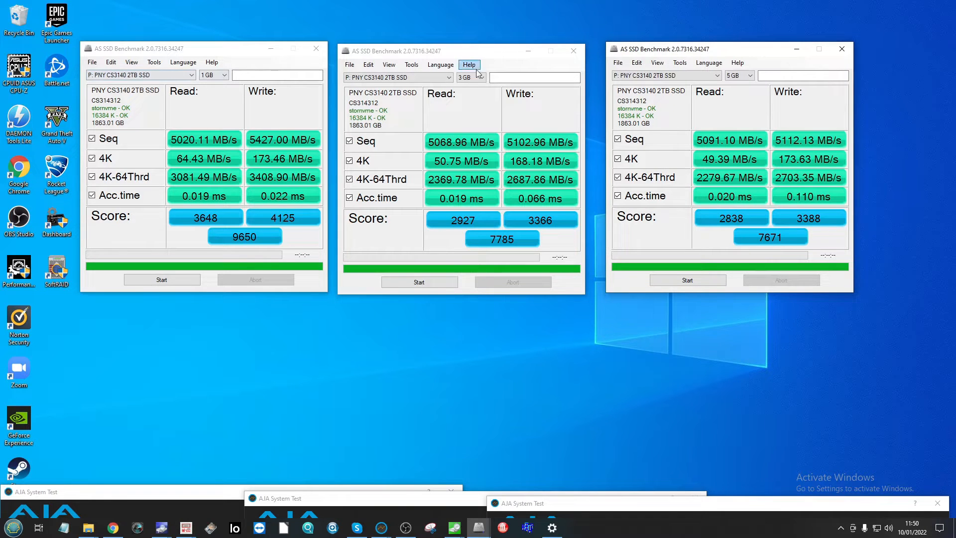
pyautogui.moveTo(419, 165)
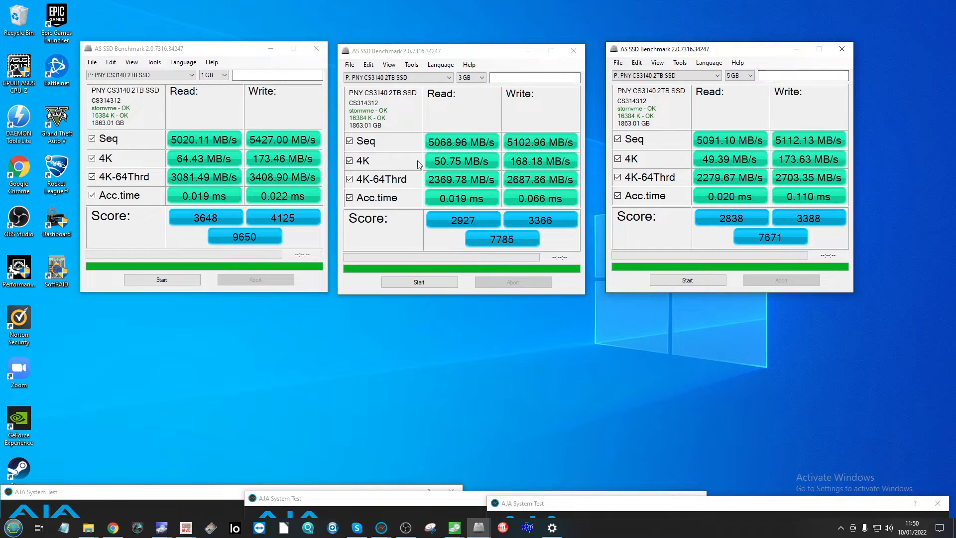
pyautogui.moveTo(181, 144)
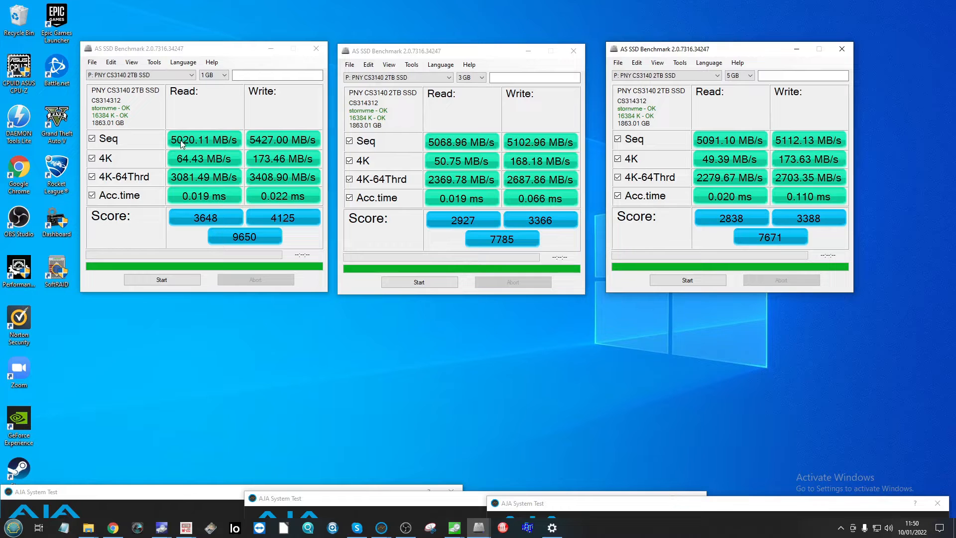
pyautogui.moveTo(833, 138)
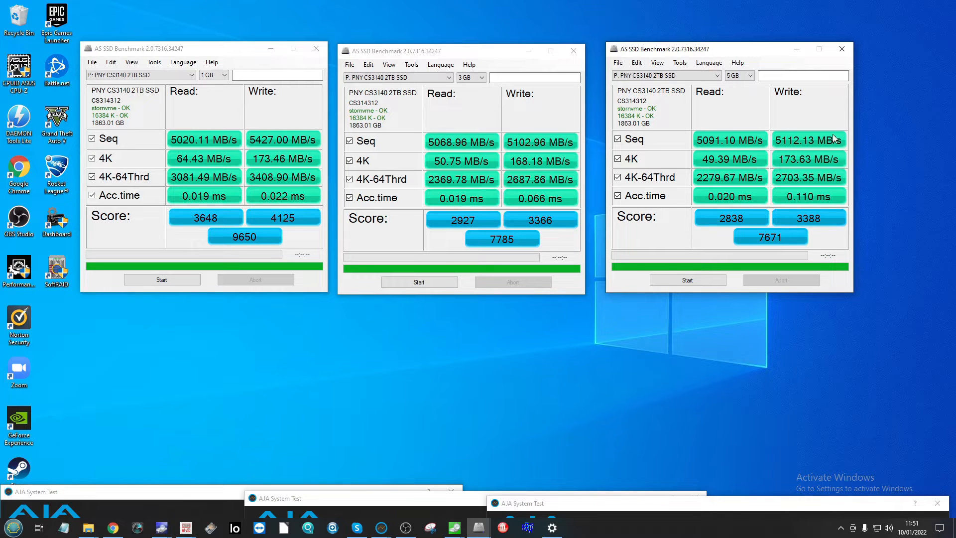
pyautogui.moveTo(198, 118)
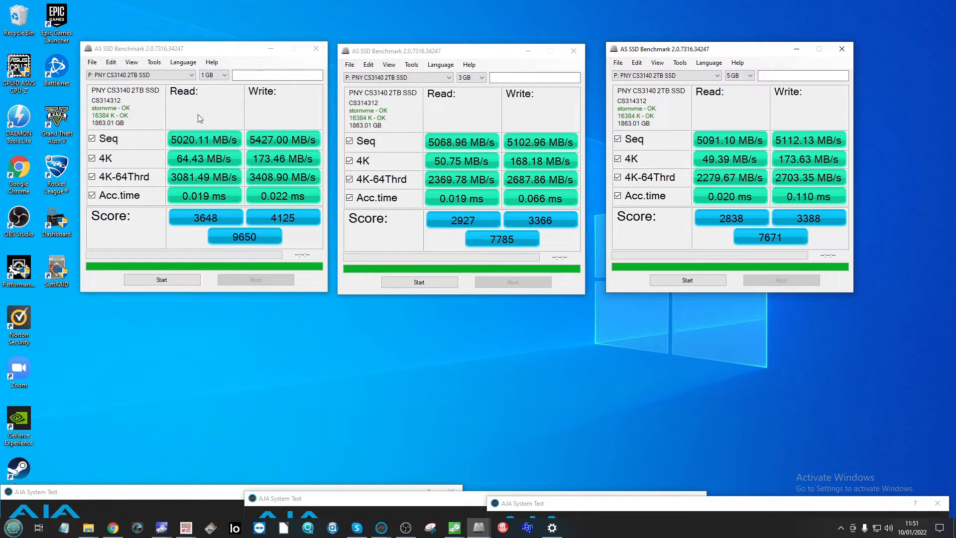
pyautogui.moveTo(87, 528)
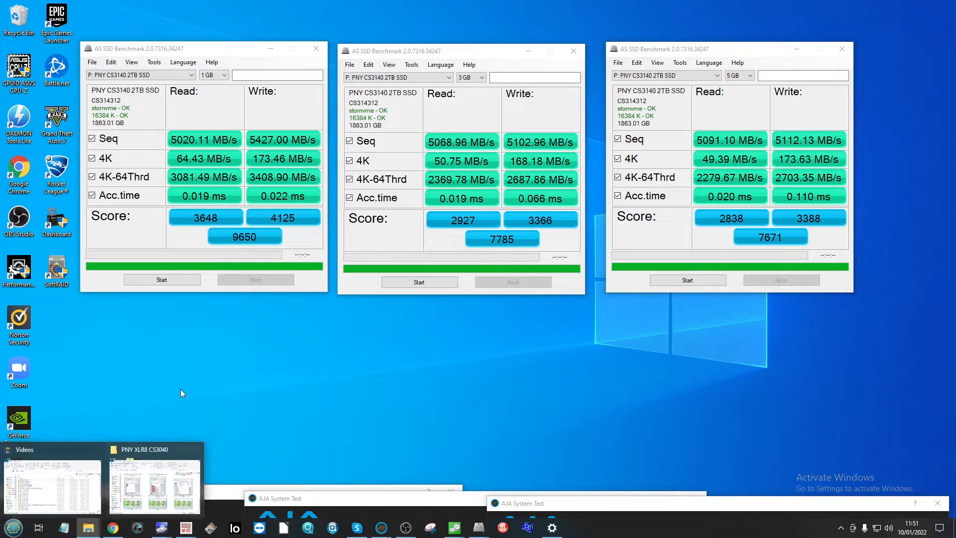
# Step: Open the CS3040 500GB AS SSD 1/3/5 GB screenshots (6388, 5581, 5499) beneath the CS3140 results
pyautogui.click(154, 482)
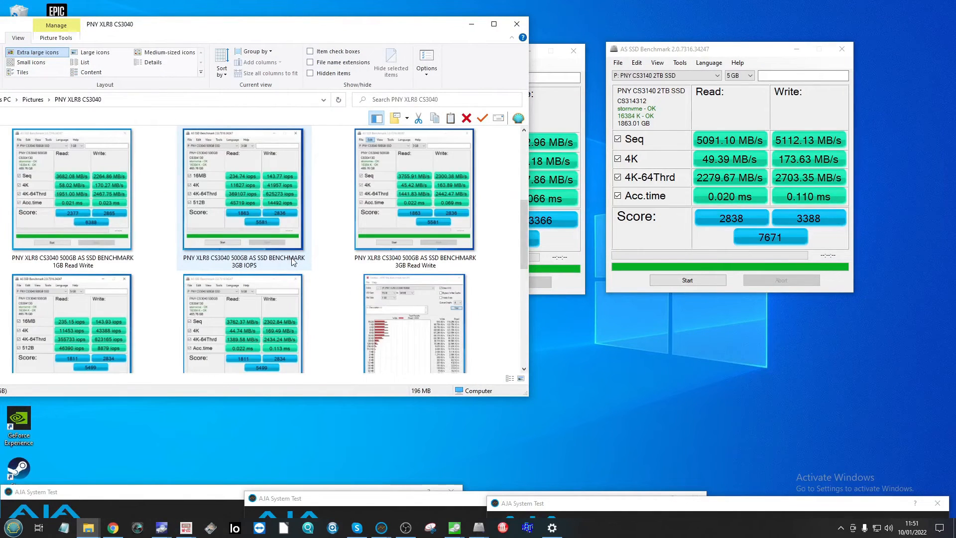
pyautogui.scroll(3)
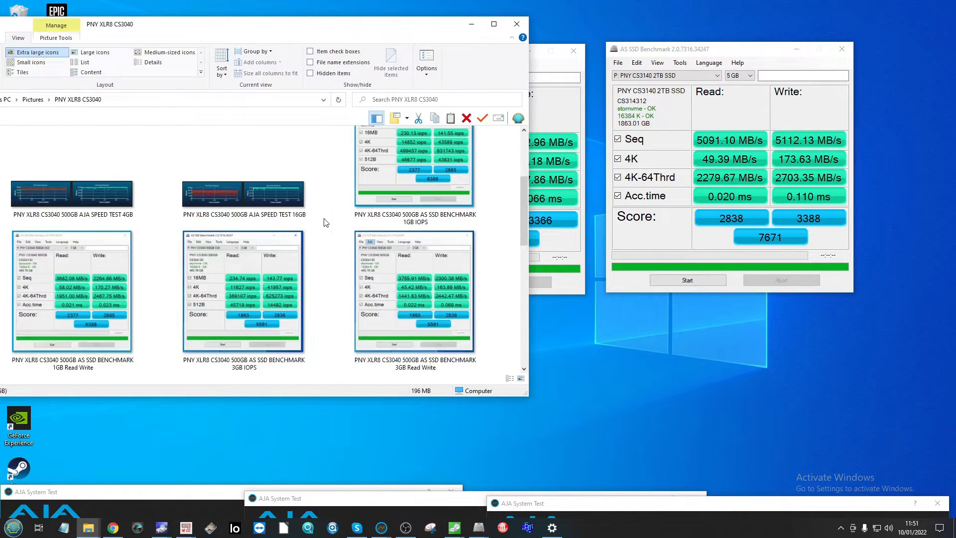
pyautogui.doubleClick(71, 293)
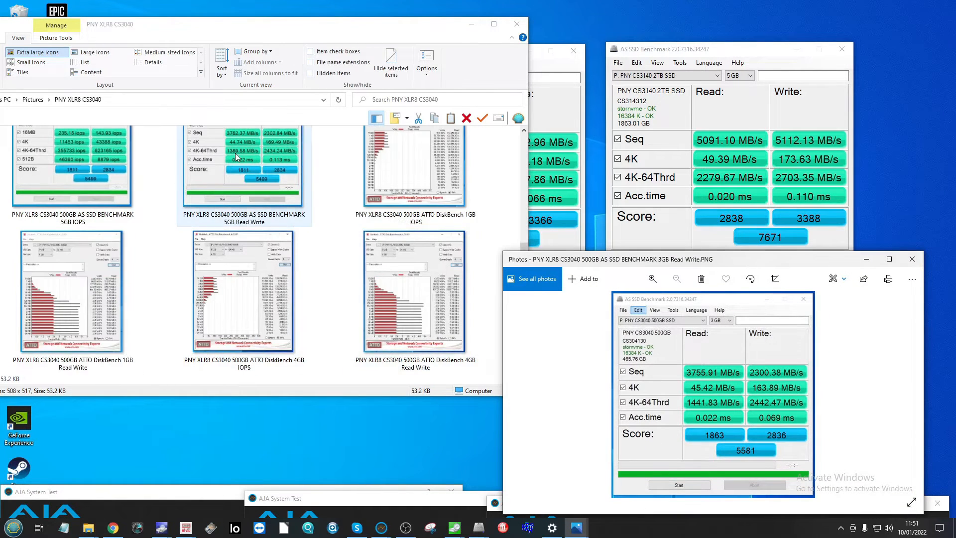
pyautogui.click(515, 24)
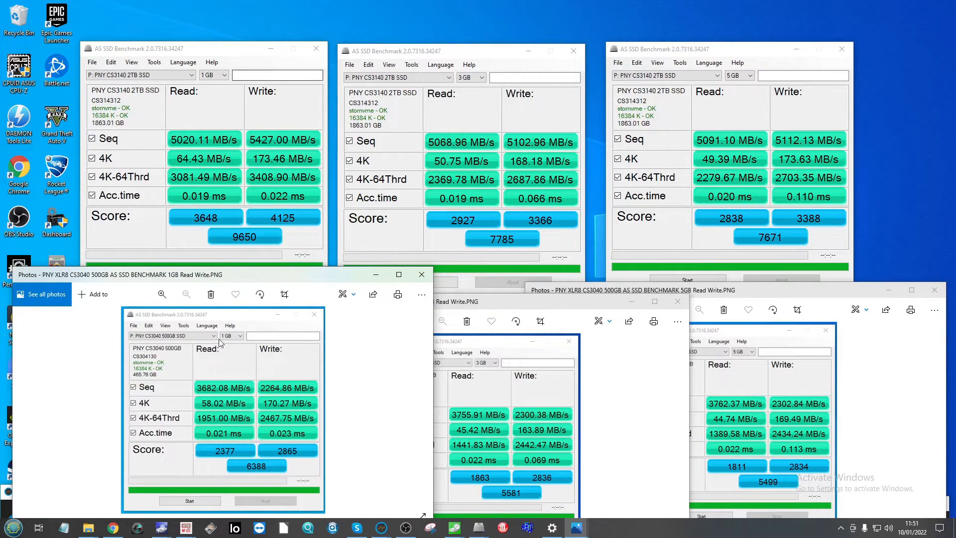
pyautogui.moveTo(279, 324)
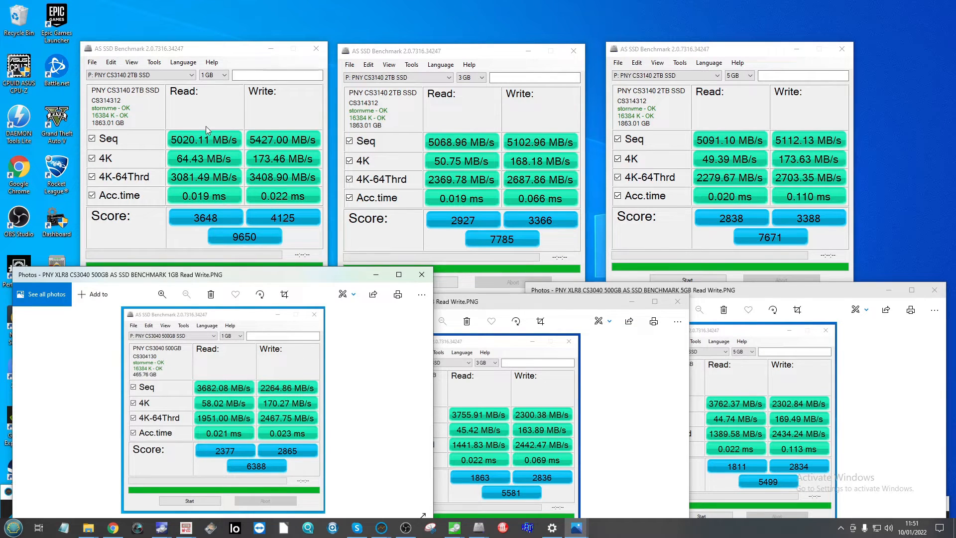
pyautogui.moveTo(236, 329)
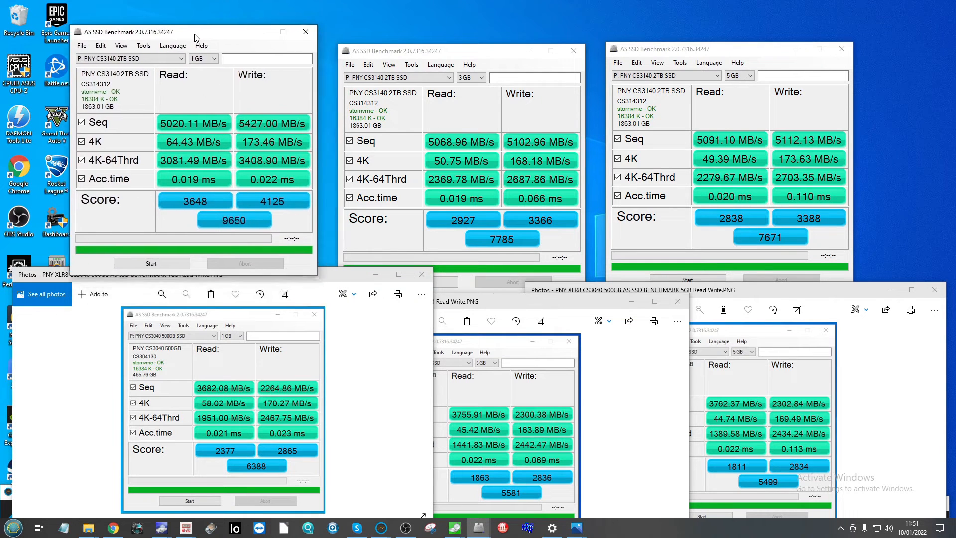
pyautogui.moveTo(195, 32); pyautogui.dragTo(199, 35)
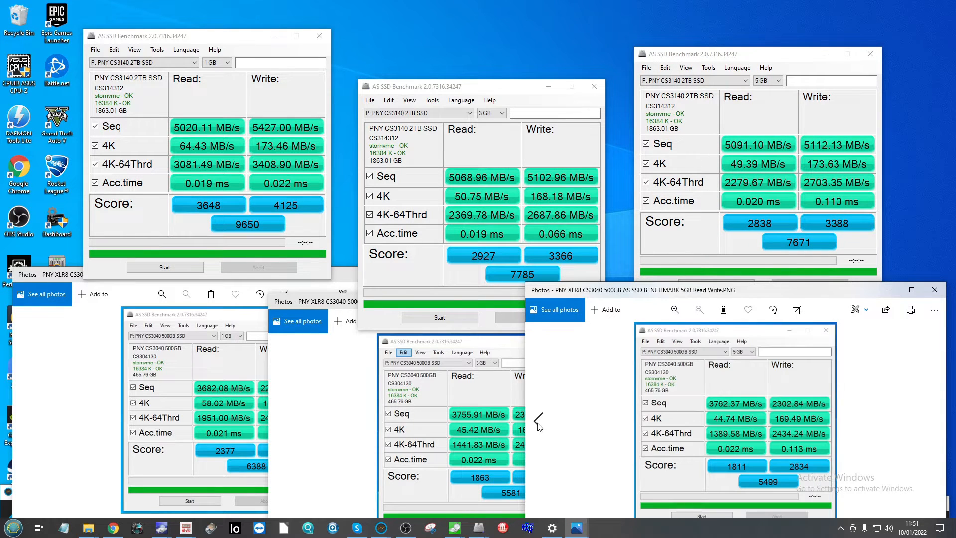
pyautogui.moveTo(855, 157)
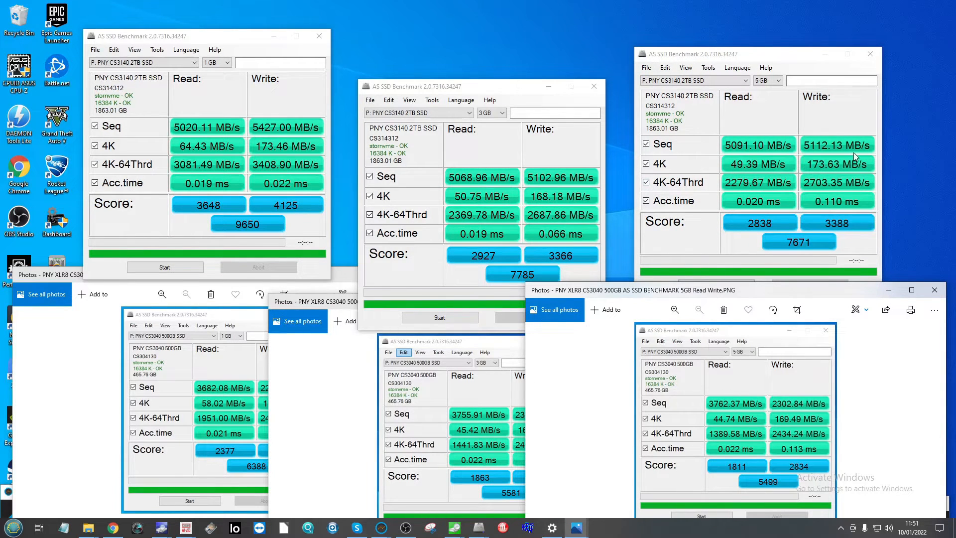
pyautogui.moveTo(647, 95)
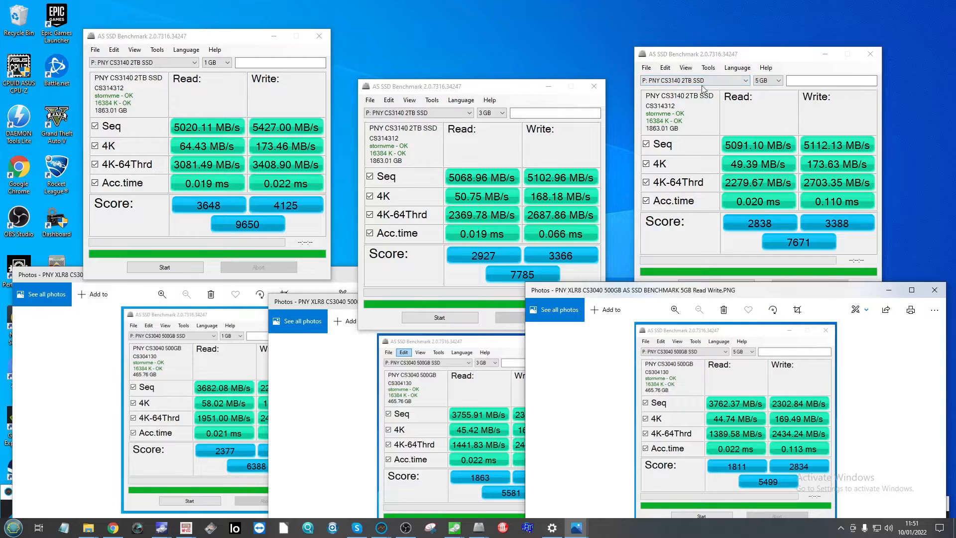
pyautogui.moveTo(877, 299)
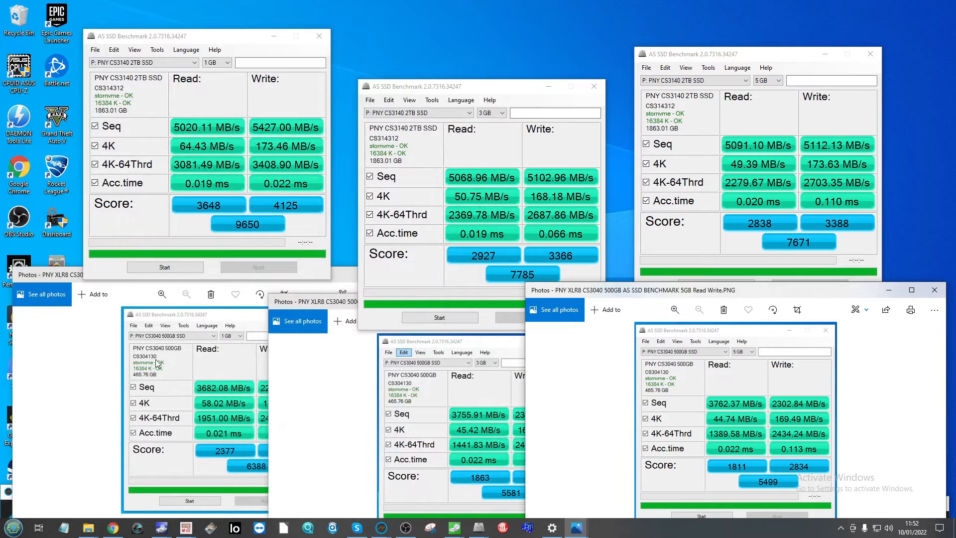
# Step: Switch the CS3140 AS SSD results to IOPS view and close the 5GB Read Write screenshot
pyautogui.click(134, 50)
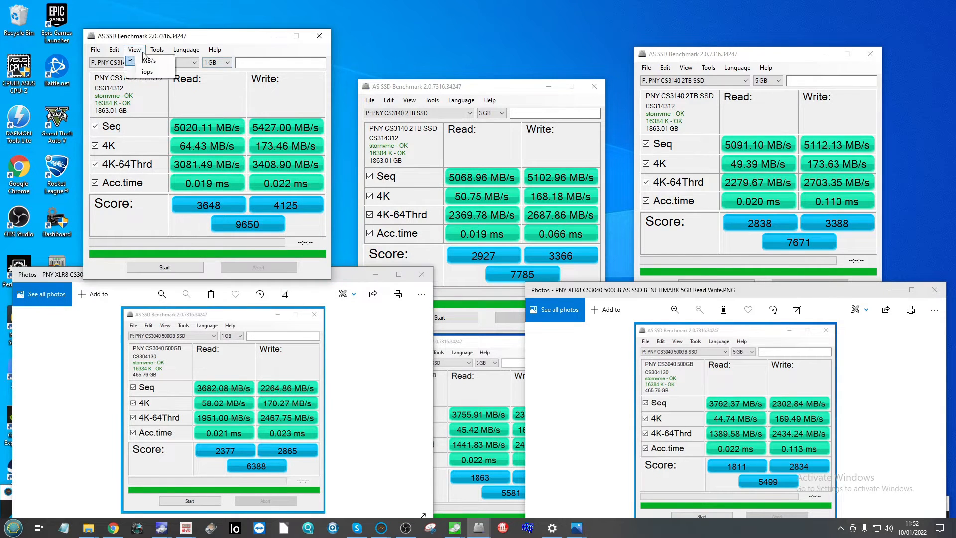
pyautogui.click(147, 71)
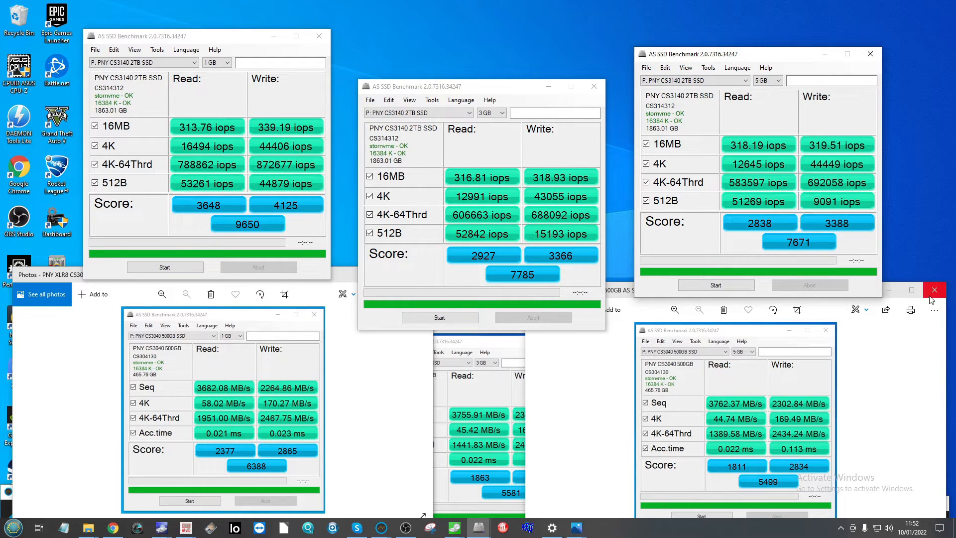
pyautogui.click(935, 290)
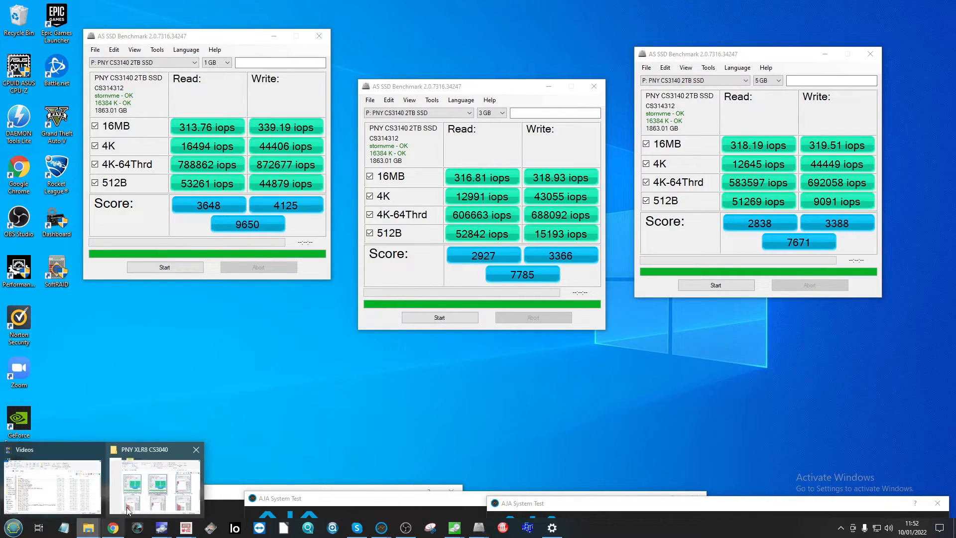
# Step: Open the Addlink A95 2TB AS SSD IOPS screenshots (9391, 8879, 8231) below the CS3140 results
pyautogui.click(154, 484)
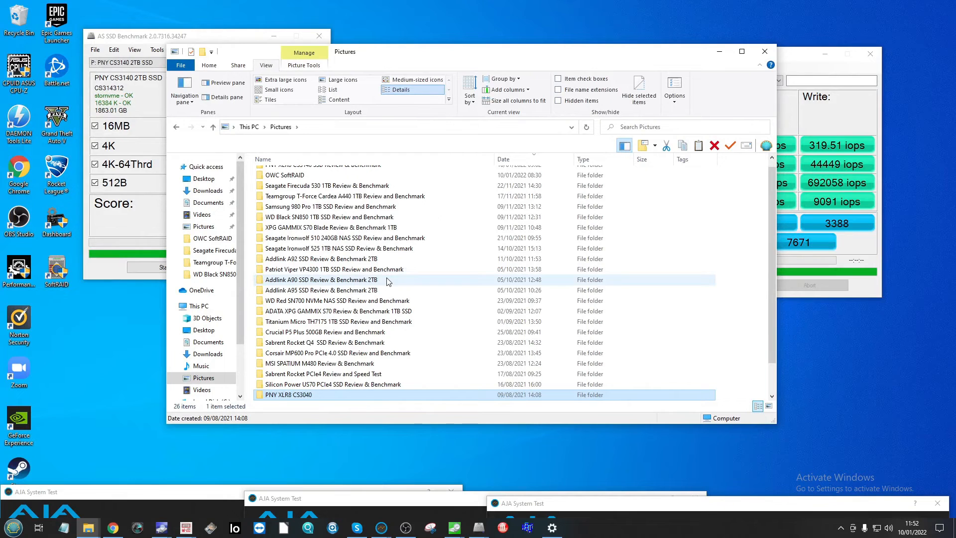
pyautogui.moveTo(334, 290)
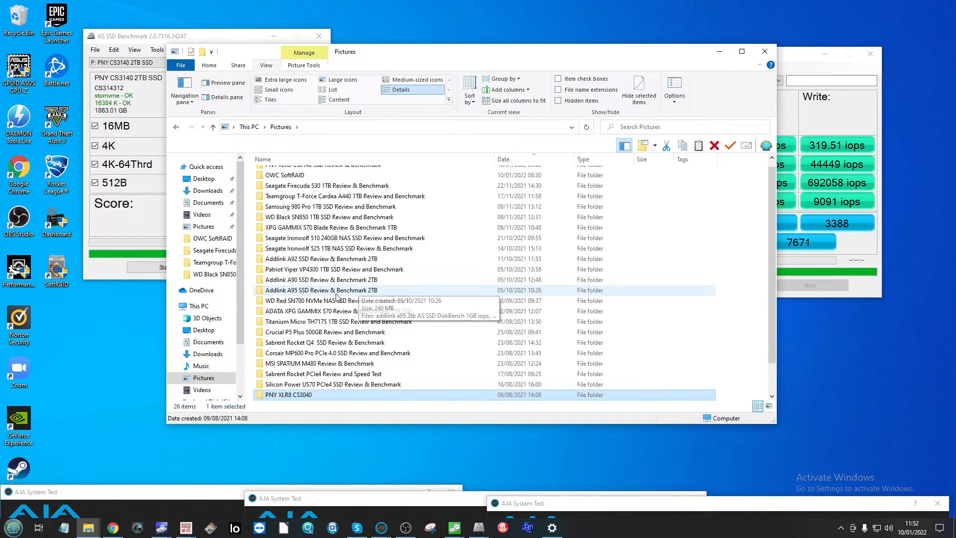
pyautogui.moveTo(300, 296)
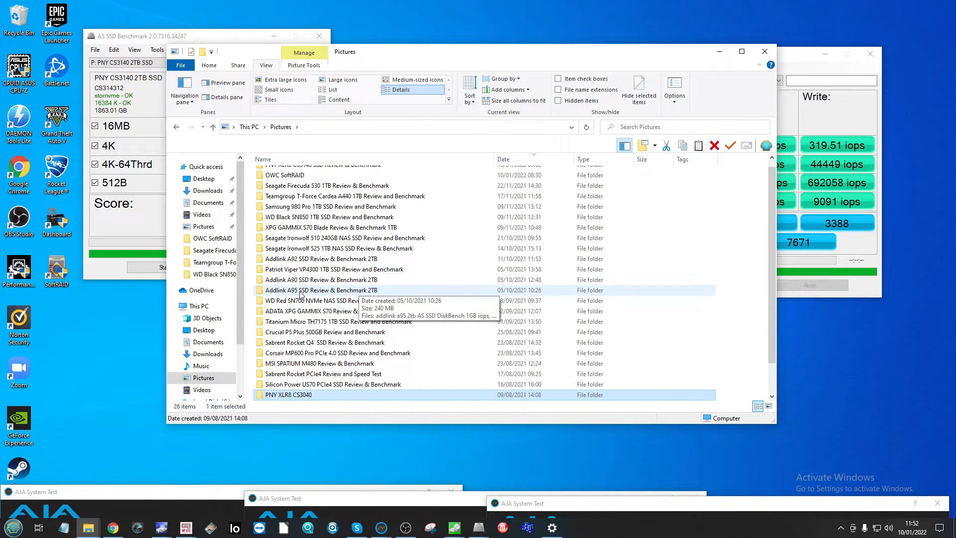
pyautogui.doubleClick(321, 289)
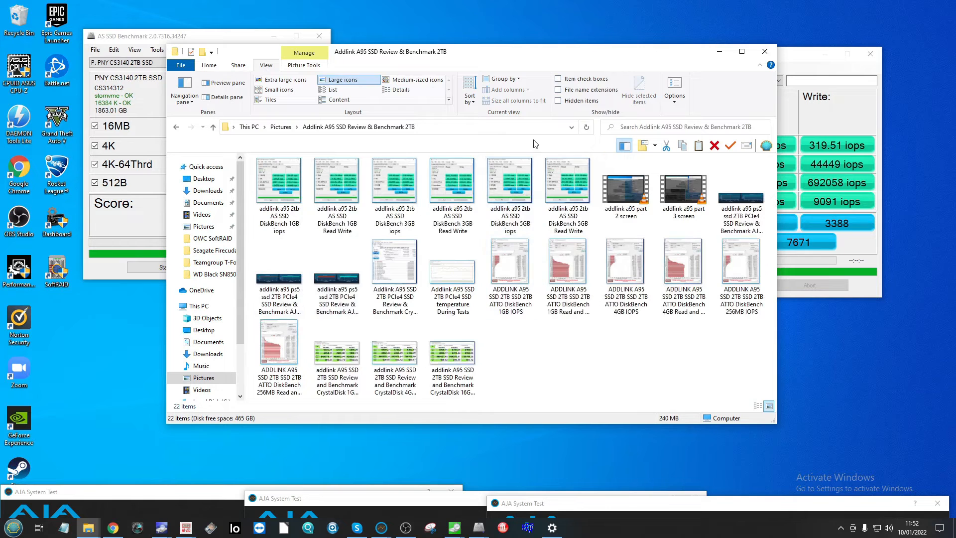
pyautogui.moveTo(335, 182)
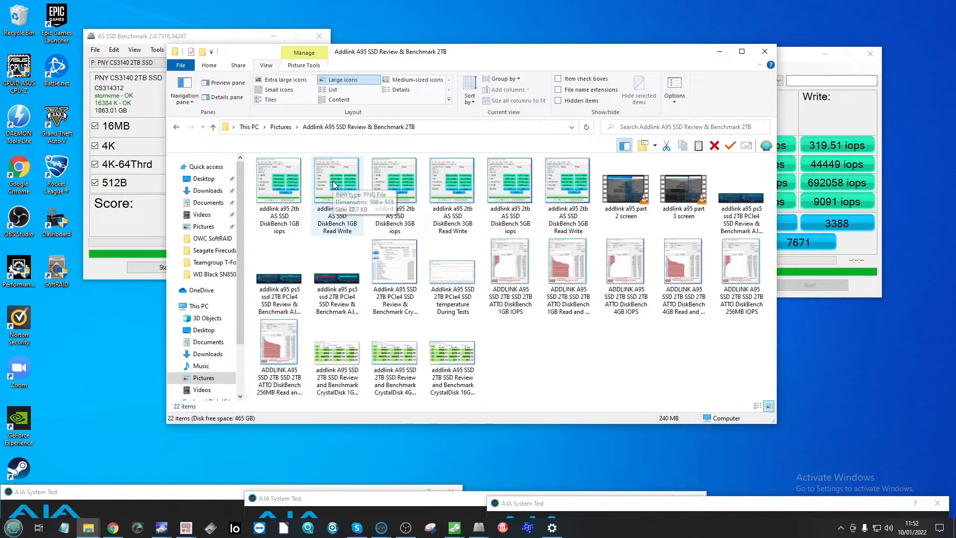
pyautogui.click(393, 178)
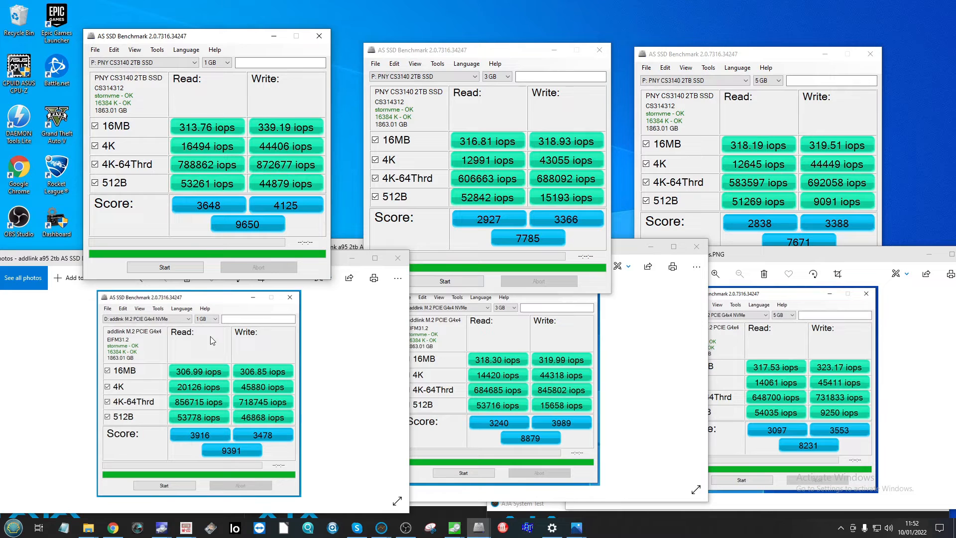
pyautogui.moveTo(261, 282)
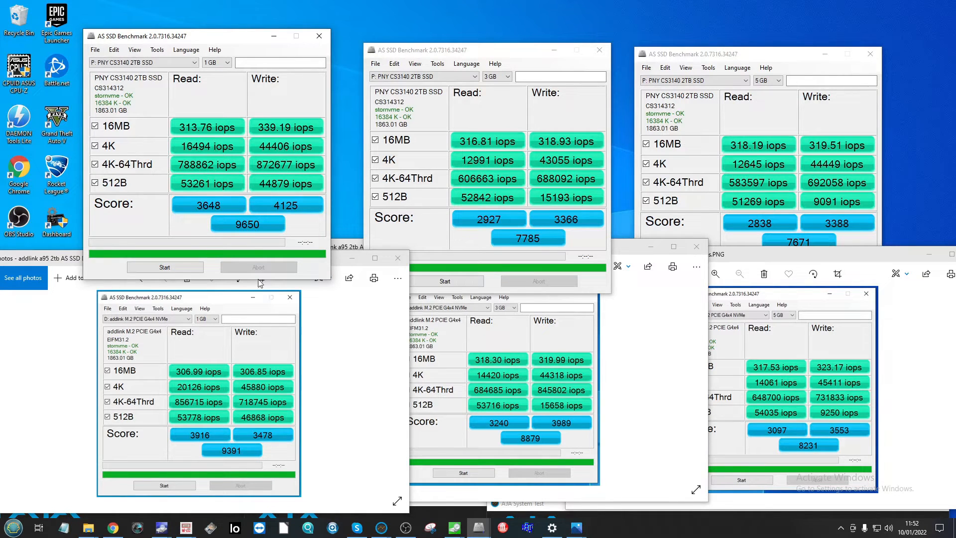
pyautogui.moveTo(210, 421)
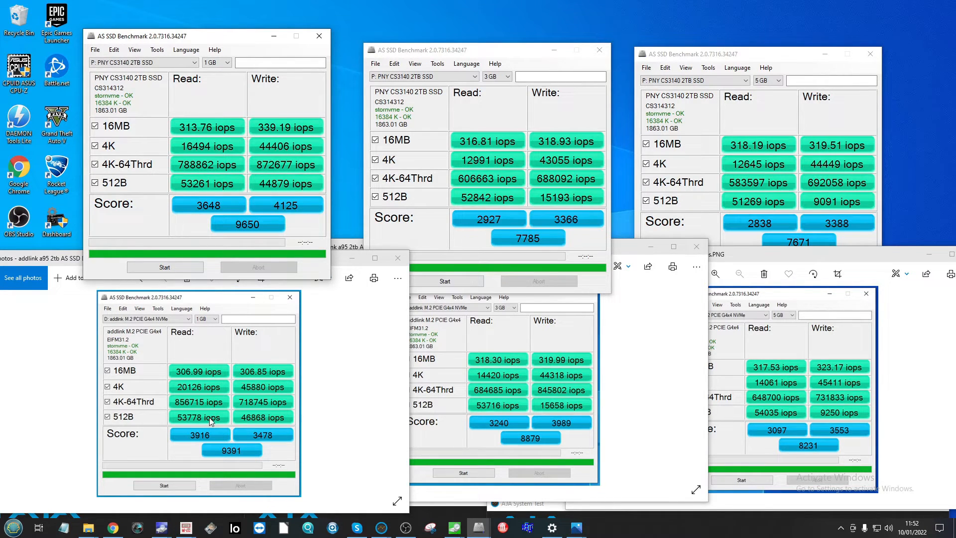
pyautogui.moveTo(203, 255)
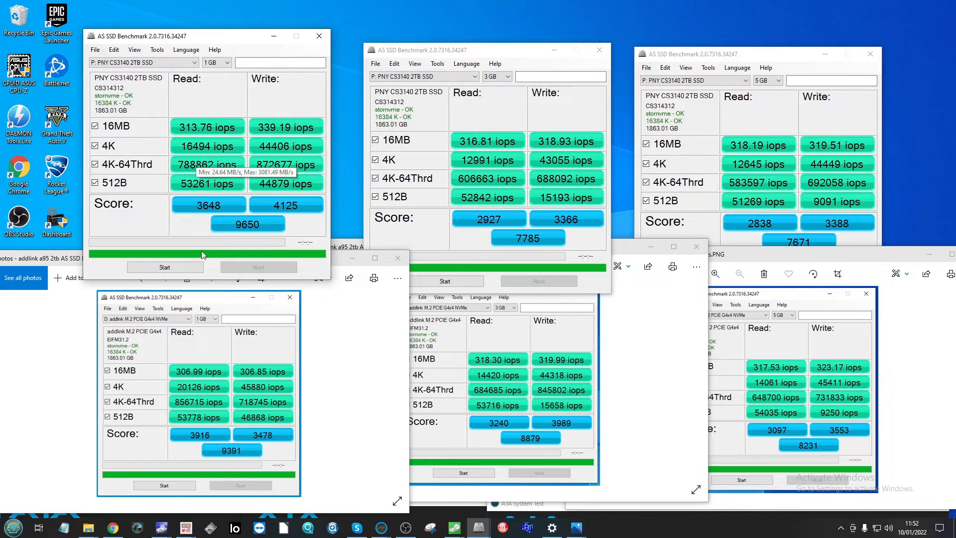
pyautogui.moveTo(150, 404)
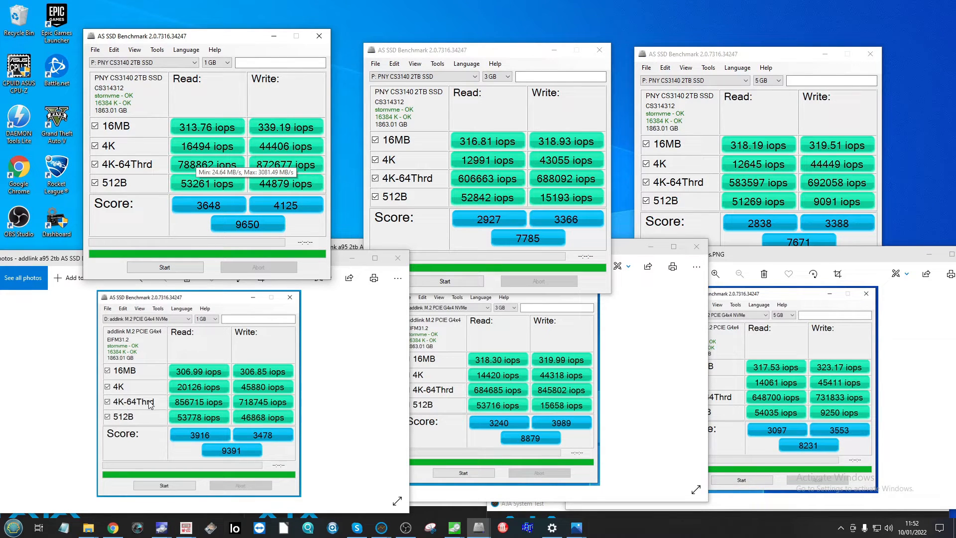
pyautogui.moveTo(225, 126)
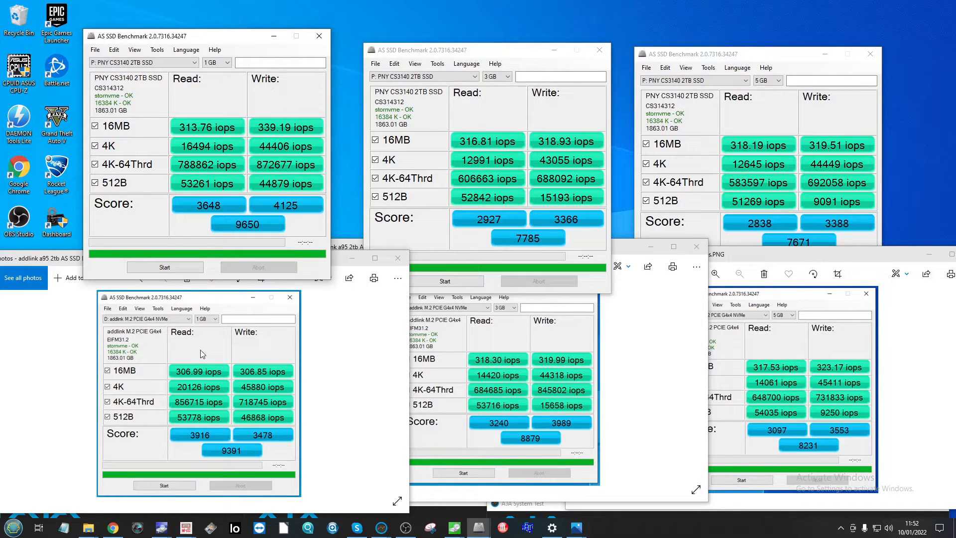
pyautogui.moveTo(174, 79)
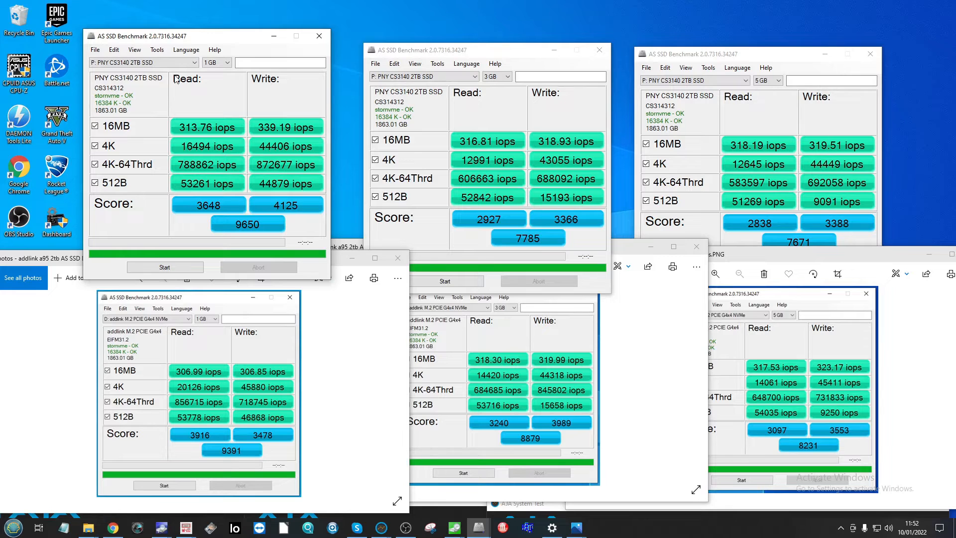
pyautogui.moveTo(640, 299)
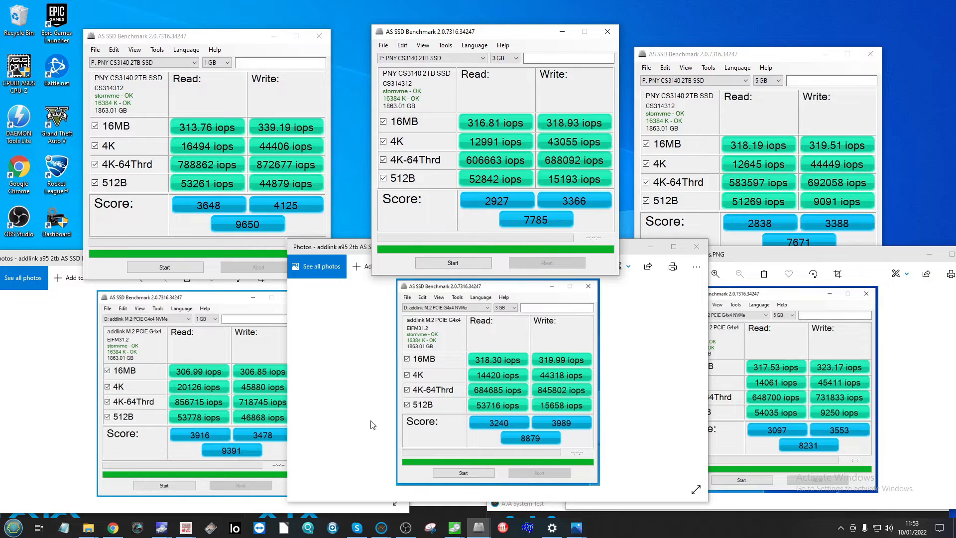
pyautogui.moveTo(567, 418)
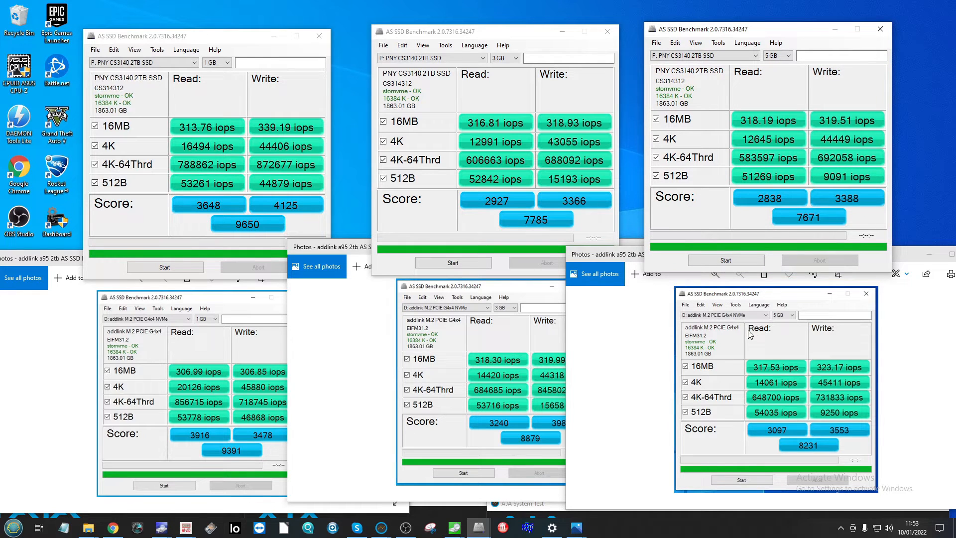
pyautogui.moveTo(667, 255)
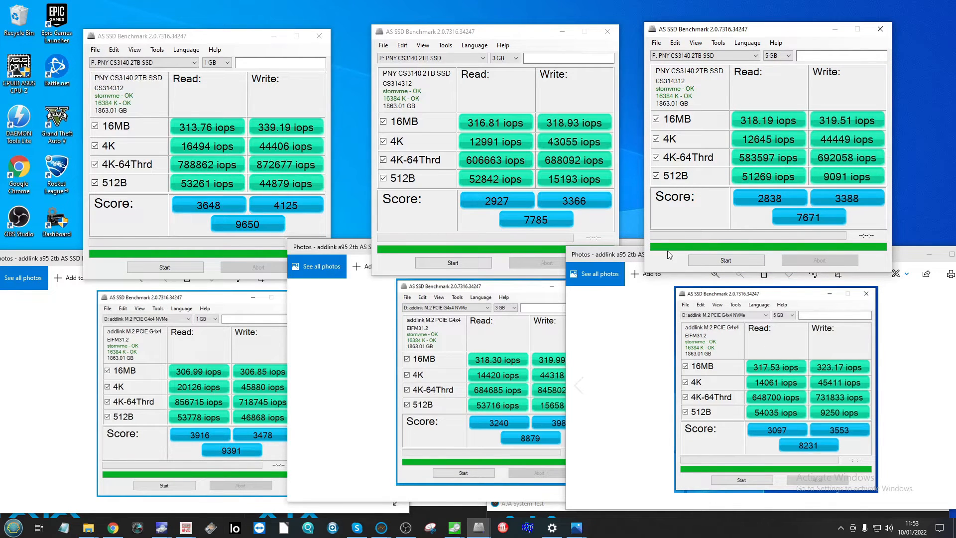
pyautogui.moveTo(771, 130)
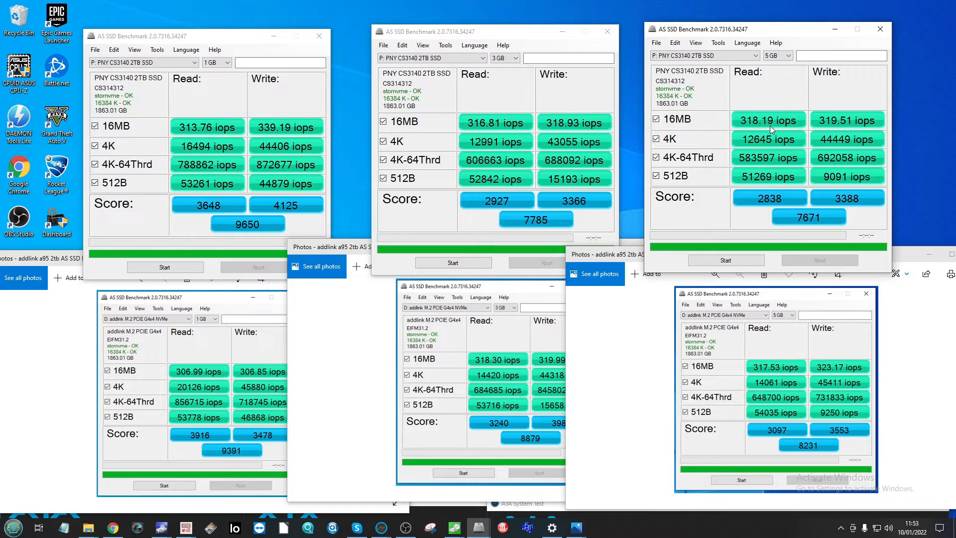
pyautogui.moveTo(756, 76)
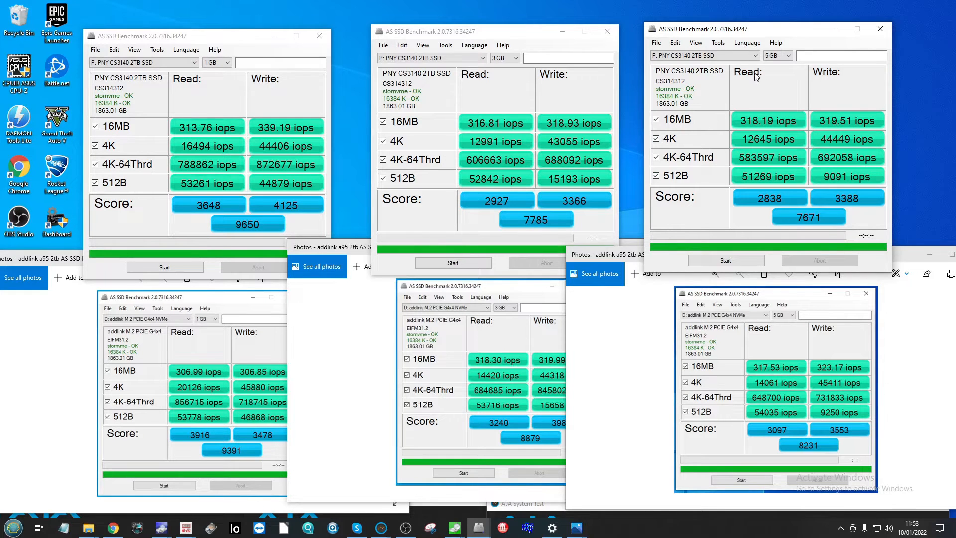
pyautogui.moveTo(369, 483)
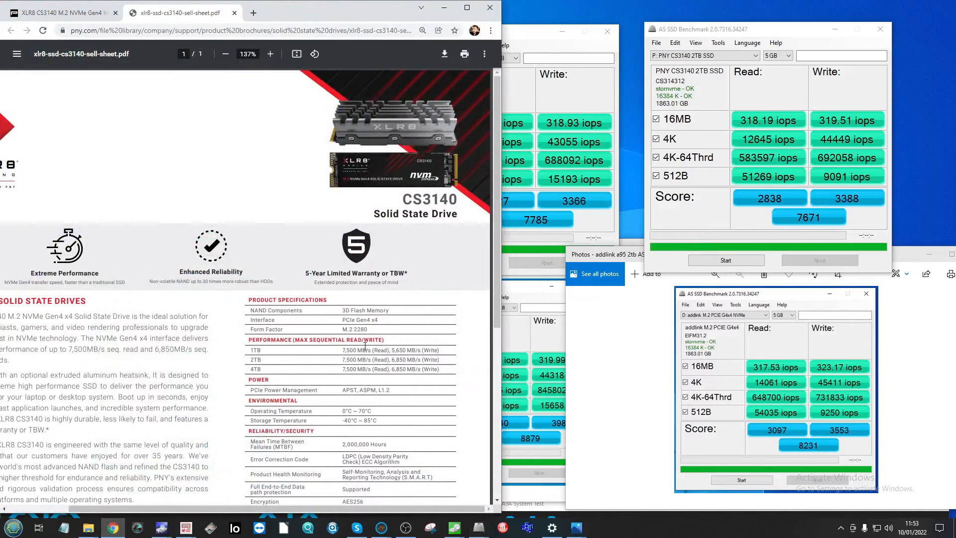
# Step: Highlight the 2TB model's 7,500 MB/s read rating on the sell sheet, then minimize Chrome
pyautogui.doubleClick(347, 360)
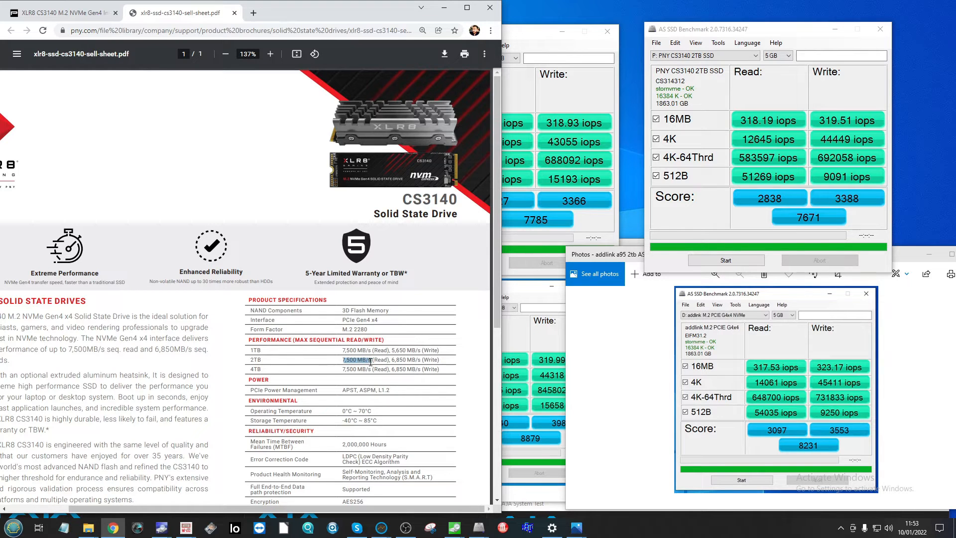
pyautogui.moveTo(391, 372)
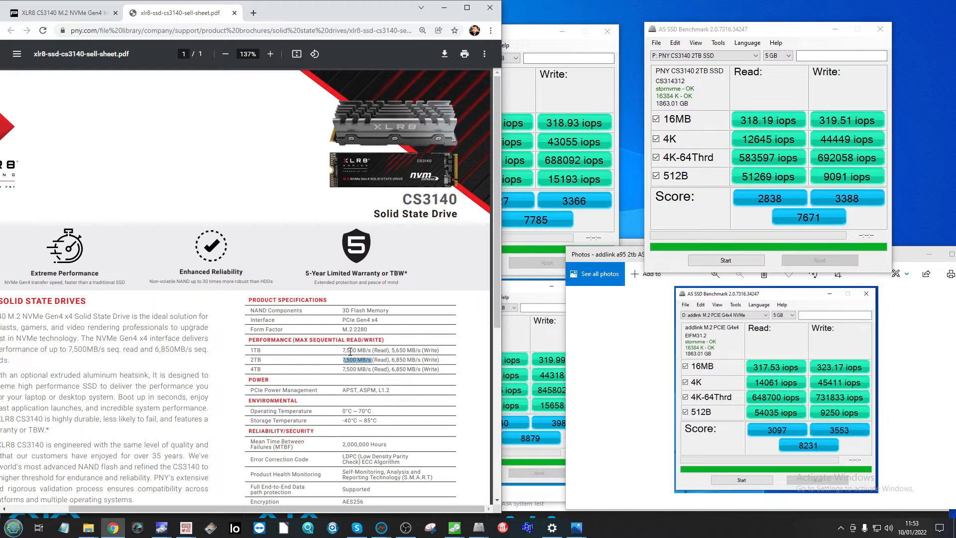
pyautogui.moveTo(345, 366)
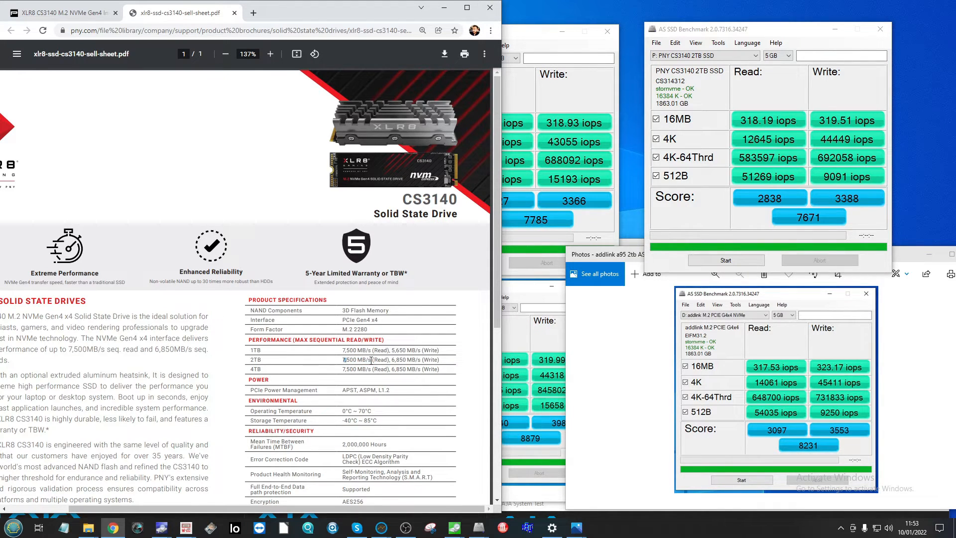
pyautogui.doubleClick(356, 359)
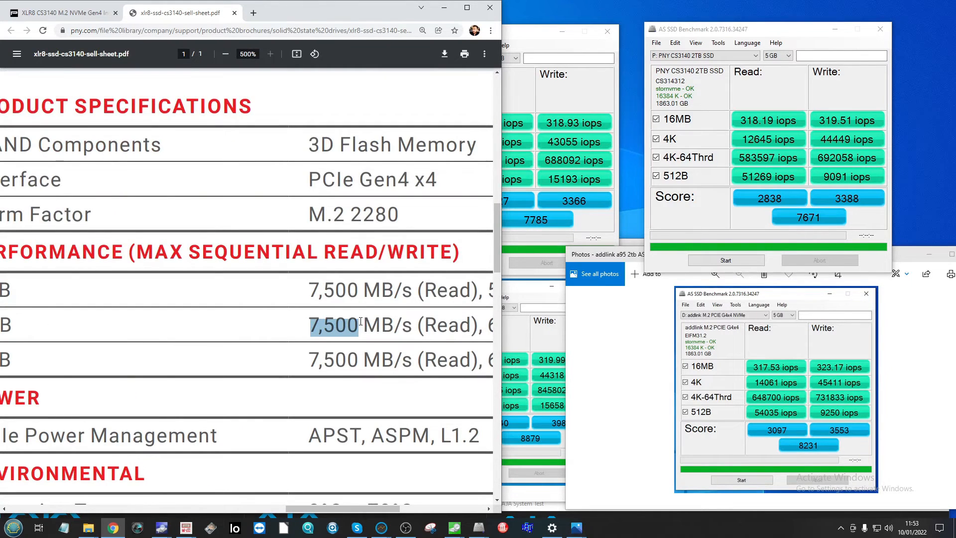
pyautogui.click(225, 53)
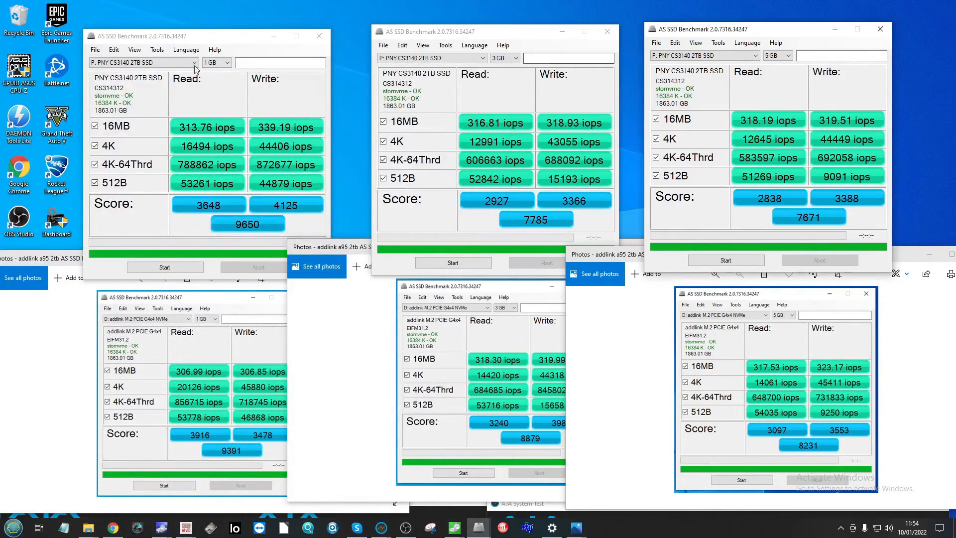
# Step: Close the Addlink A95 screenshots and minimize the AS SSD Benchmark windows
pyautogui.click(253, 297)
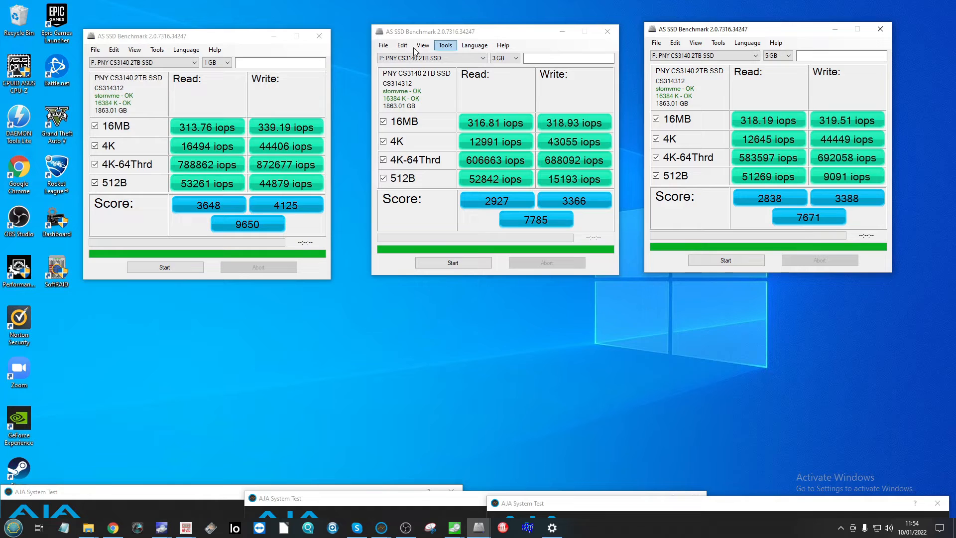
pyautogui.moveTo(508, 105)
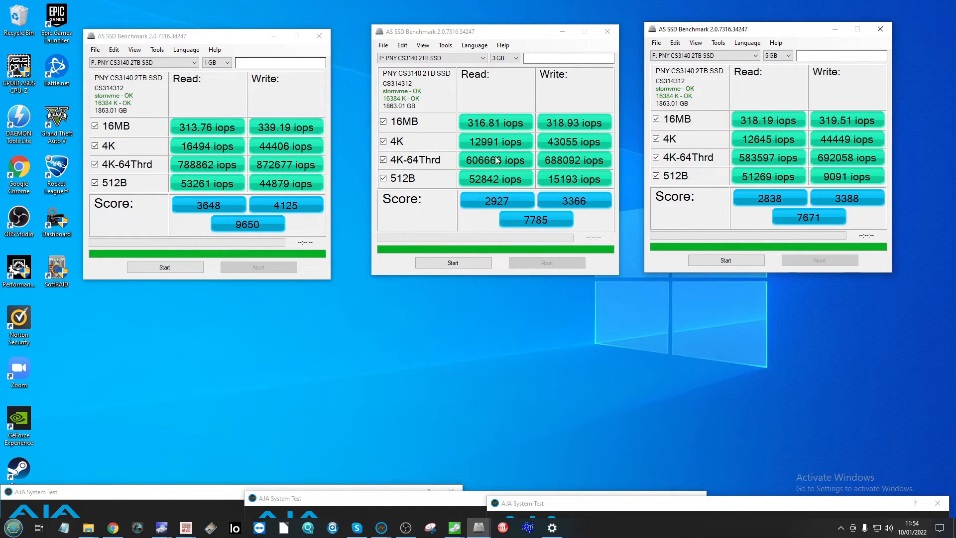
pyautogui.moveTo(448, 193)
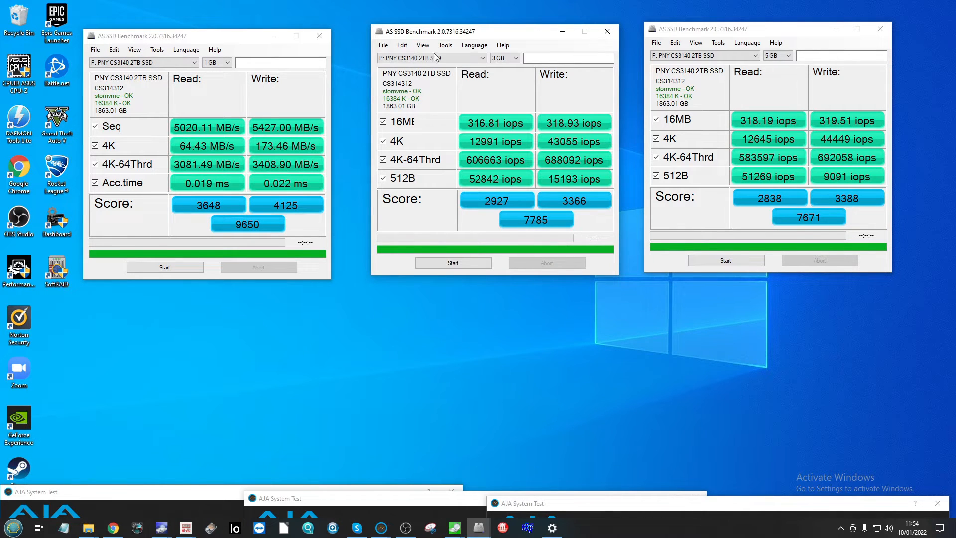
pyautogui.click(717, 43)
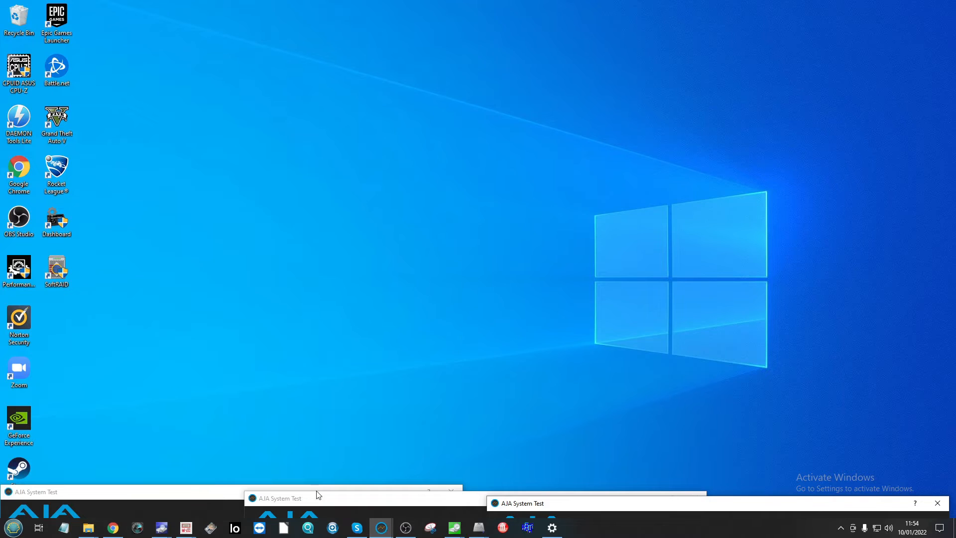
pyautogui.click(277, 497)
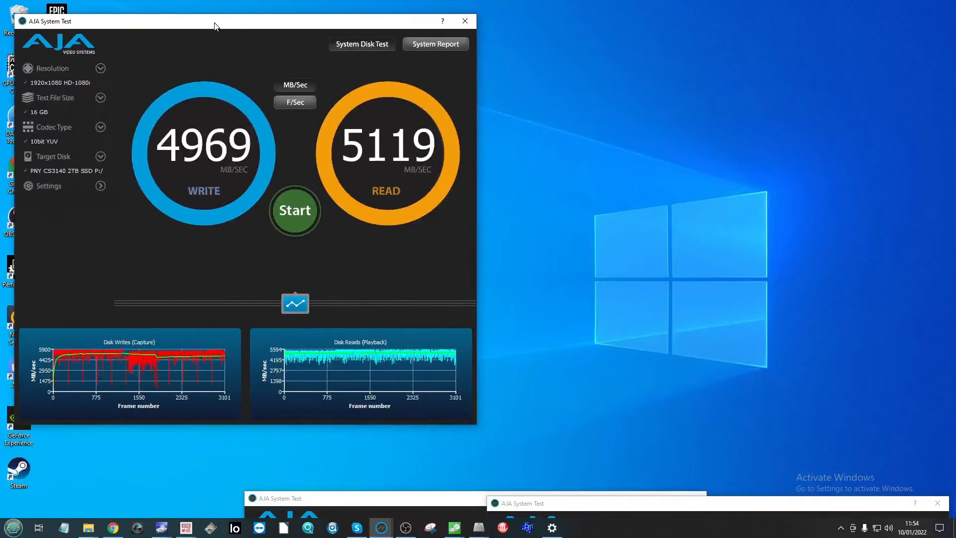
pyautogui.click(594, 503)
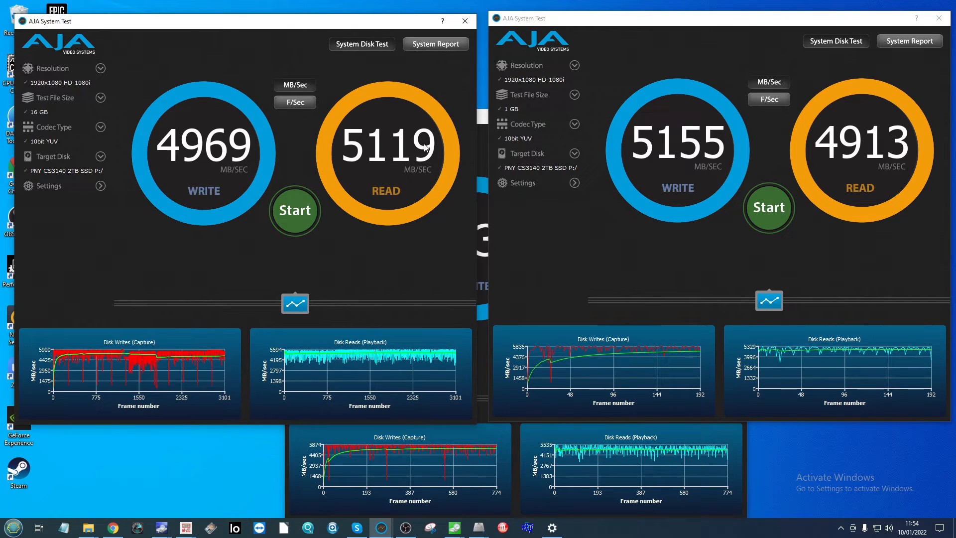
pyautogui.moveTo(762, 372)
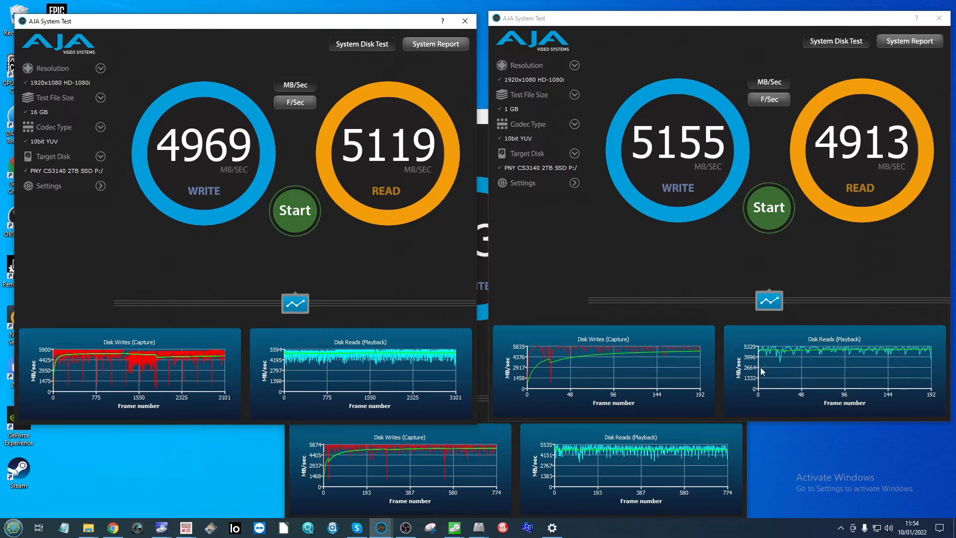
pyautogui.moveTo(827, 97)
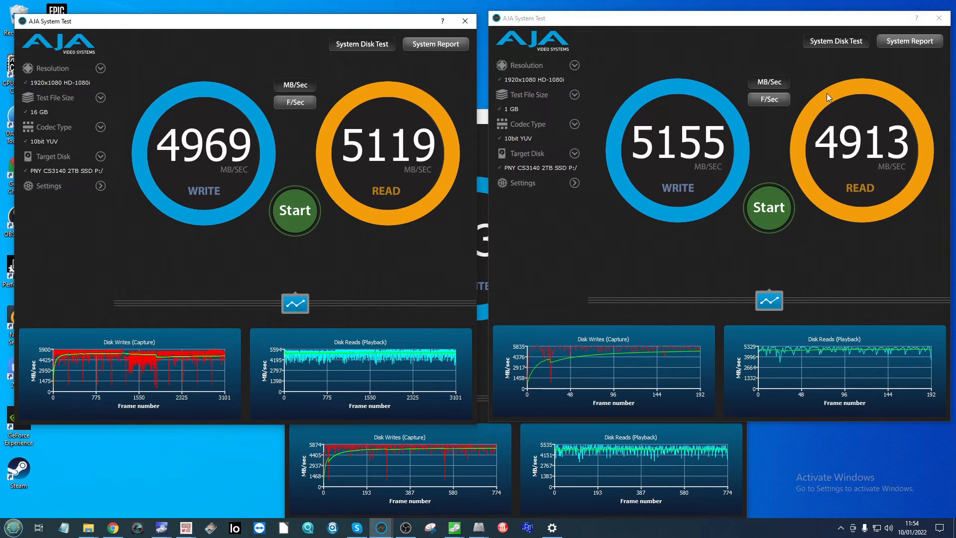
pyautogui.moveTo(113, 361)
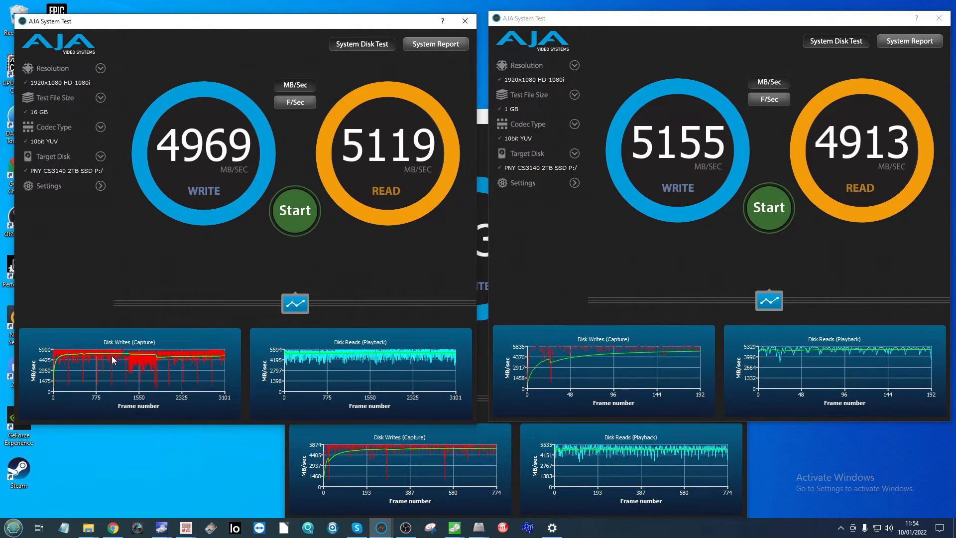
pyautogui.moveTo(66, 367)
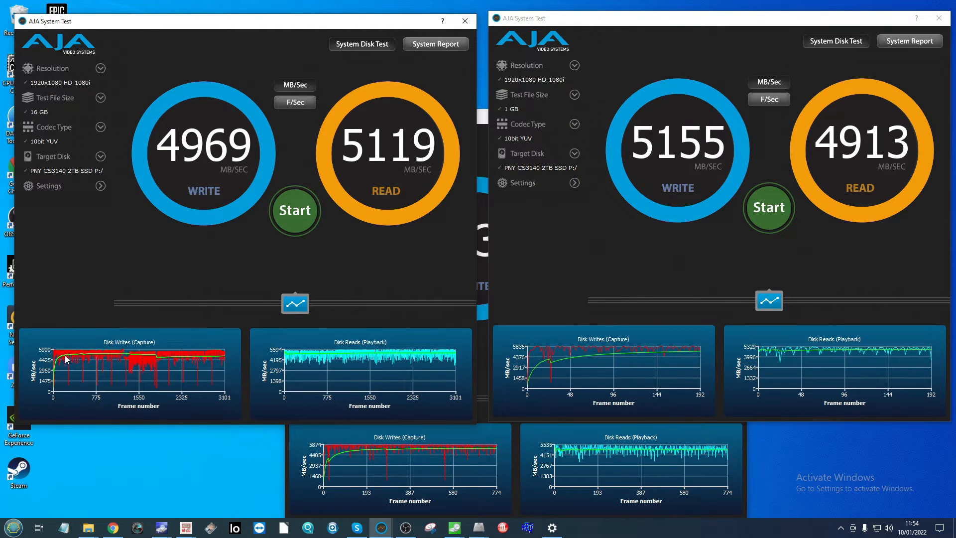
pyautogui.moveTo(539, 387)
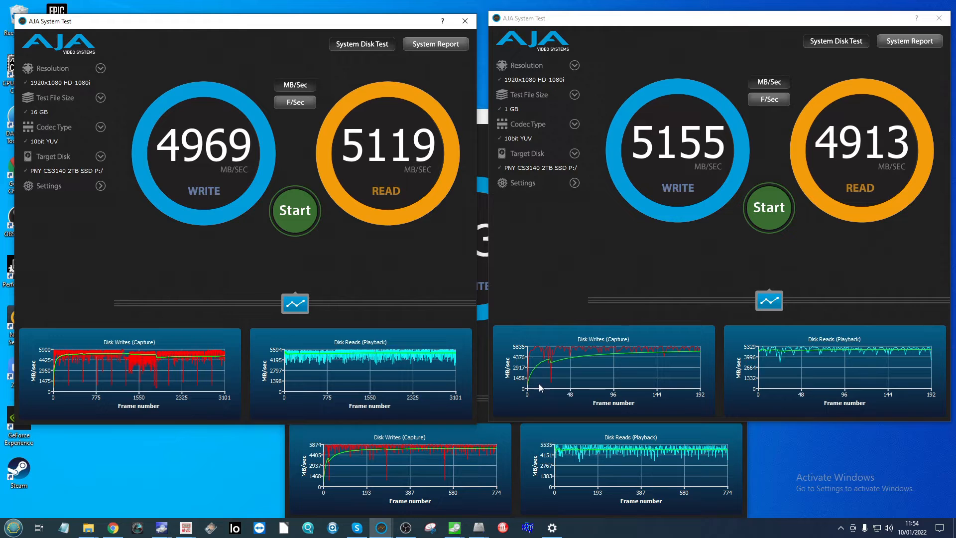
pyautogui.moveTo(323, 378)
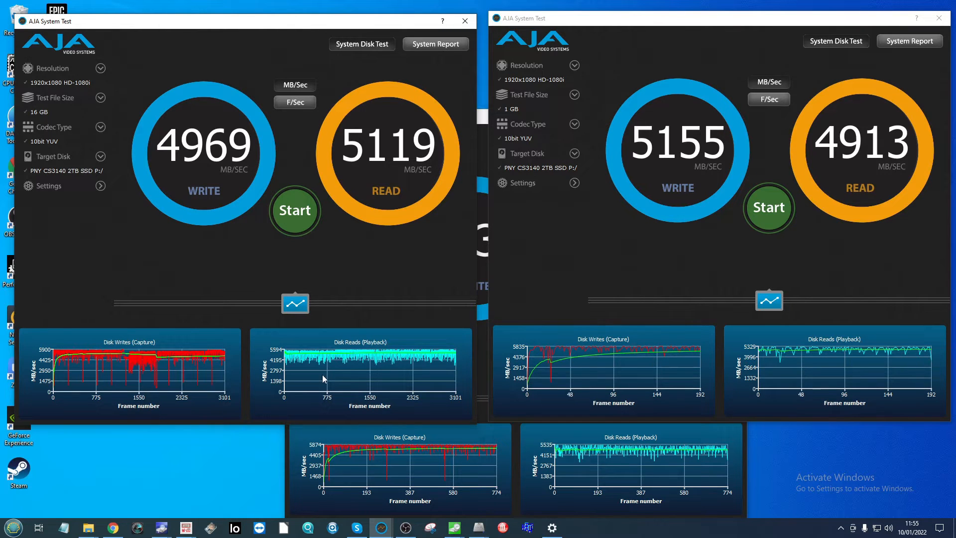
pyautogui.moveTo(166, 358)
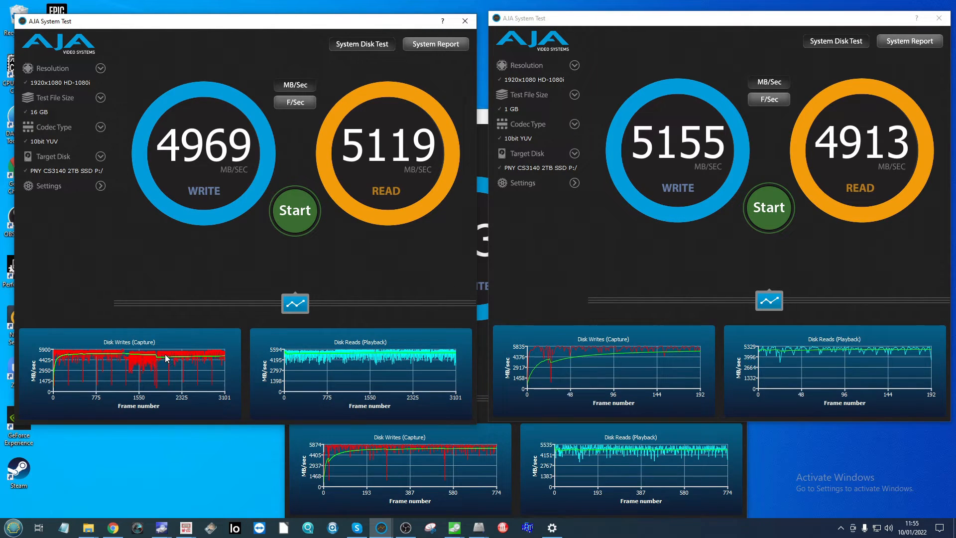
pyautogui.moveTo(137, 92)
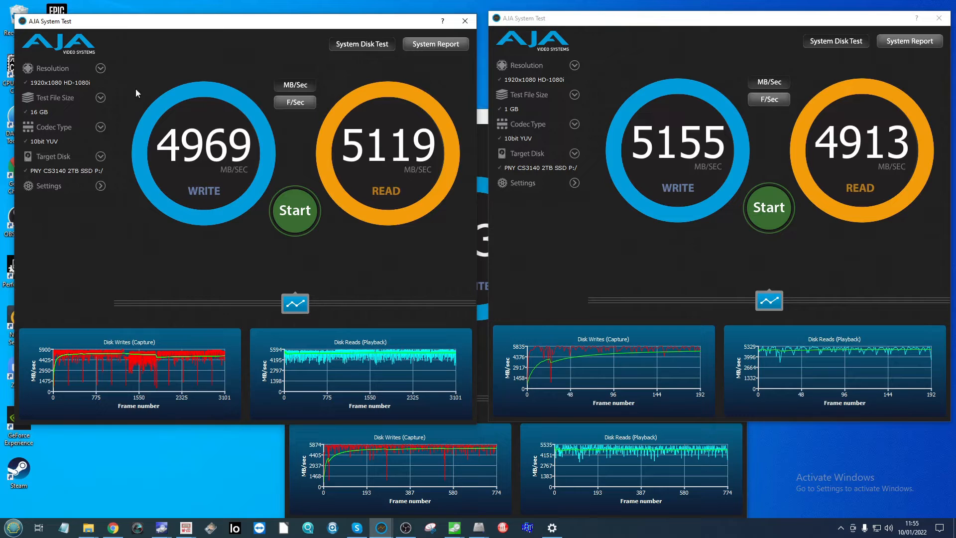
pyautogui.moveTo(55, 123)
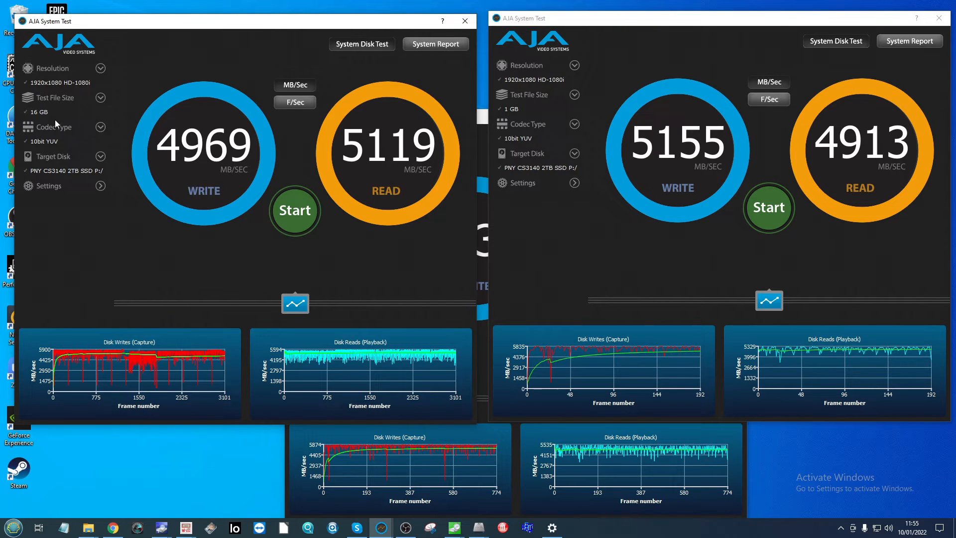
pyautogui.moveTo(155, 360)
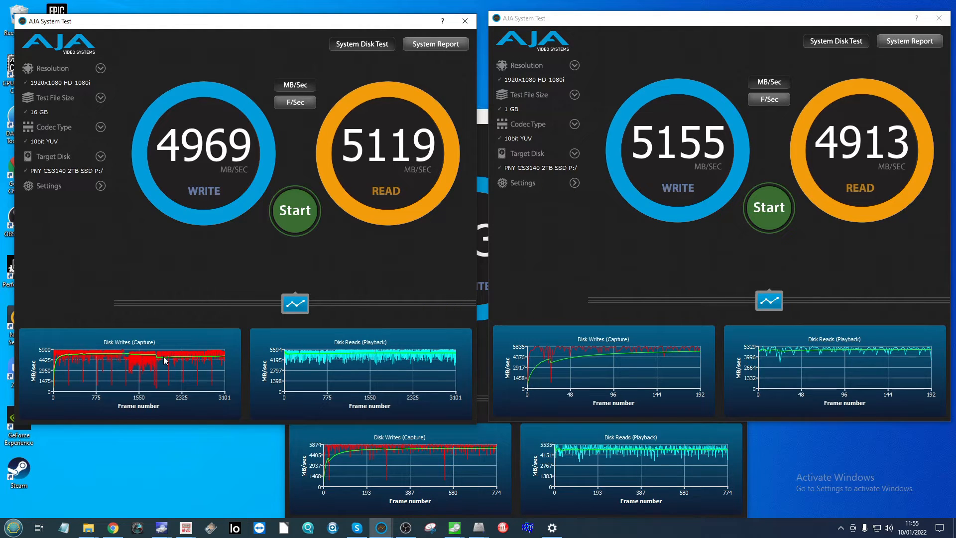
pyautogui.moveTo(289, 147)
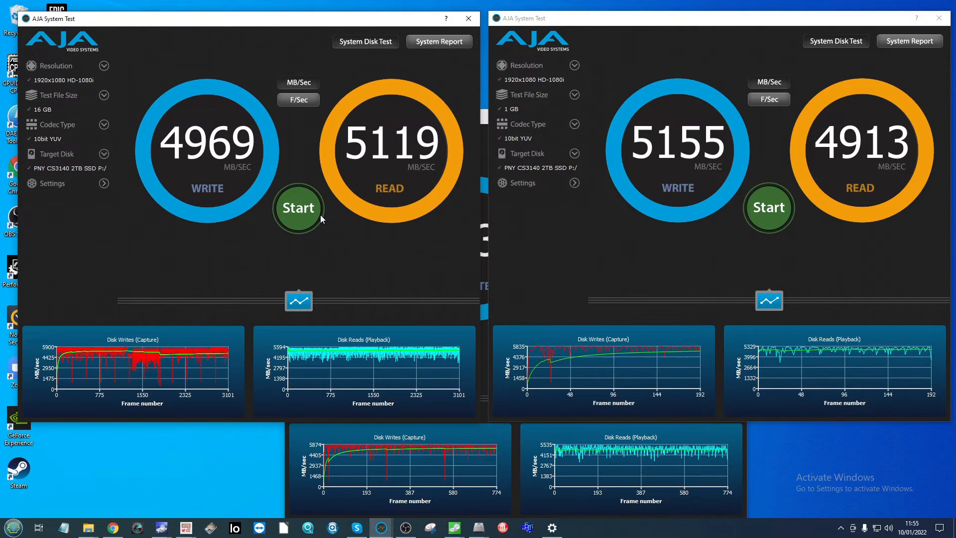
pyautogui.moveTo(311, 303)
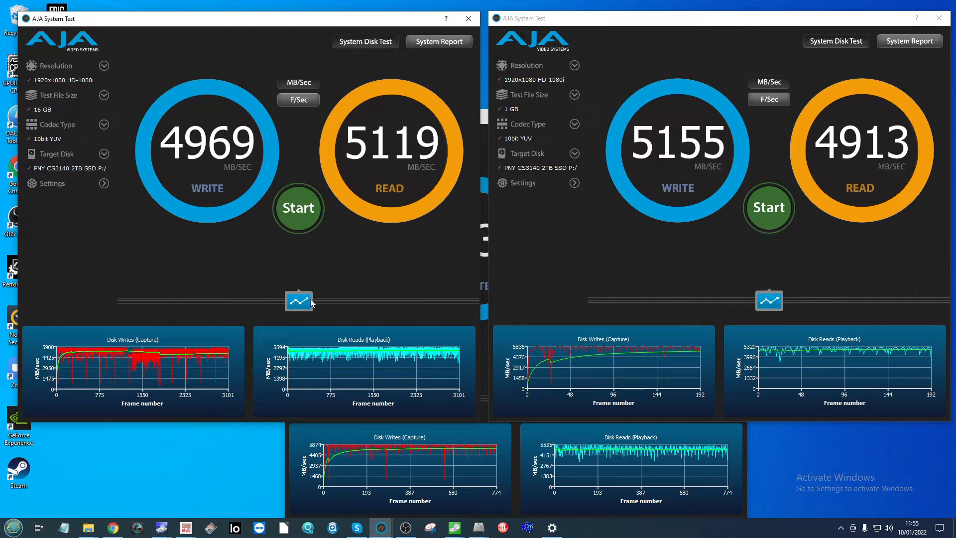
pyautogui.moveTo(370, 29)
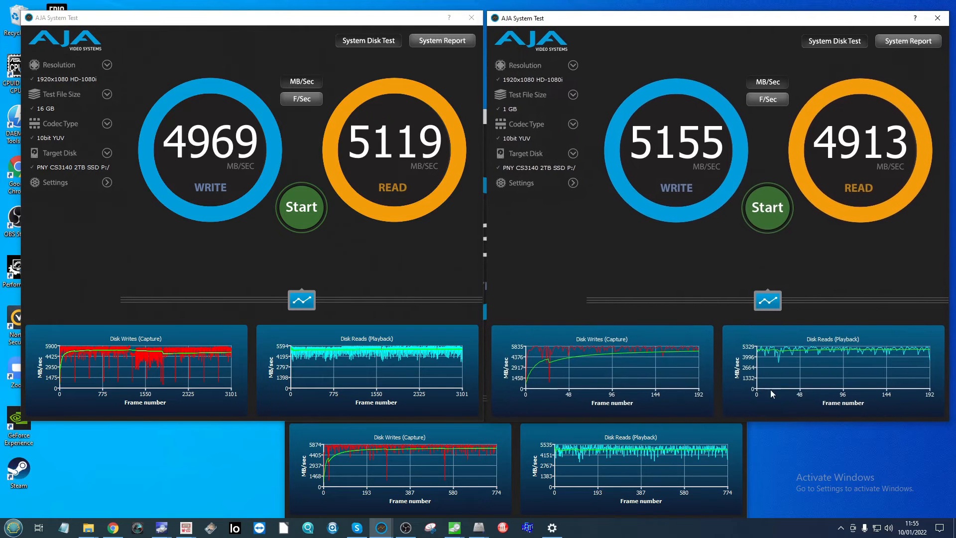
pyautogui.moveTo(502, 366)
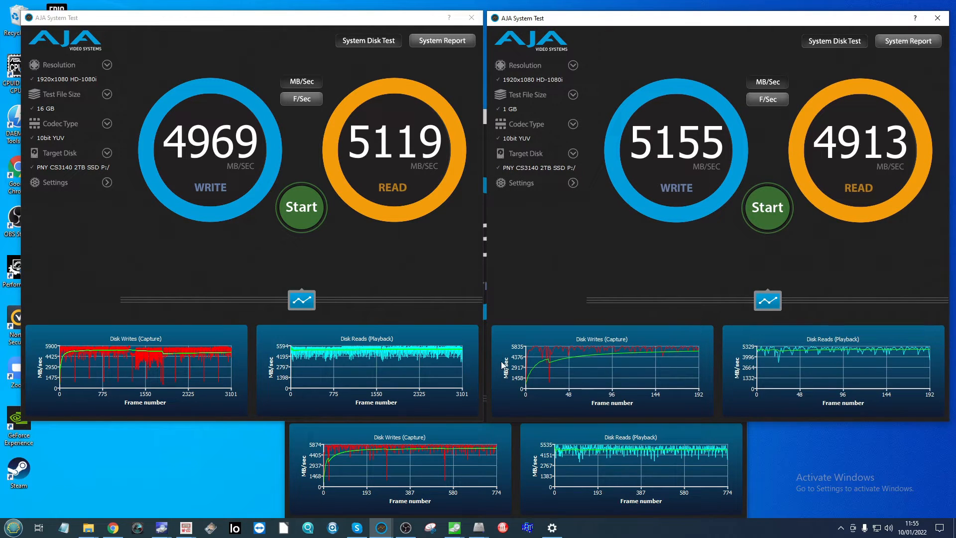
pyautogui.moveTo(497, 380)
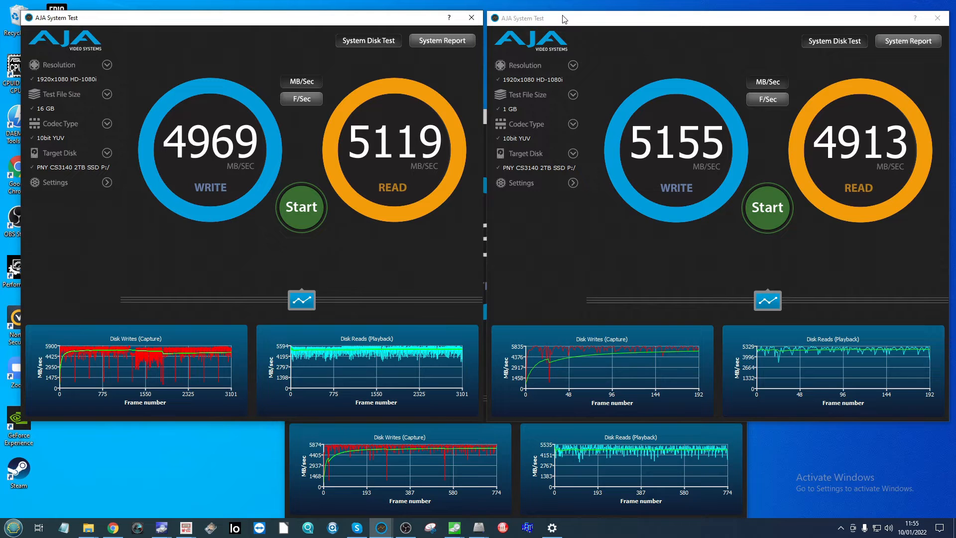
pyautogui.moveTo(608, 261)
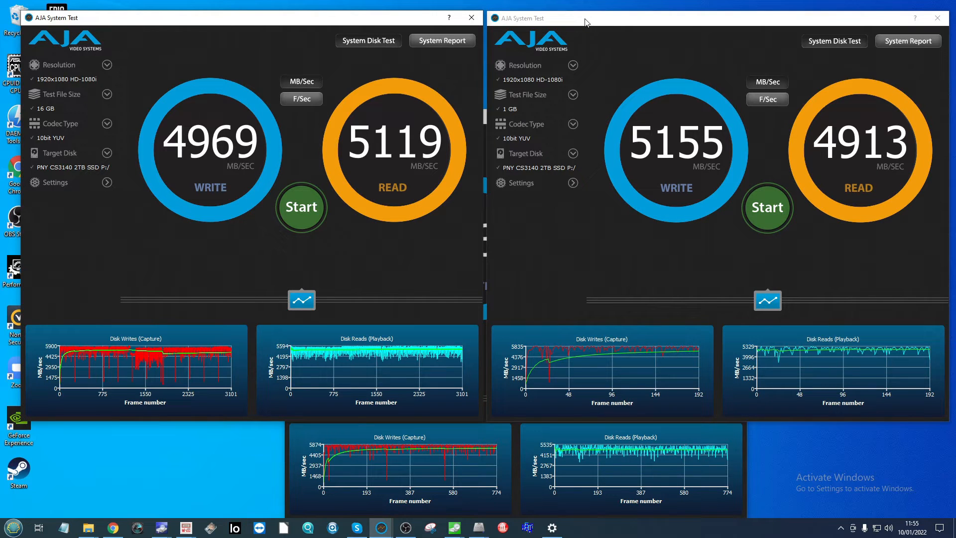
pyautogui.moveTo(332, 369)
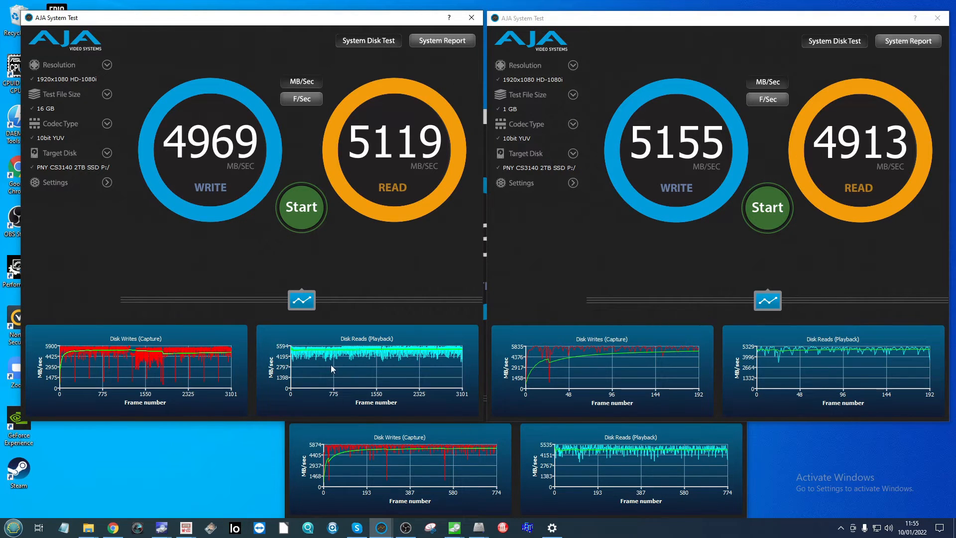
pyautogui.moveTo(526, 387)
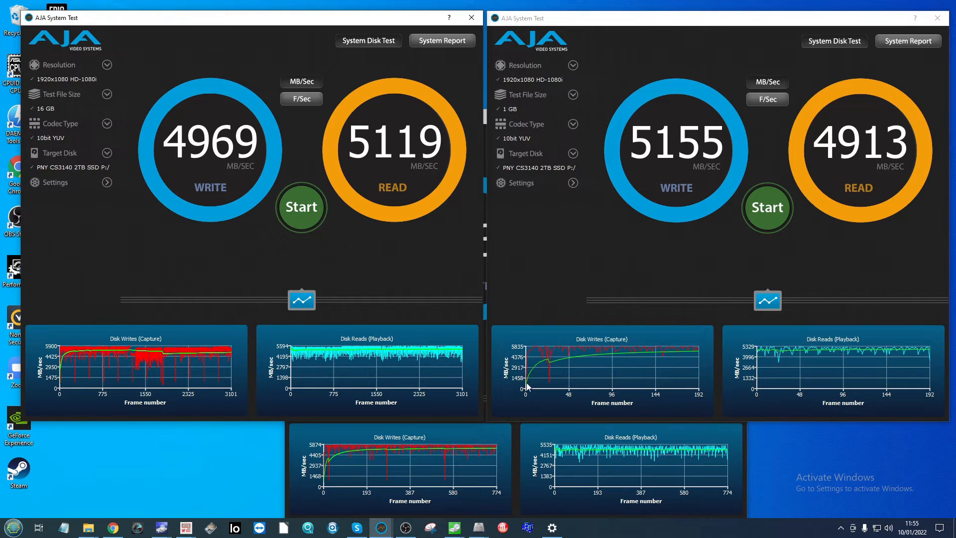
pyautogui.moveTo(840, 378)
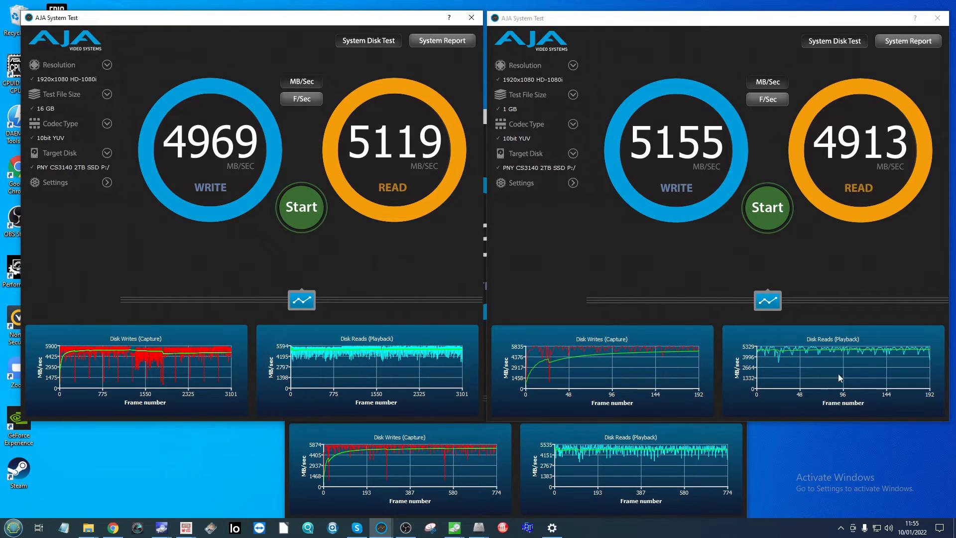
pyautogui.moveTo(914, 386)
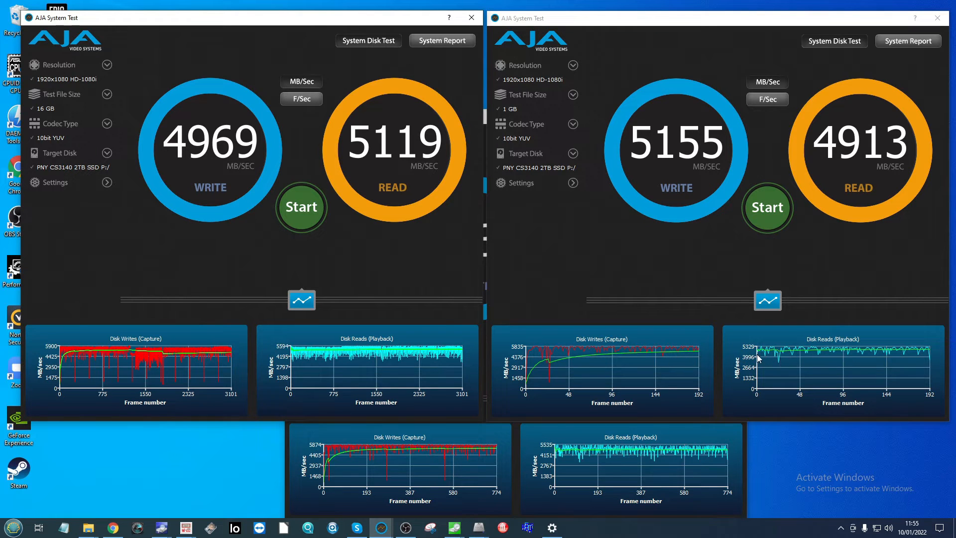
pyautogui.moveTo(559, 459)
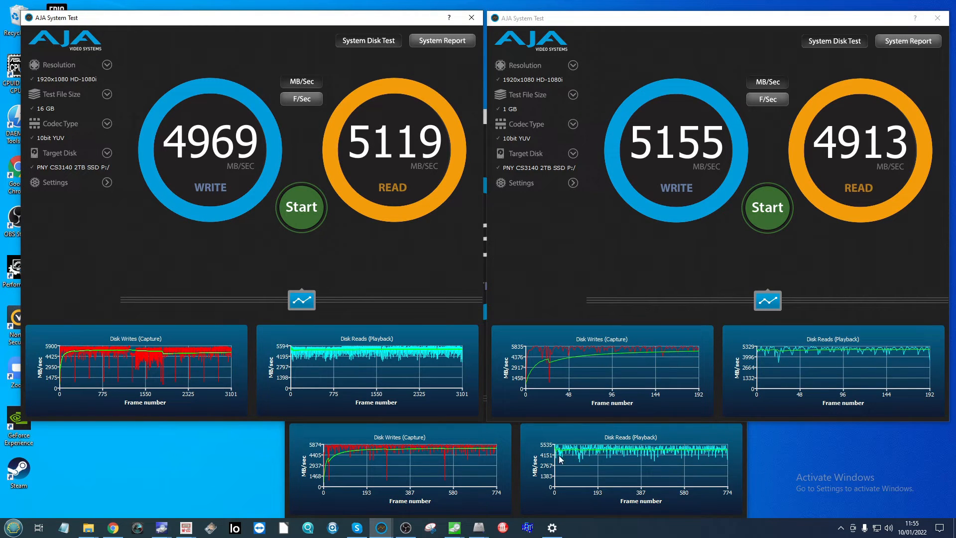
pyautogui.moveTo(788, 439)
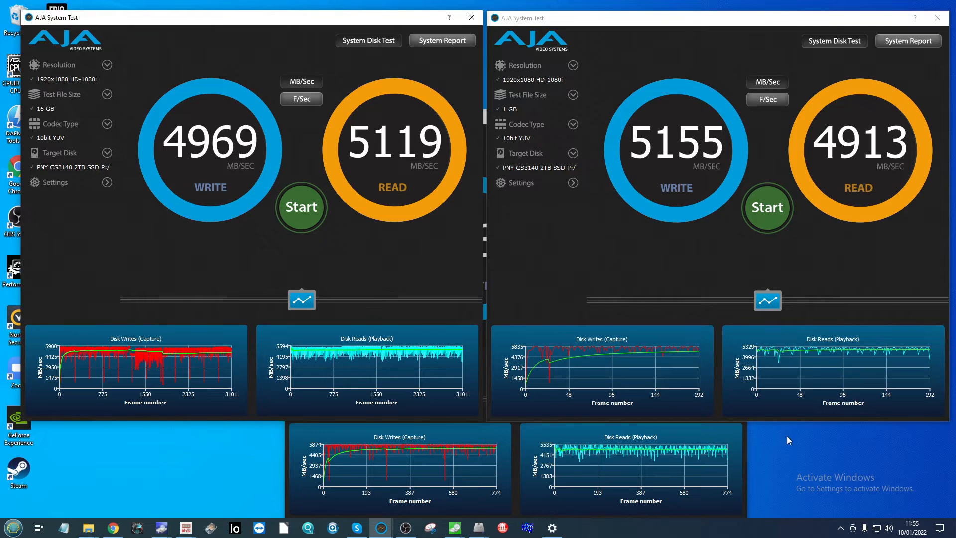
pyautogui.moveTo(468, 356)
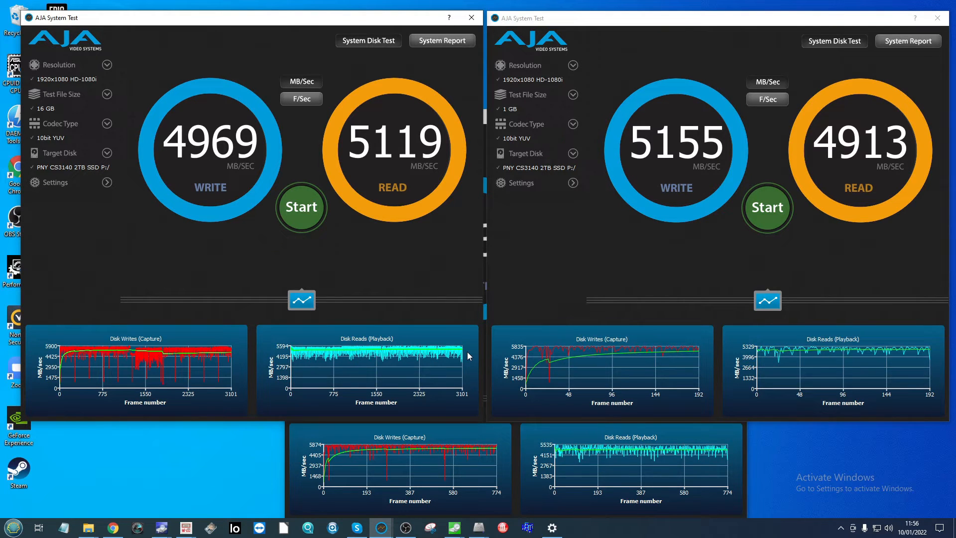
pyautogui.moveTo(117, 234)
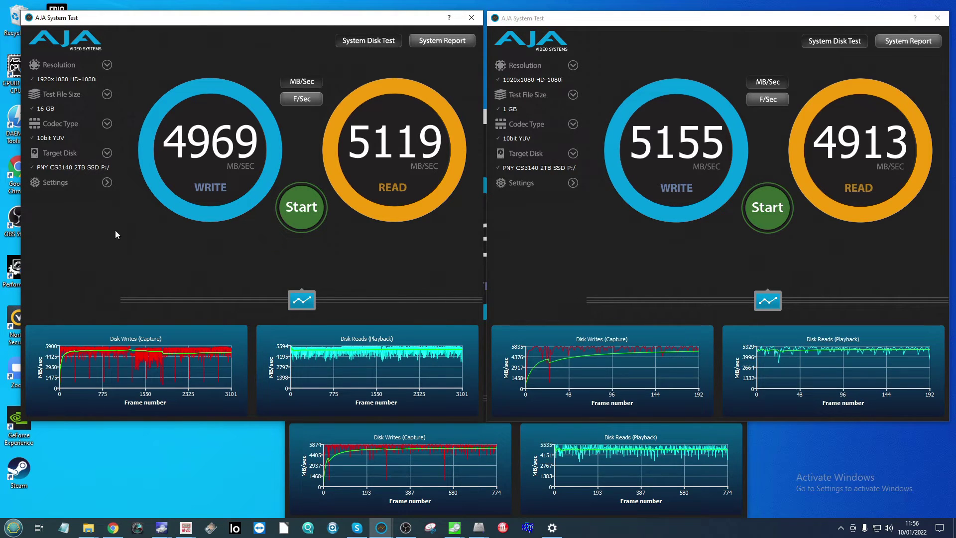
pyautogui.moveTo(441, 337)
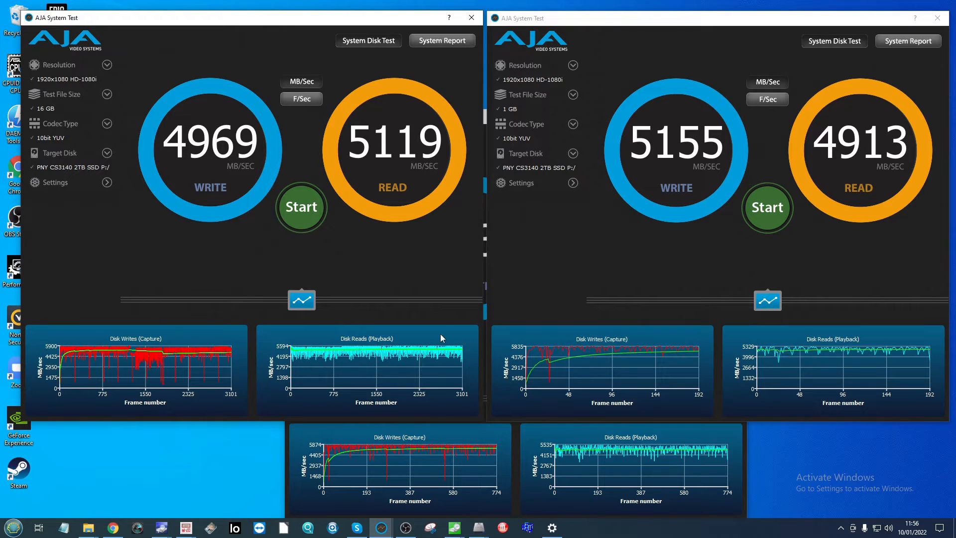
pyautogui.moveTo(637, 394)
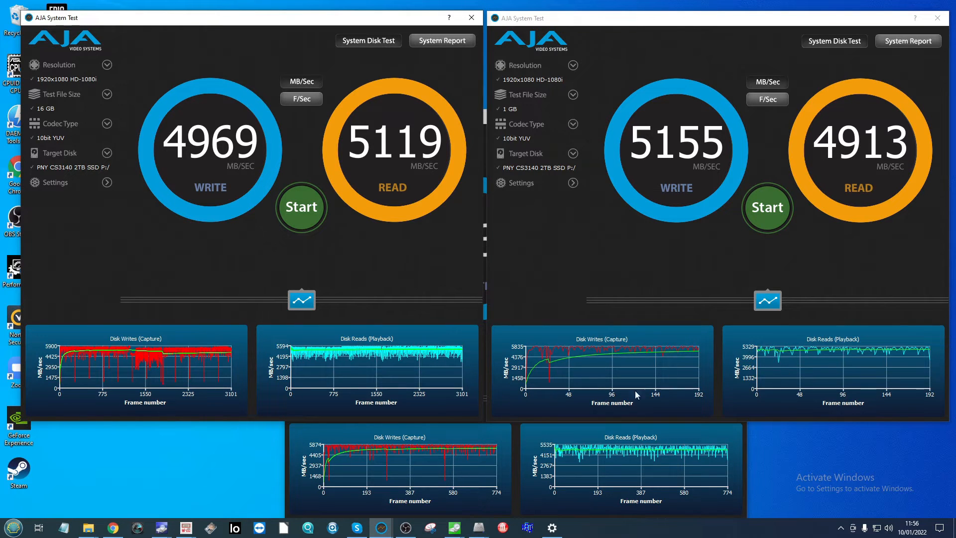
pyautogui.moveTo(675, 468)
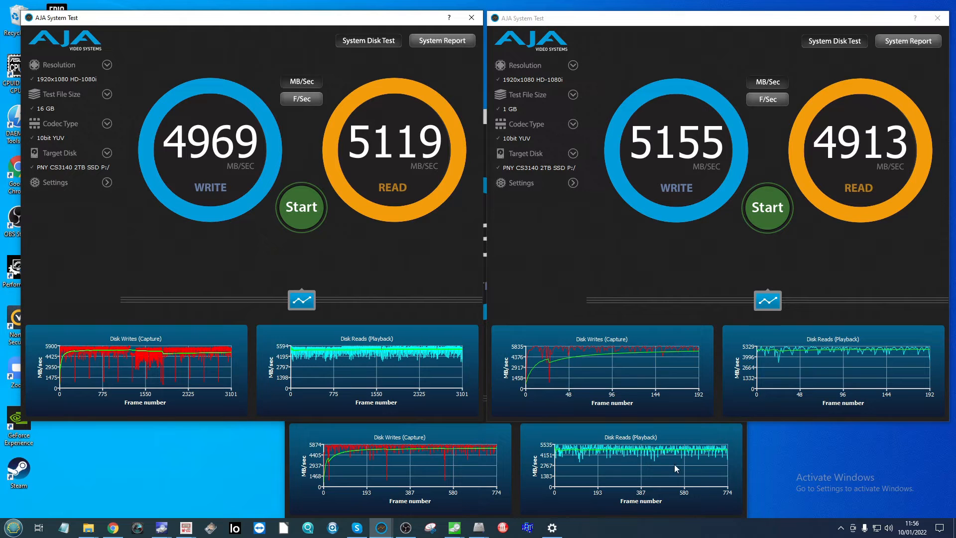
pyautogui.moveTo(427, 24)
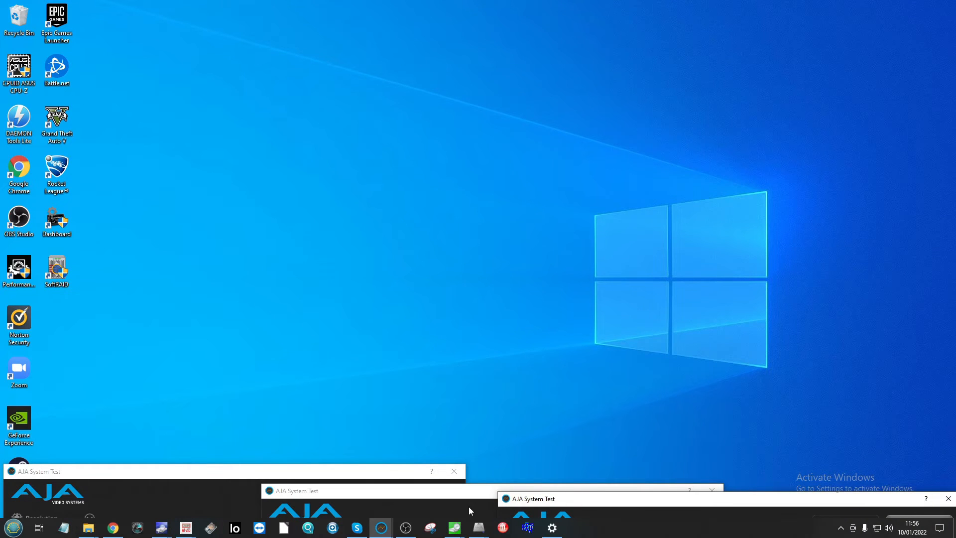
pyautogui.moveTo(450, 516)
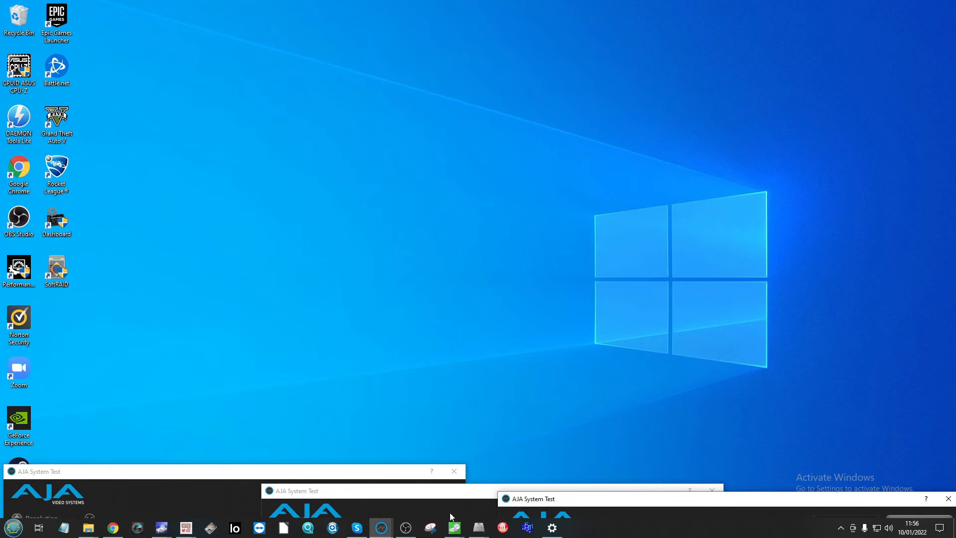
pyautogui.moveTo(112, 527)
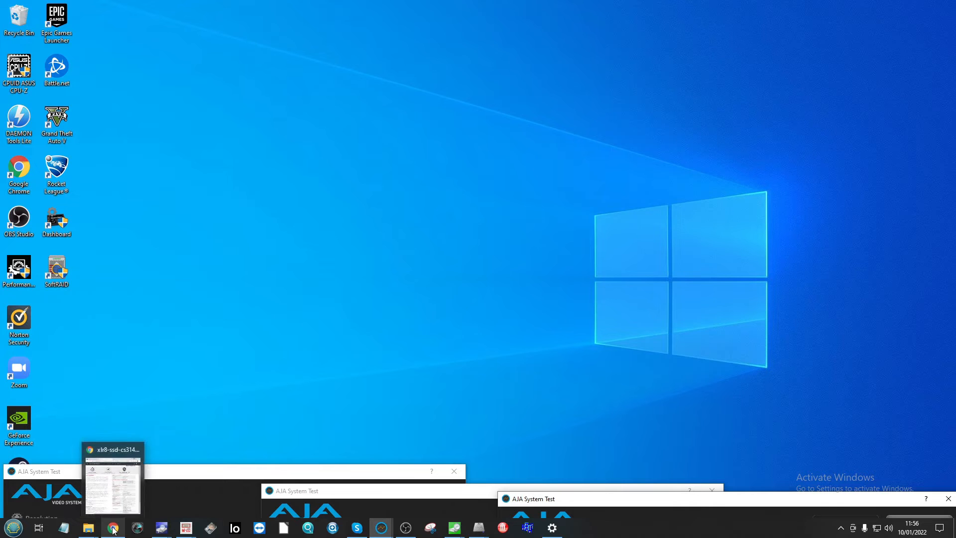
# Step: Restore the CS3140 sell-sheet PDF in Chrome and scroll to its top
pyautogui.click(111, 480)
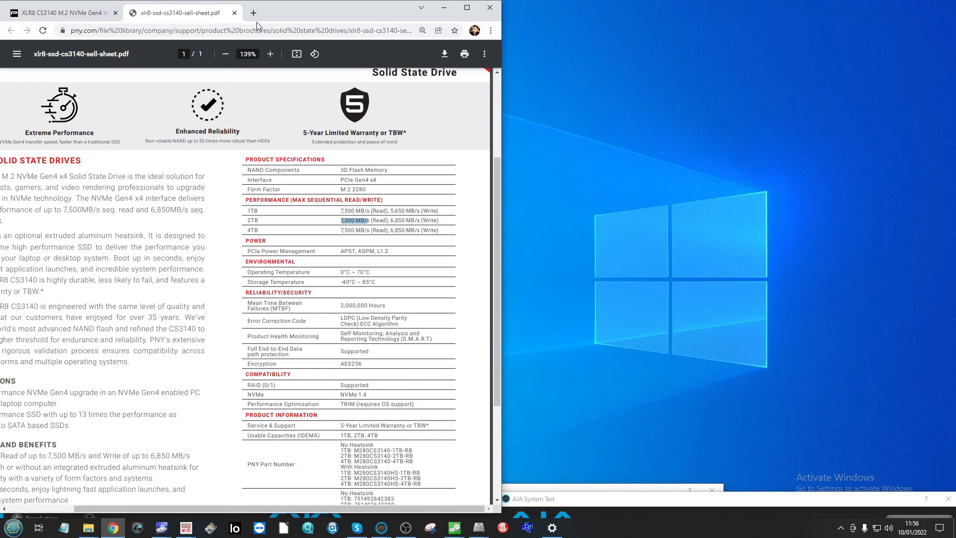
pyautogui.scroll(3)
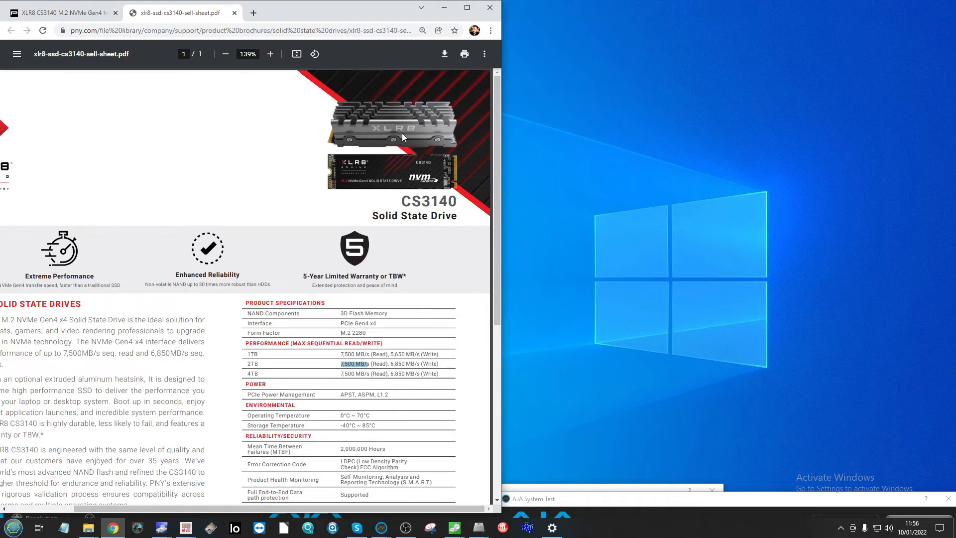
pyautogui.moveTo(458, 143)
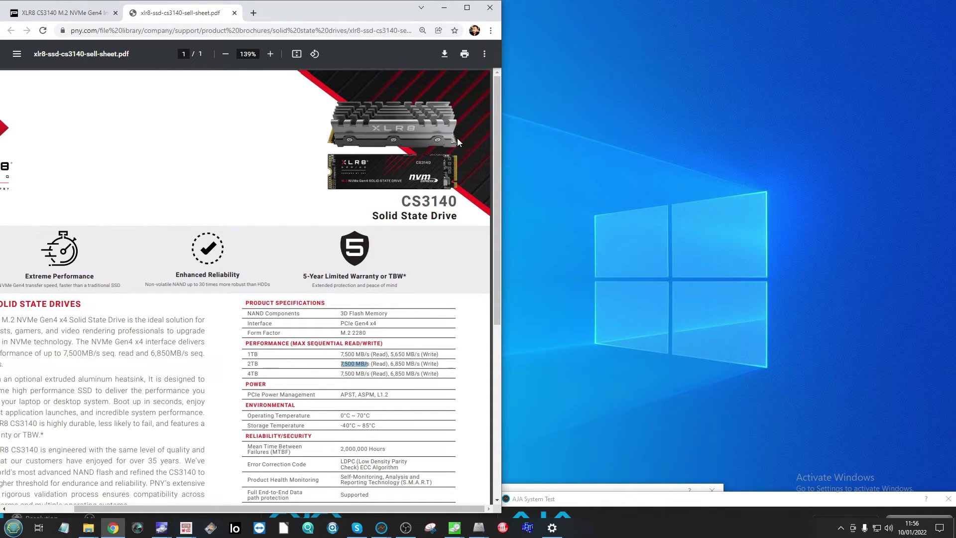
pyautogui.moveTo(394, 133)
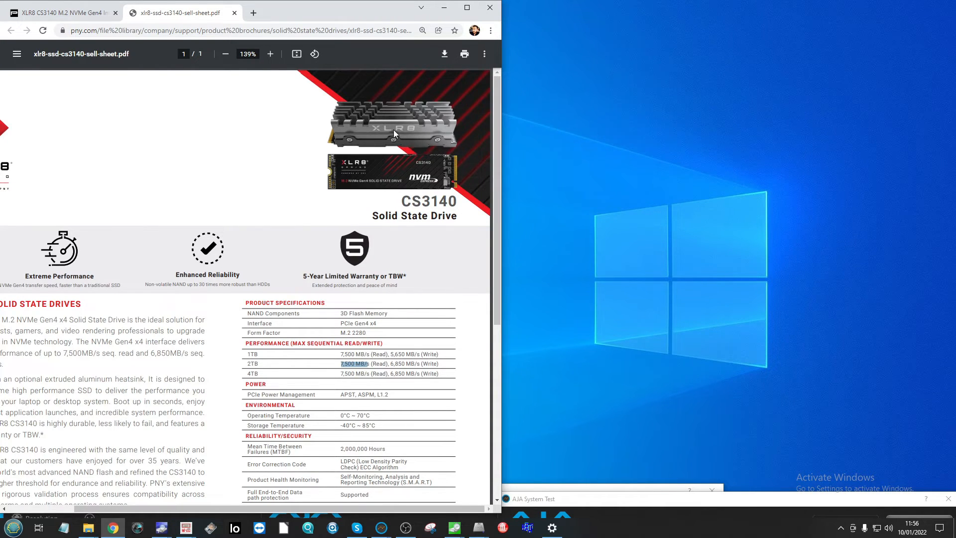
pyautogui.moveTo(161, 527)
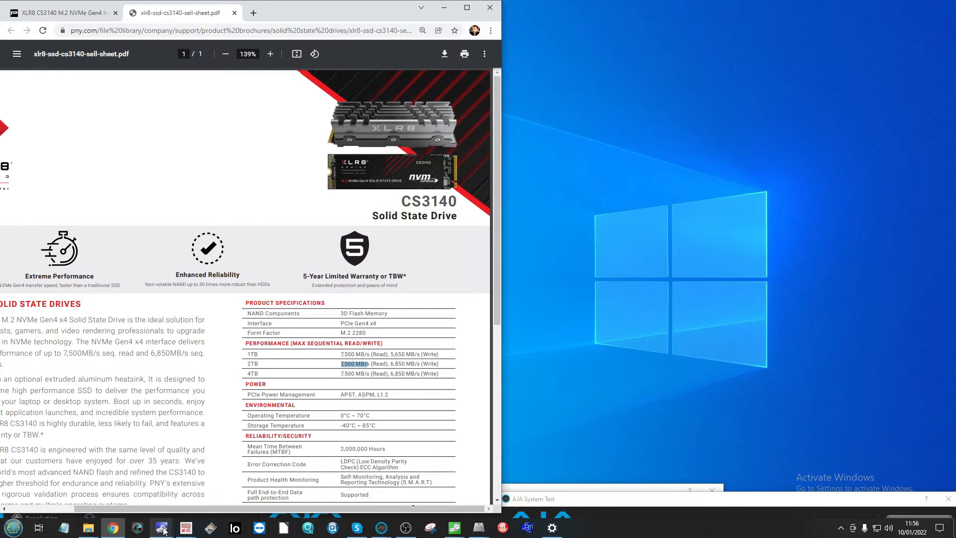
# Step: Bring up CrystalDiskInfo's PNY CS3140 2TB temperature graph, peaking at 44 °C
pyautogui.click(160, 527)
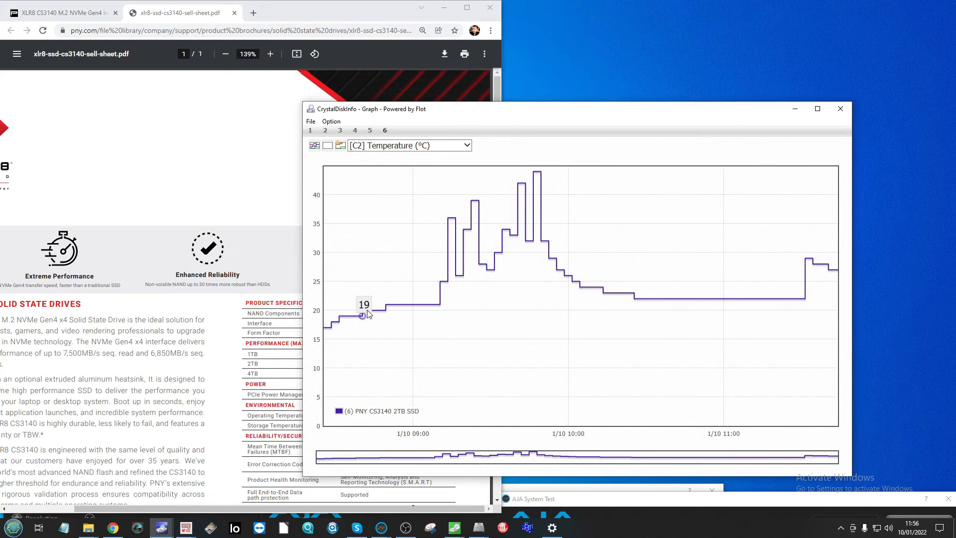
pyautogui.moveTo(325, 327)
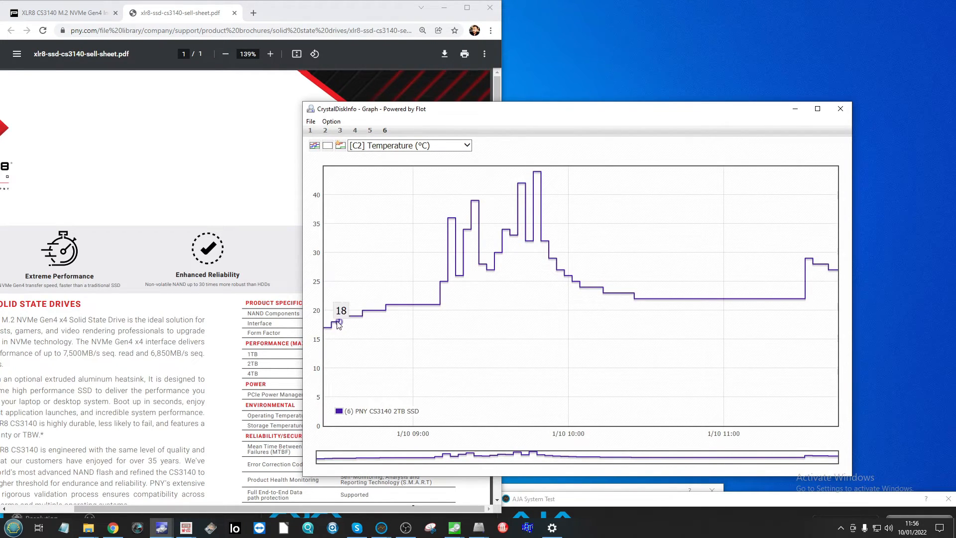
pyautogui.moveTo(331, 329)
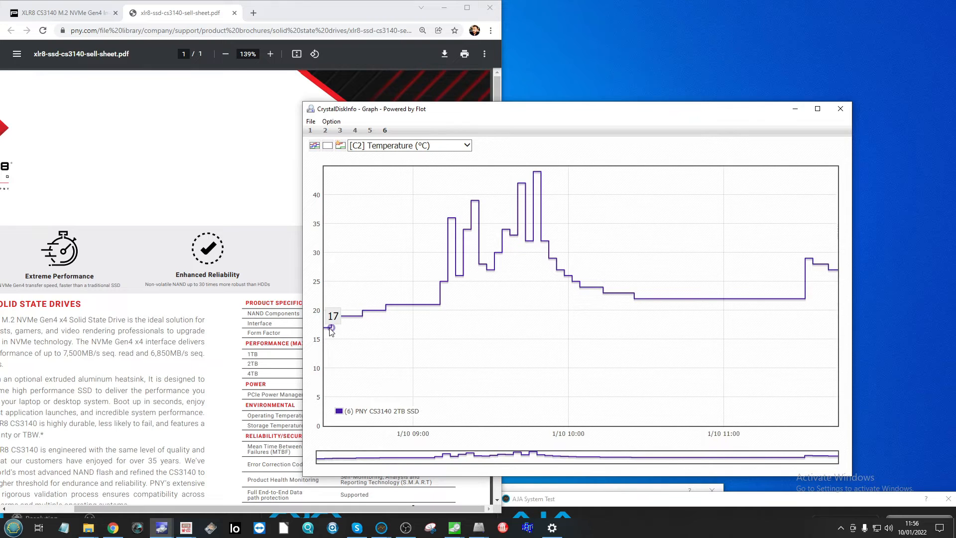
pyautogui.moveTo(326, 329)
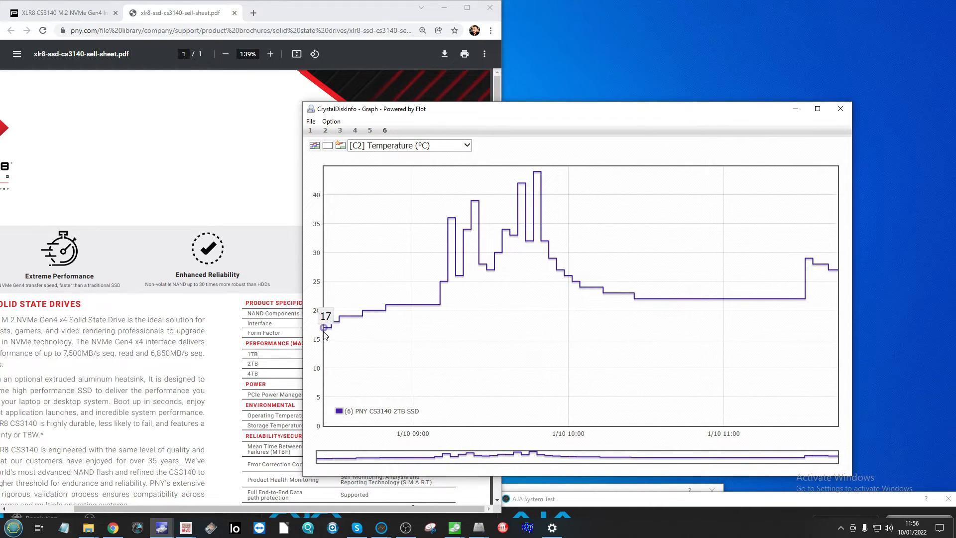
pyautogui.moveTo(383, 309)
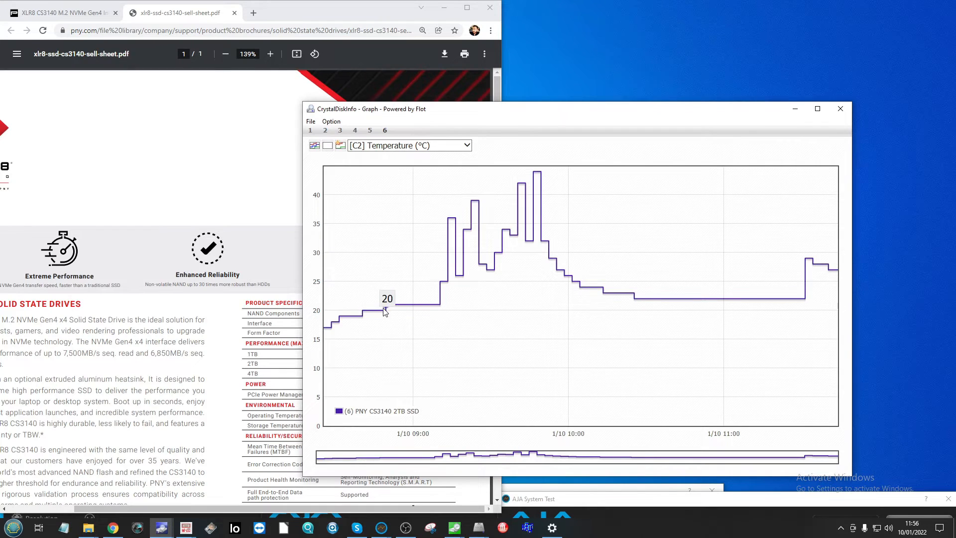
pyautogui.moveTo(448, 220)
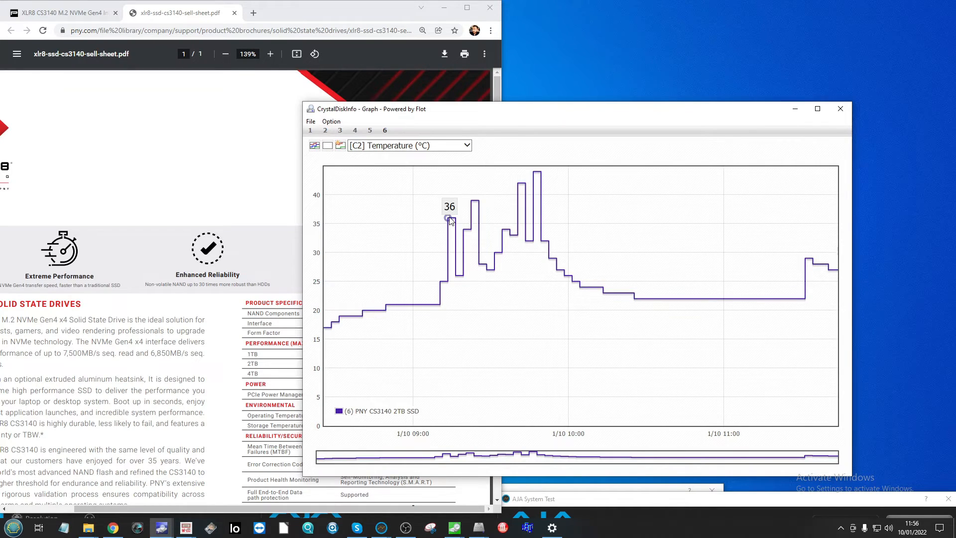
pyautogui.moveTo(470, 231)
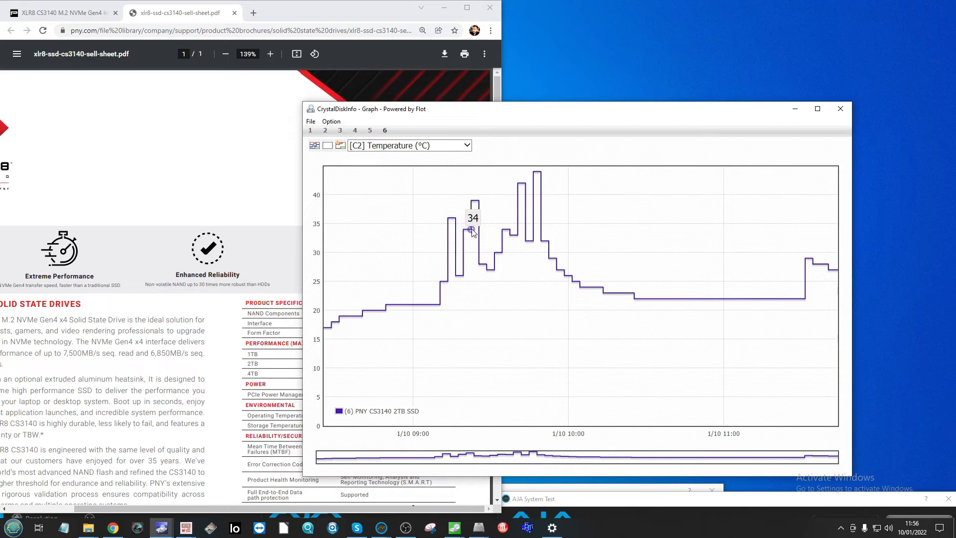
pyautogui.moveTo(479, 201)
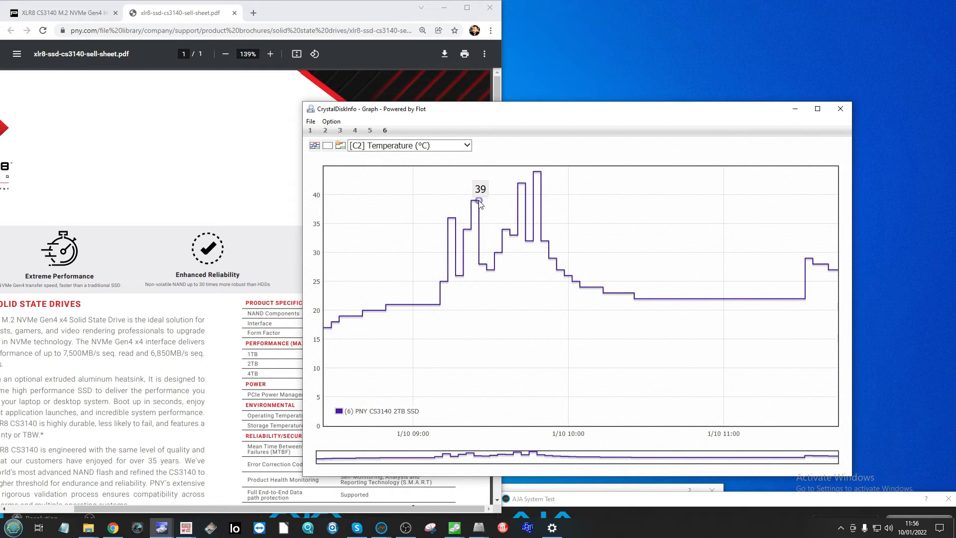
pyautogui.moveTo(526, 175)
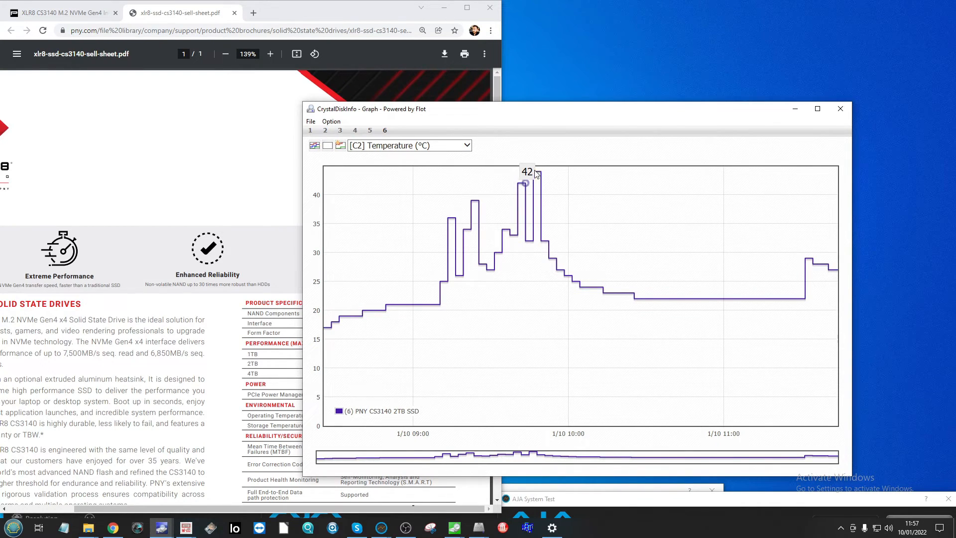
pyautogui.moveTo(541, 173)
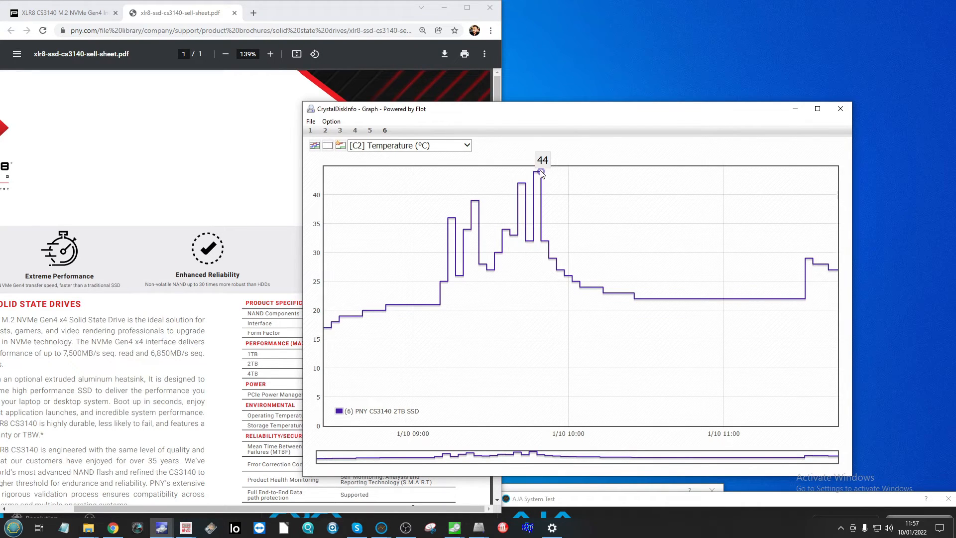
pyautogui.moveTo(98, 529)
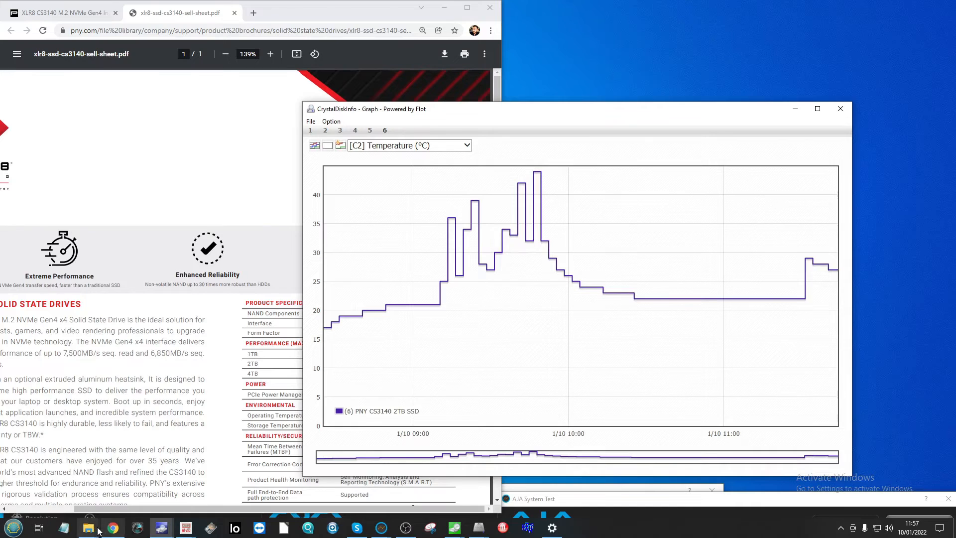
# Step: Open the Teamgroup T-Force Cardea A440 temperature graph PNG, peaking near 52 °C, in Photos
pyautogui.click(88, 527)
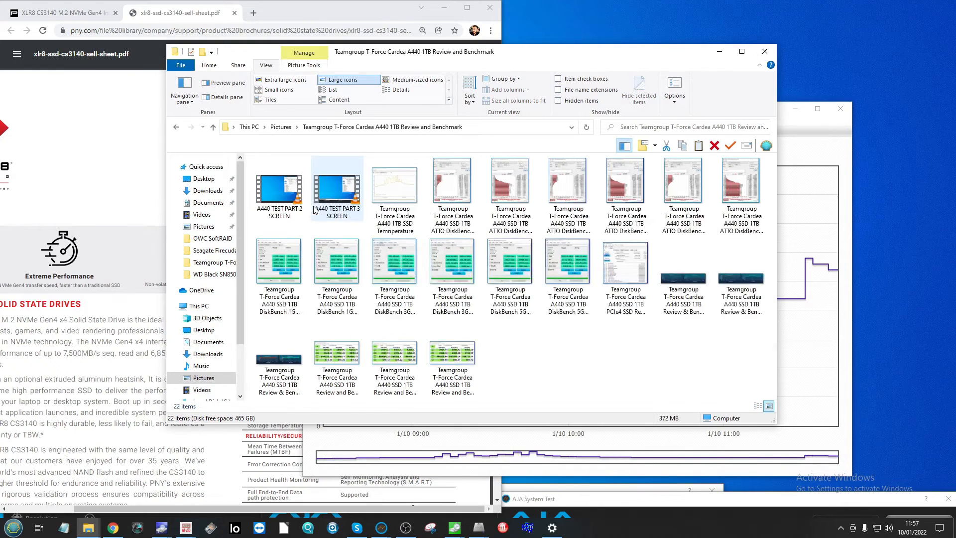
pyautogui.click(394, 183)
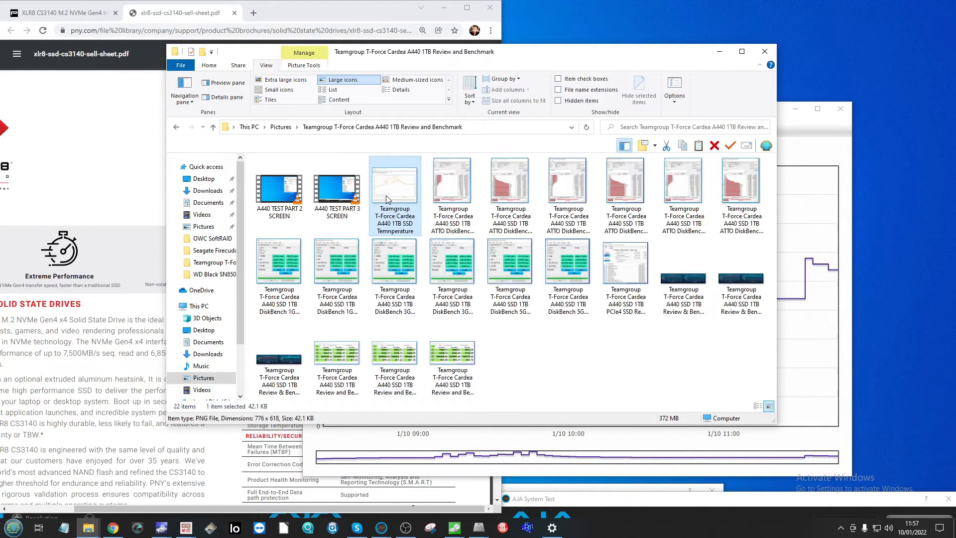
pyautogui.doubleClick(395, 182)
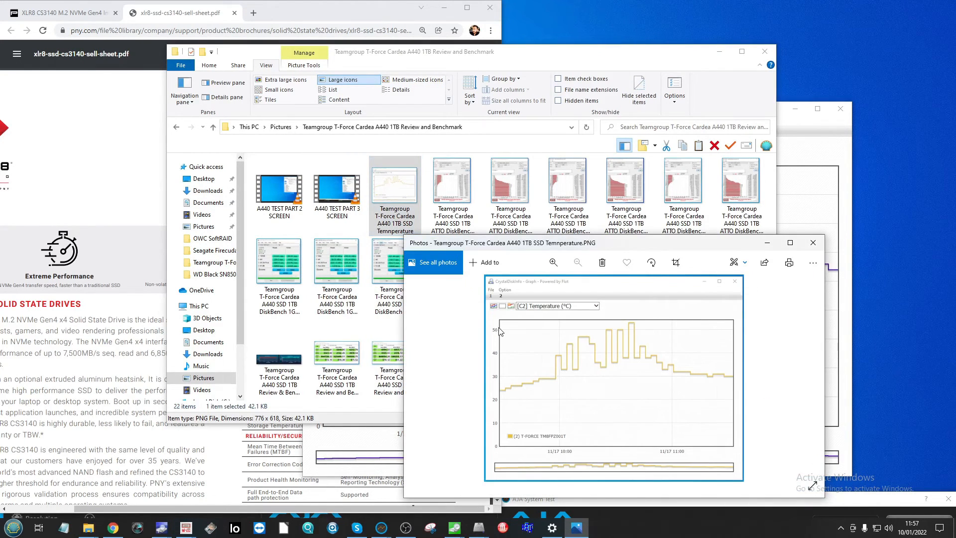
pyautogui.moveTo(530, 402)
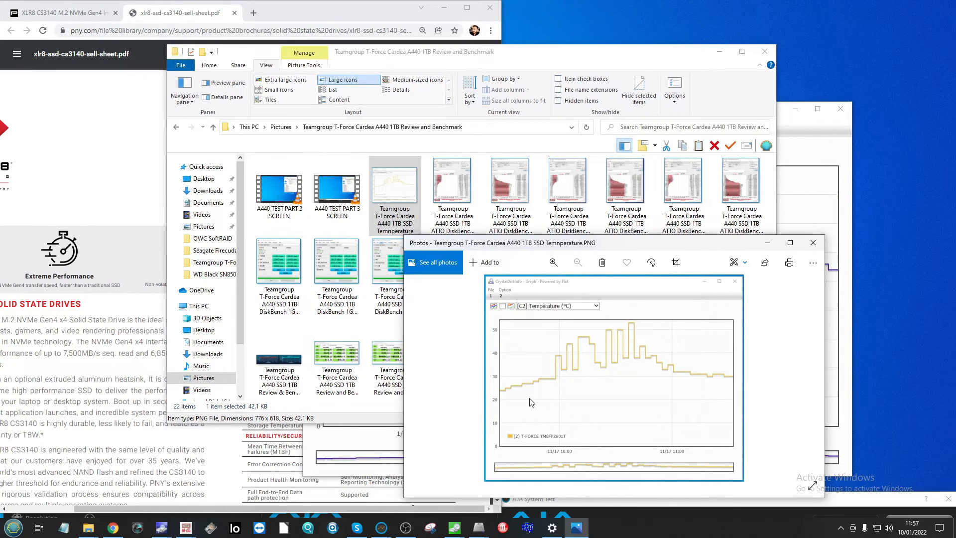
pyautogui.moveTo(497, 396)
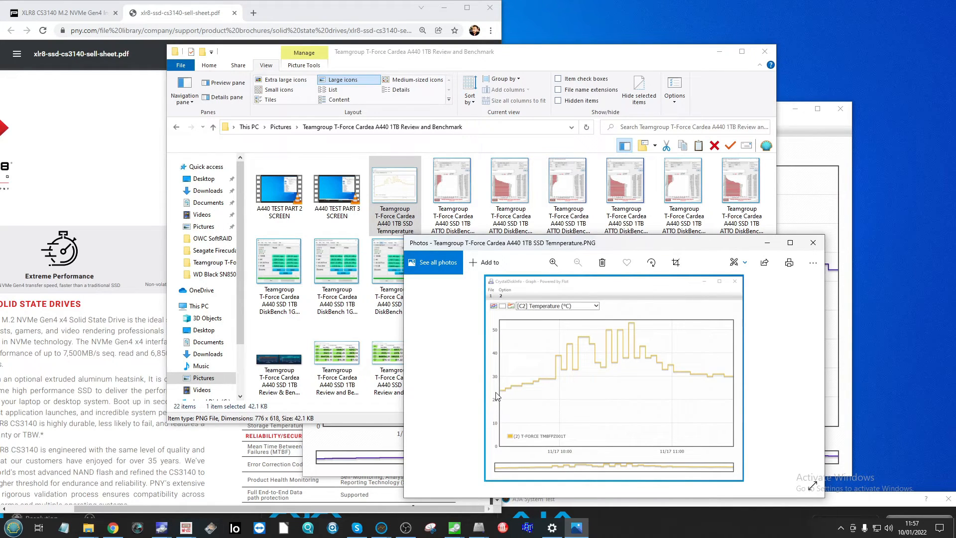
pyautogui.click(788, 241)
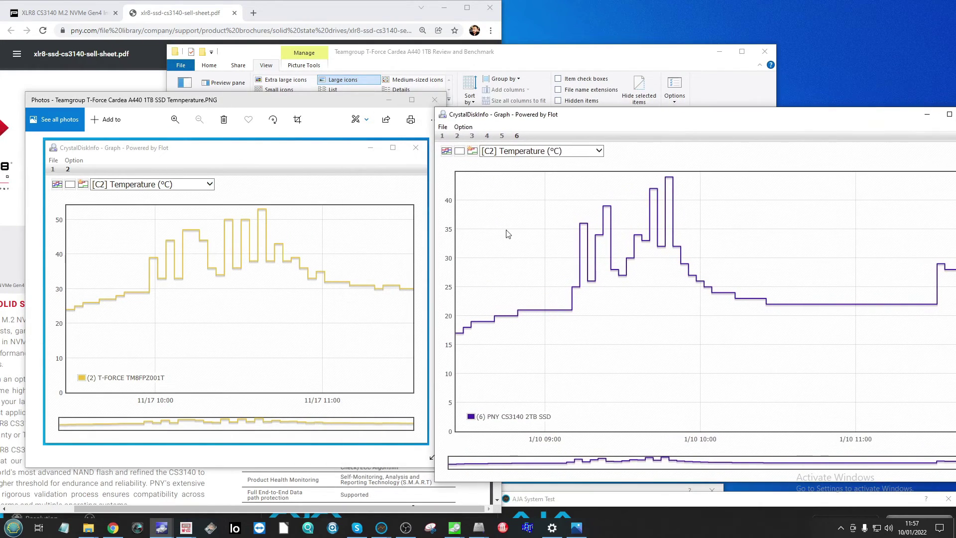
pyautogui.moveTo(264, 215)
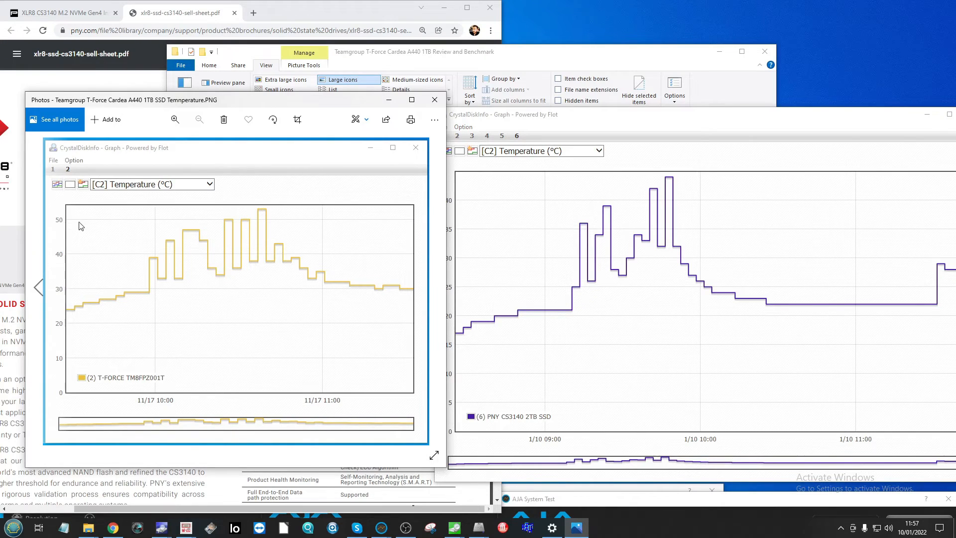
pyautogui.moveTo(36, 222)
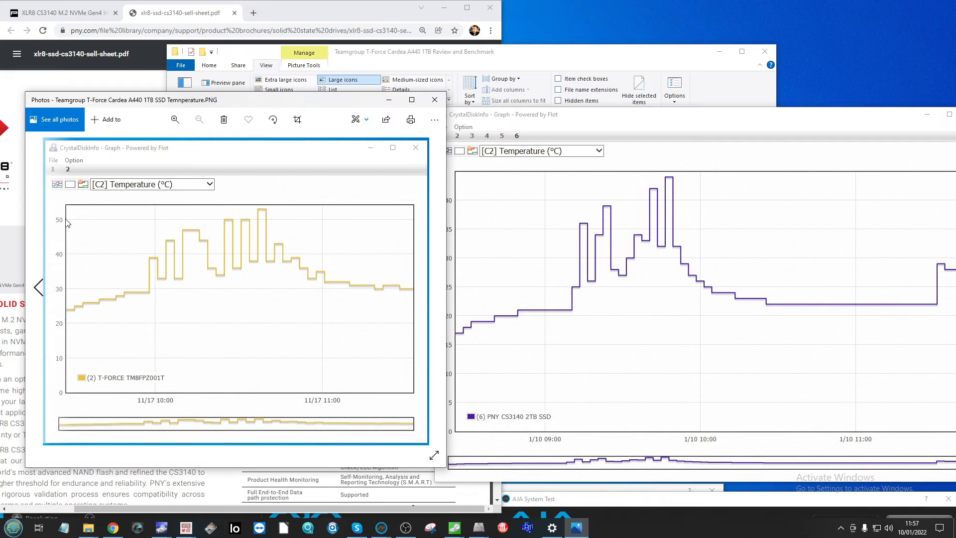
pyautogui.moveTo(57, 221)
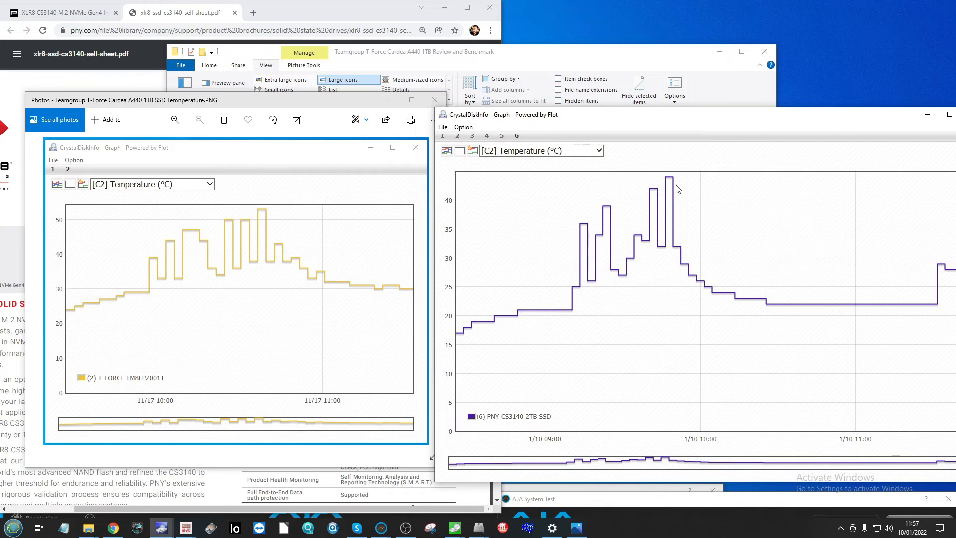
pyautogui.moveTo(671, 179)
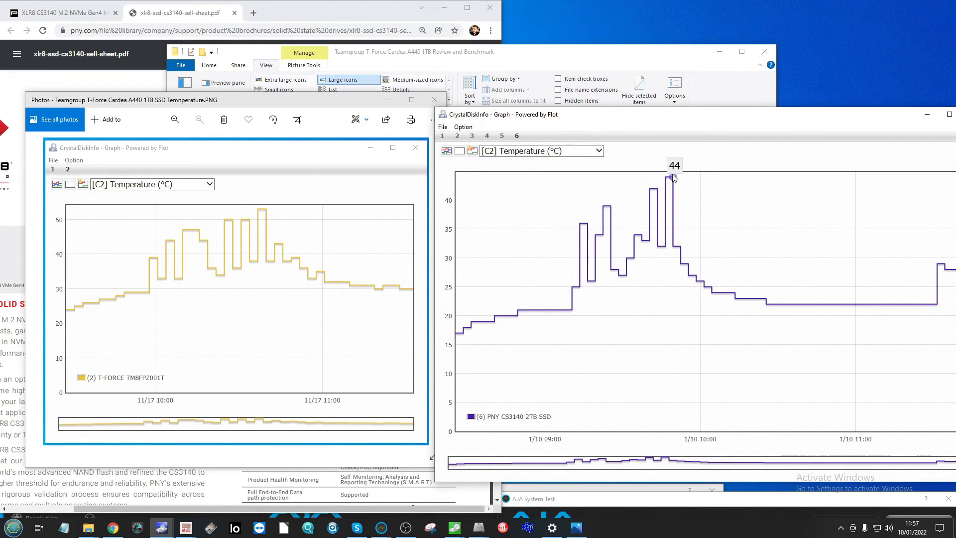
pyautogui.moveTo(650, 170)
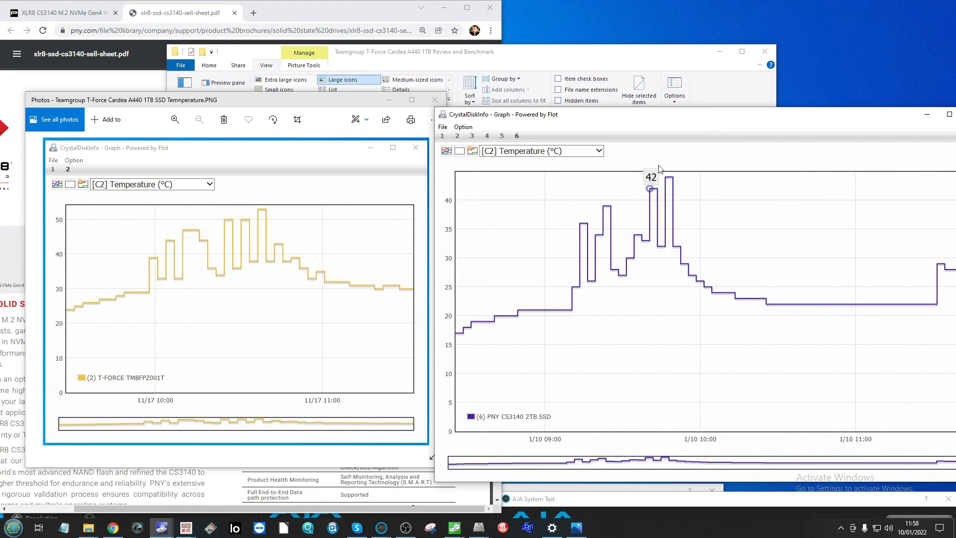
pyautogui.moveTo(684, 190)
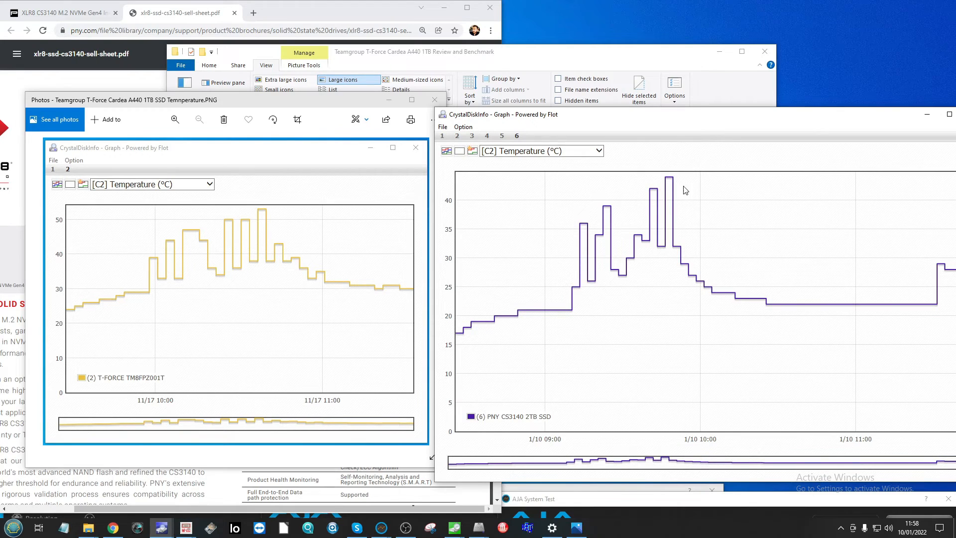
pyautogui.moveTo(692, 197)
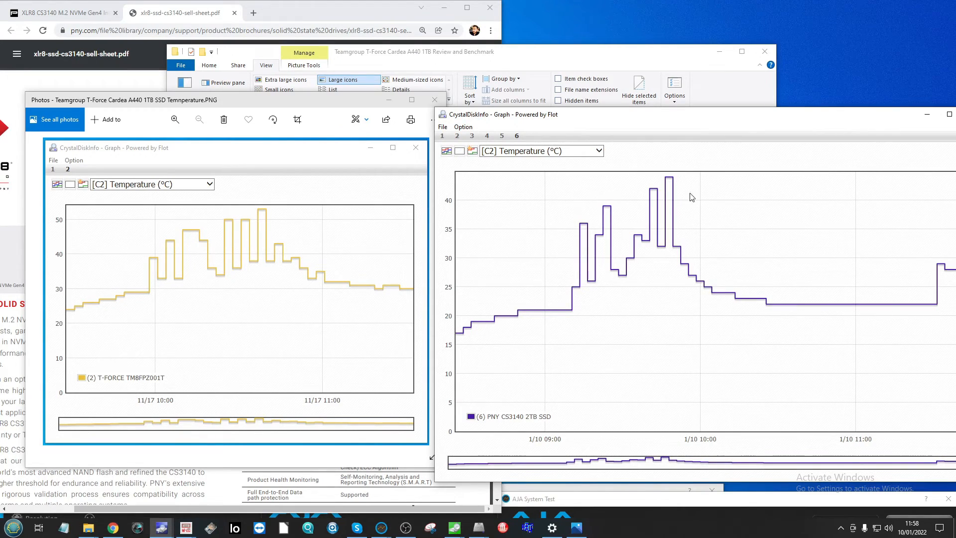
pyautogui.moveTo(844, 131)
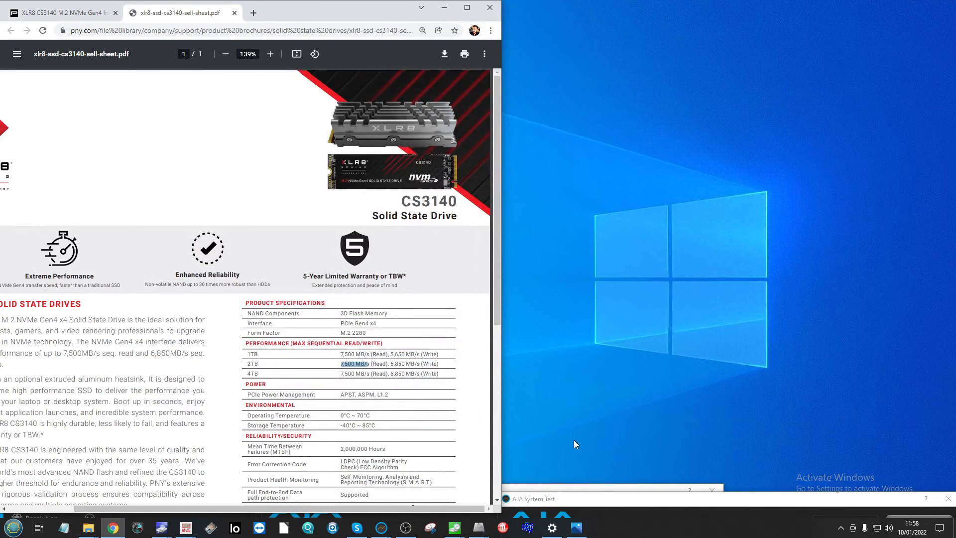
pyautogui.moveTo(537, 488)
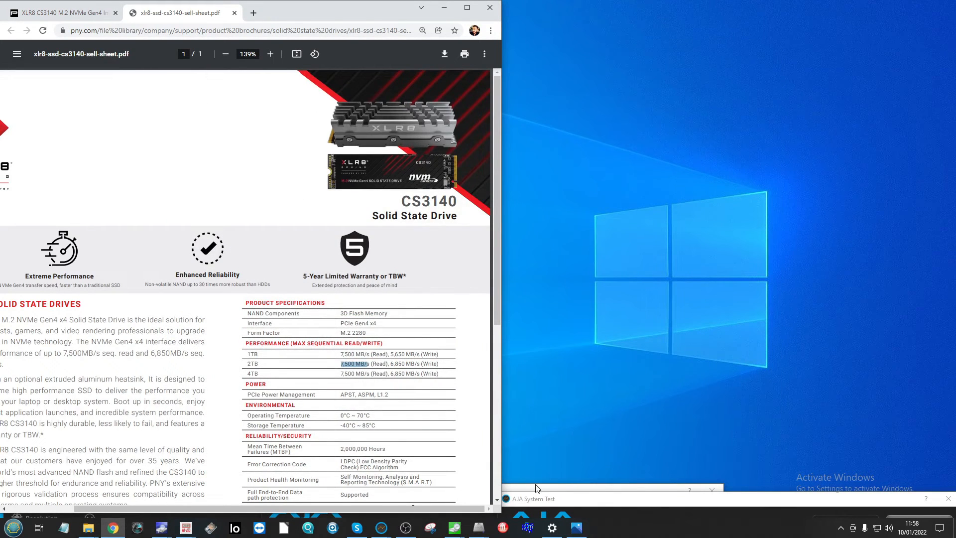
pyautogui.moveTo(349, 404)
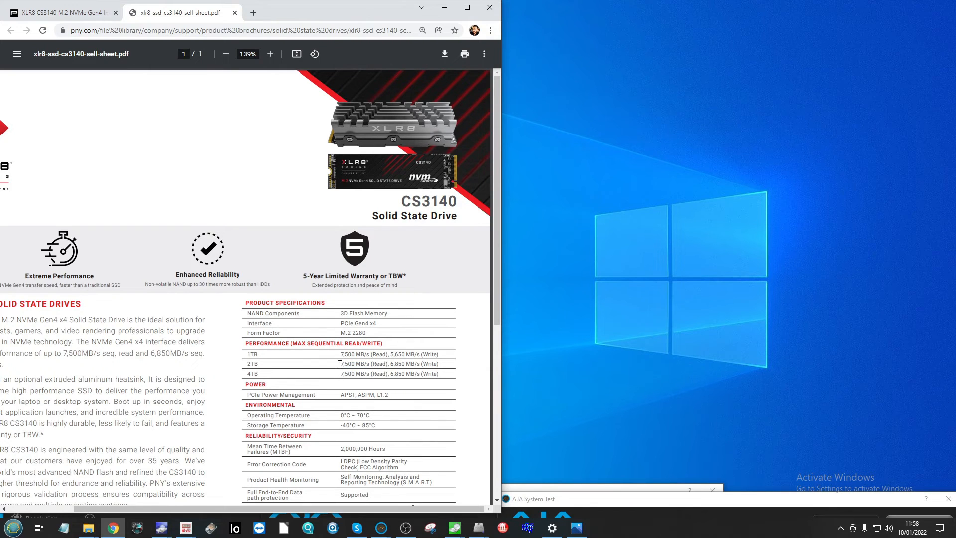
pyautogui.doubleClick(359, 364)
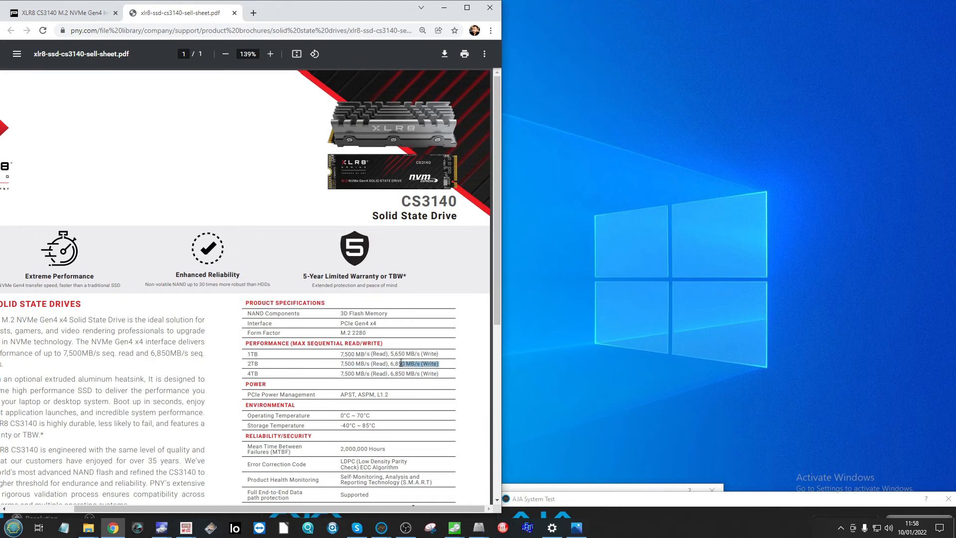
pyautogui.click(408, 353)
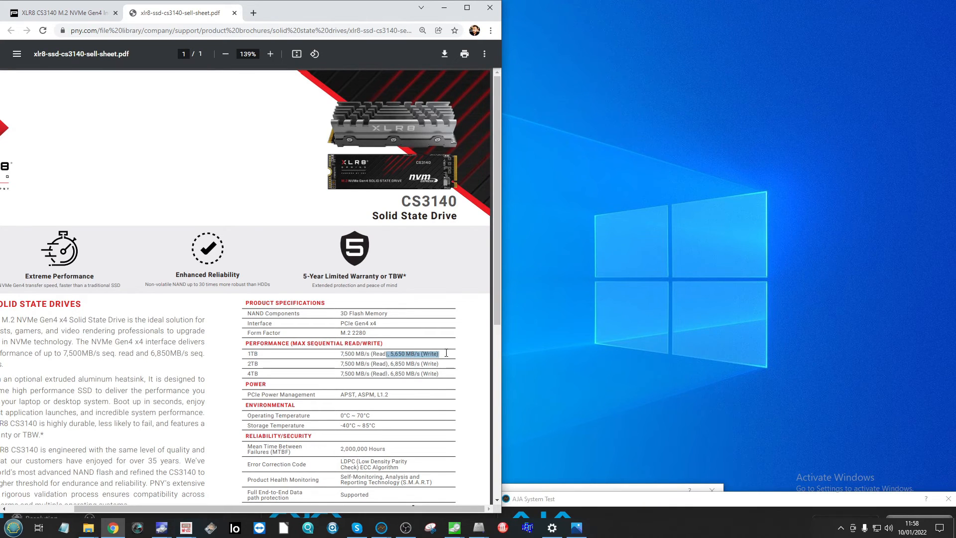
pyautogui.moveTo(364, 439)
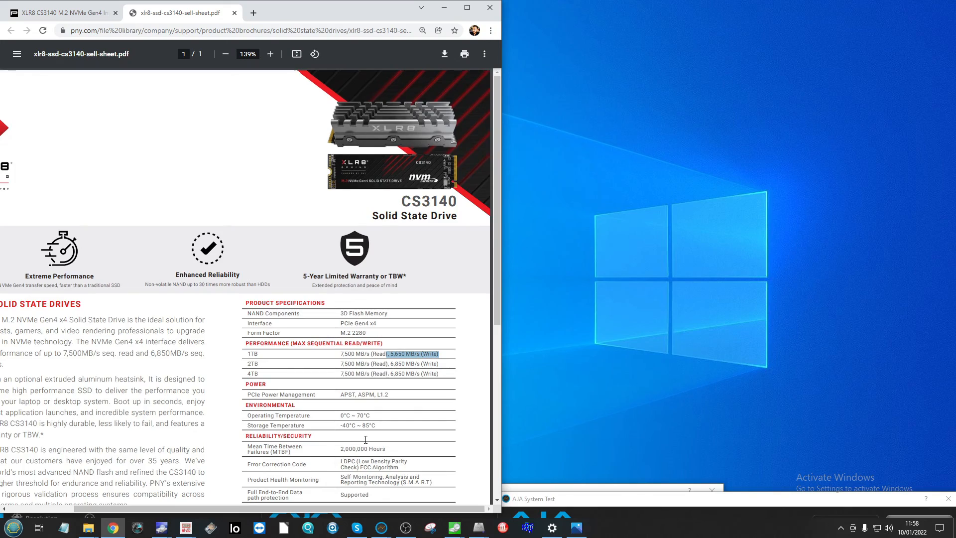
pyautogui.scroll(-3)
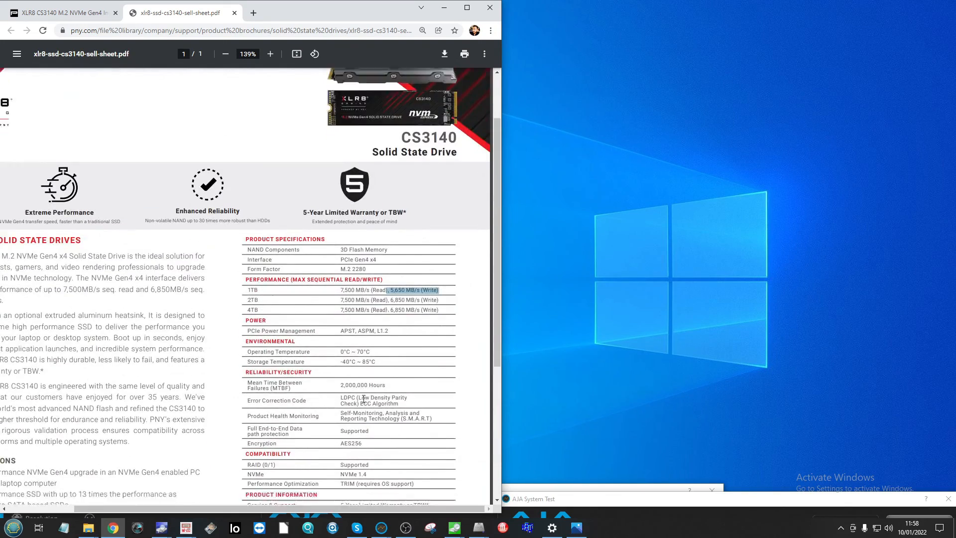
pyautogui.scroll(-3)
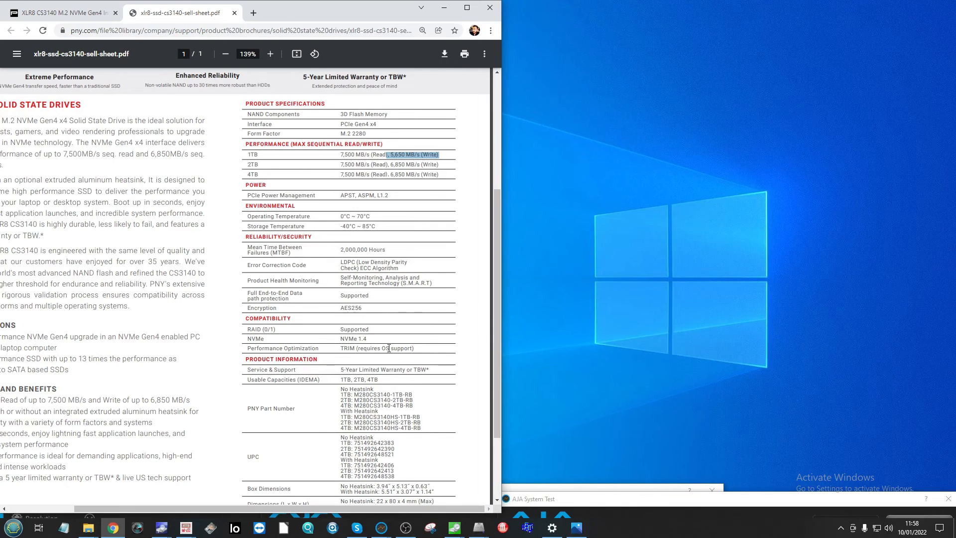
pyautogui.moveTo(383, 357)
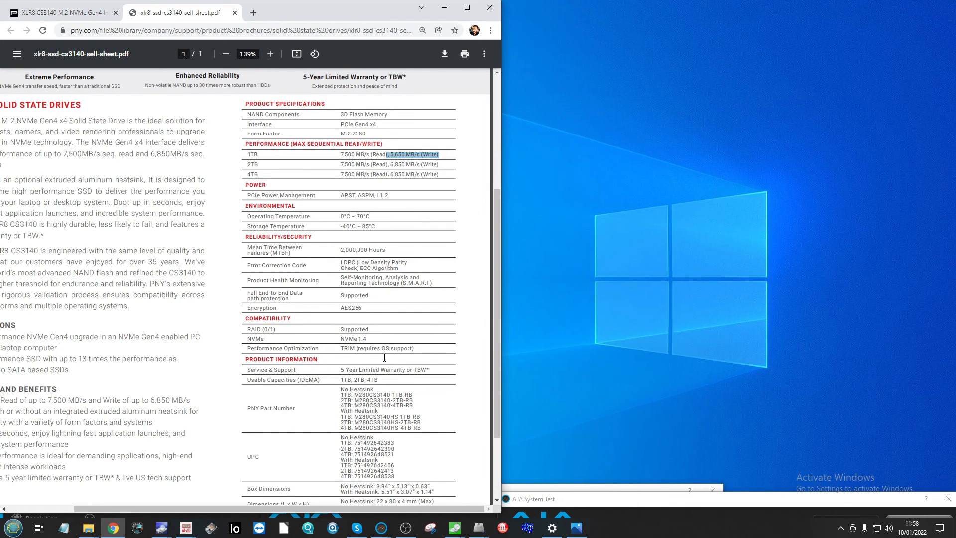
pyautogui.scroll(3)
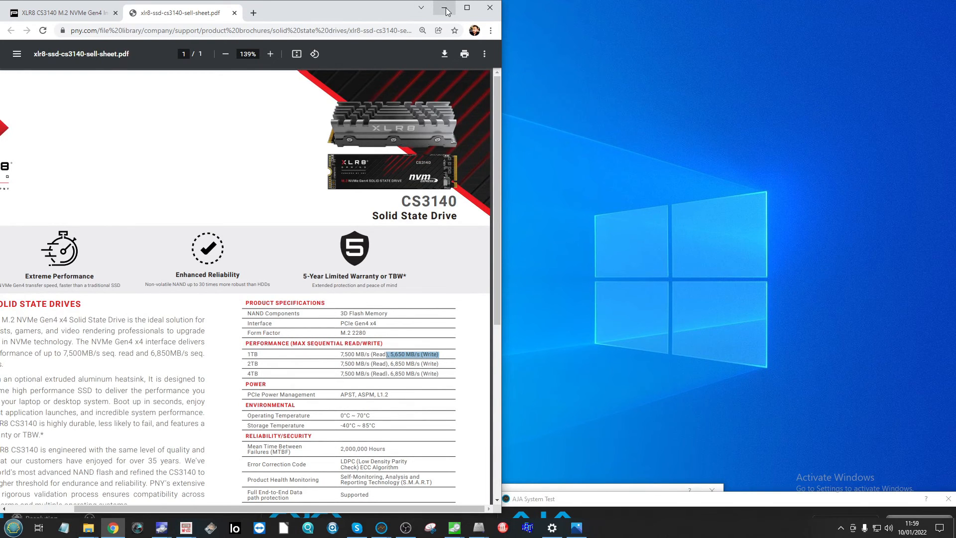
pyautogui.scroll(-3)
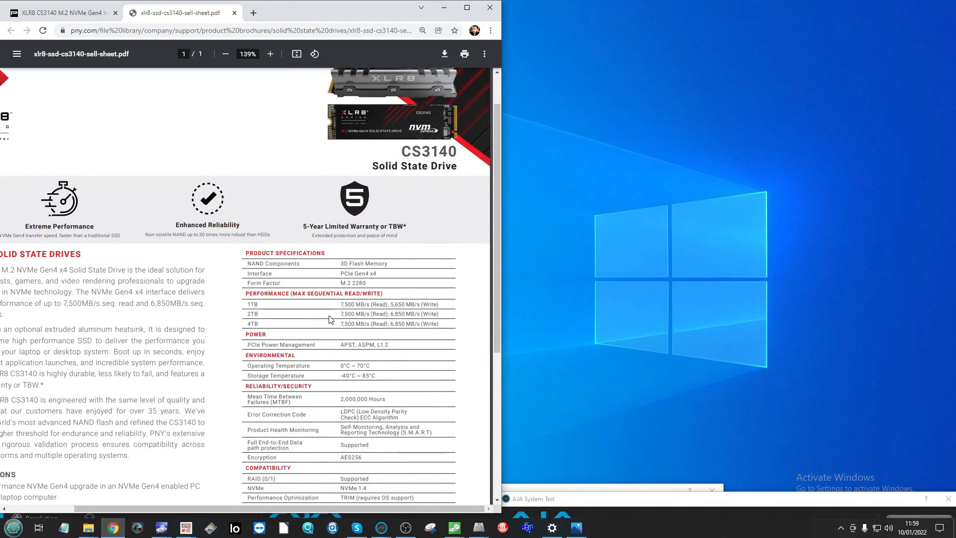
pyautogui.moveTo(390, 314)
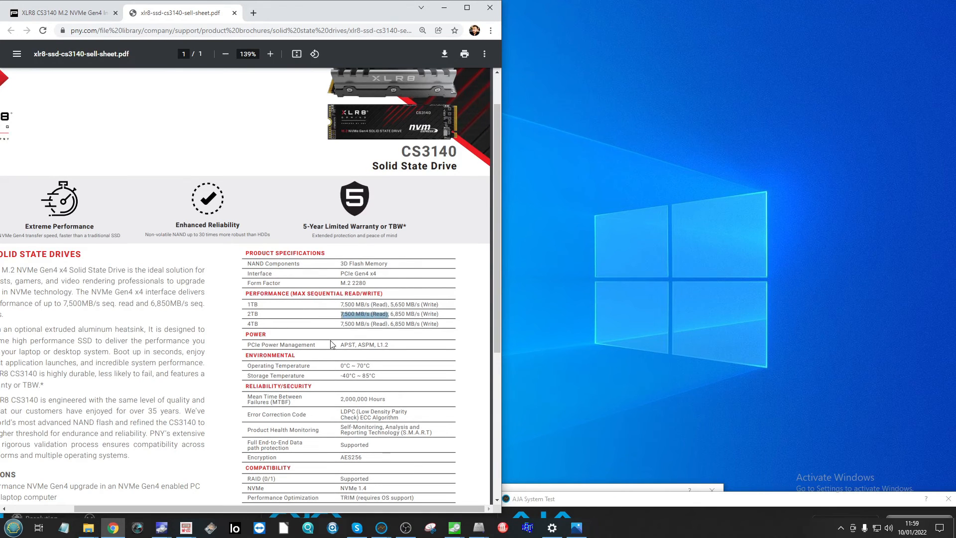
pyautogui.click(61, 12)
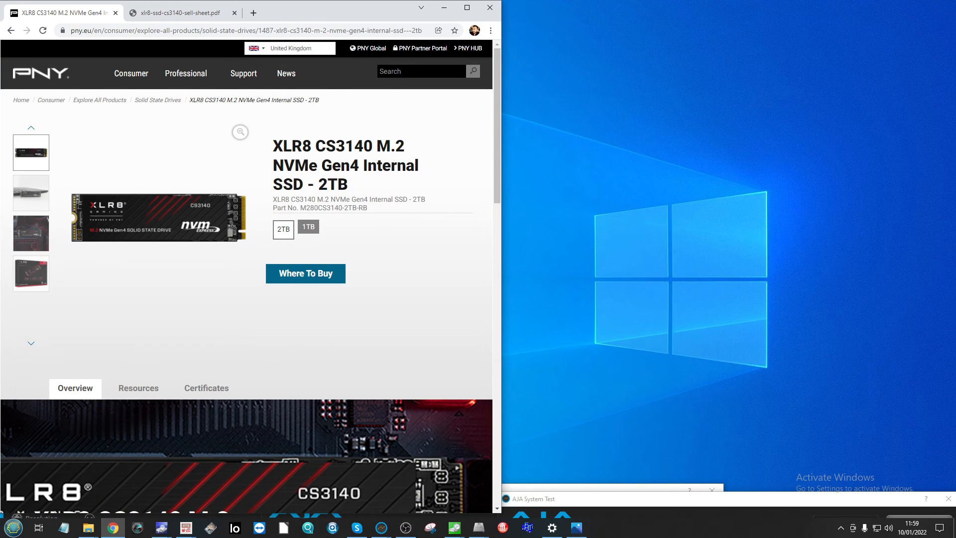
pyautogui.moveTo(375, 281)
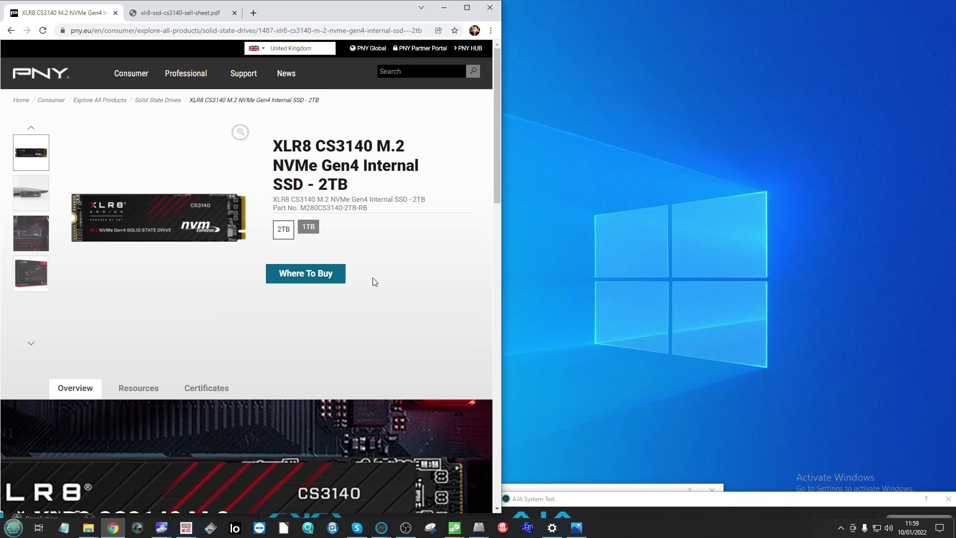
# Step: Highlight the 'XLR8 CS3140 M.2 NVMe Gen4 Internal SSD - 2TB' product title, then deselect it
pyautogui.doubleClick(333, 184)
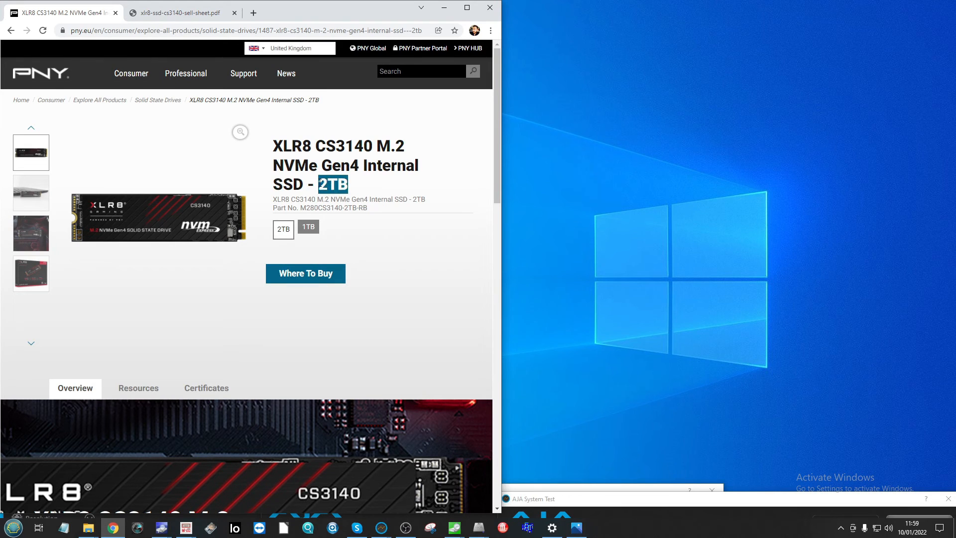
pyautogui.tripleClick(338, 164)
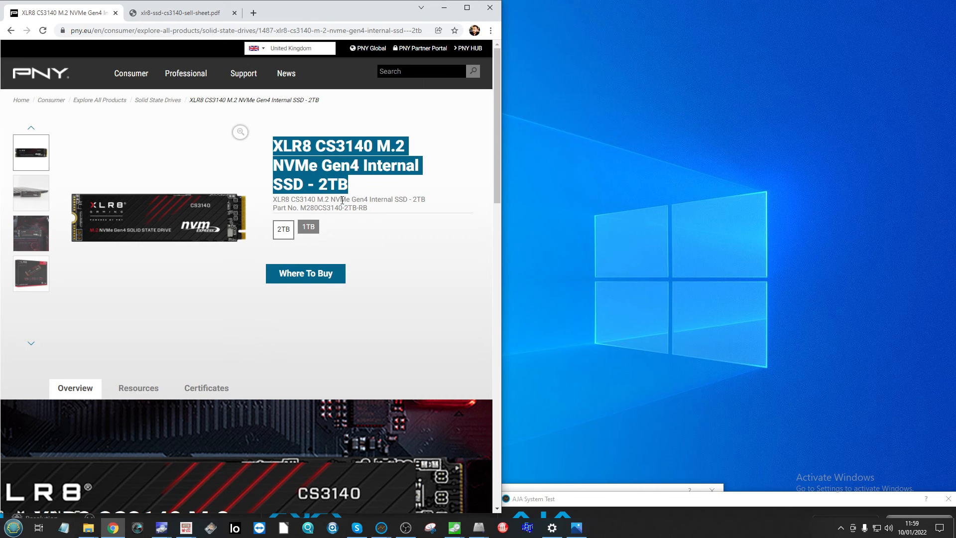
pyautogui.click(341, 199)
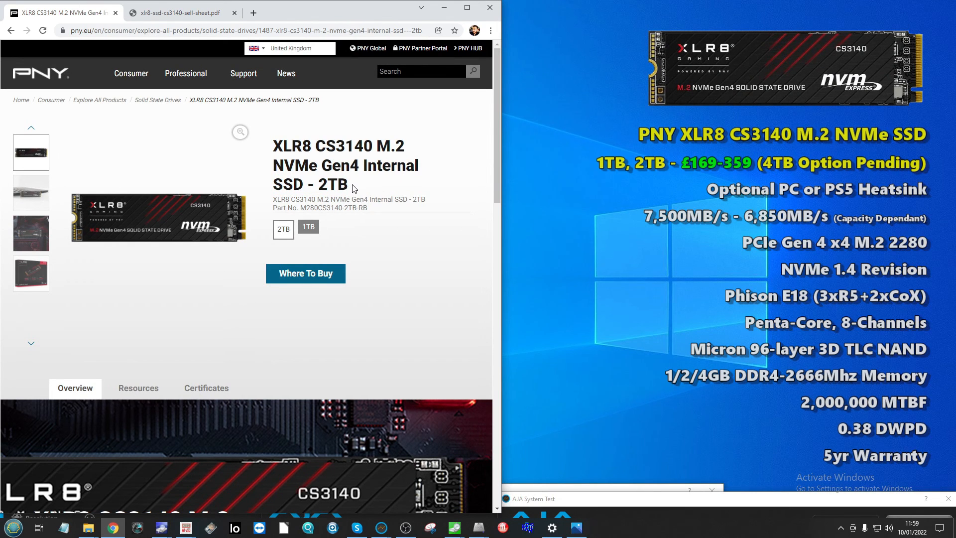
pyautogui.doubleClick(335, 184)
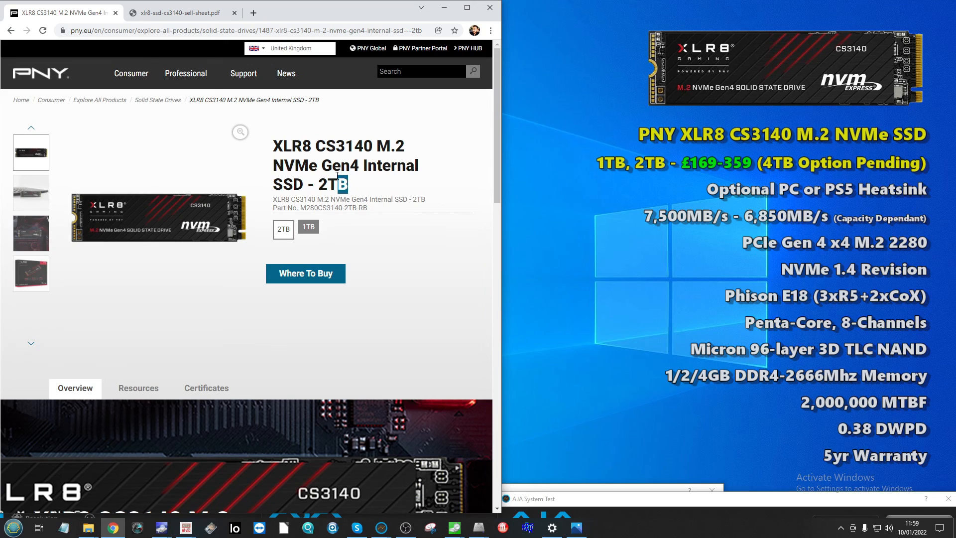
pyautogui.tripleClick(345, 165)
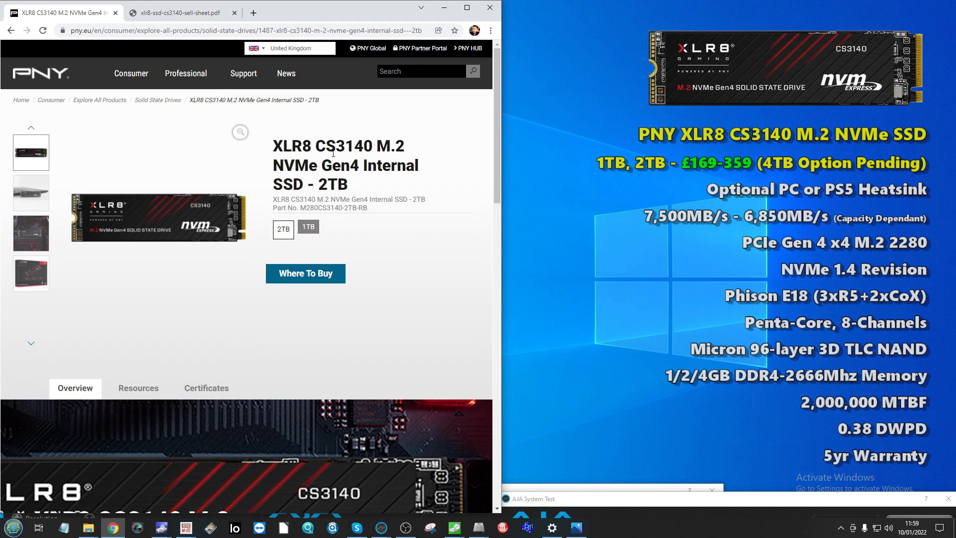
pyautogui.doubleClick(343, 146)
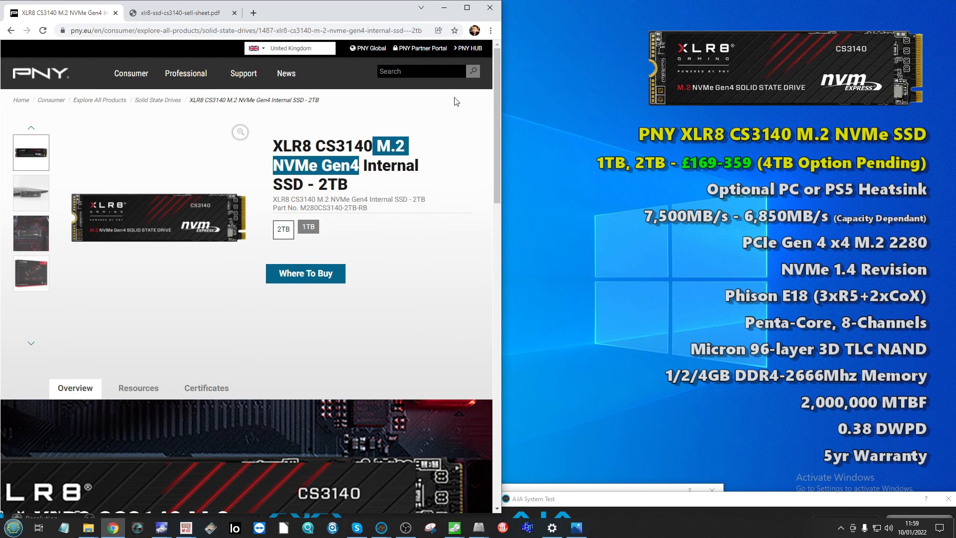
pyautogui.moveTo(553, 275)
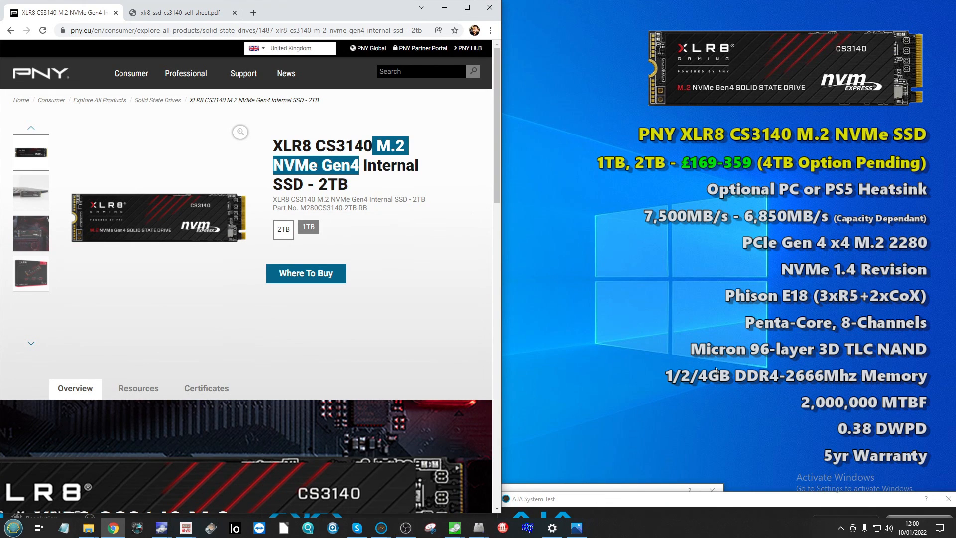
pyautogui.moveTo(416, 527)
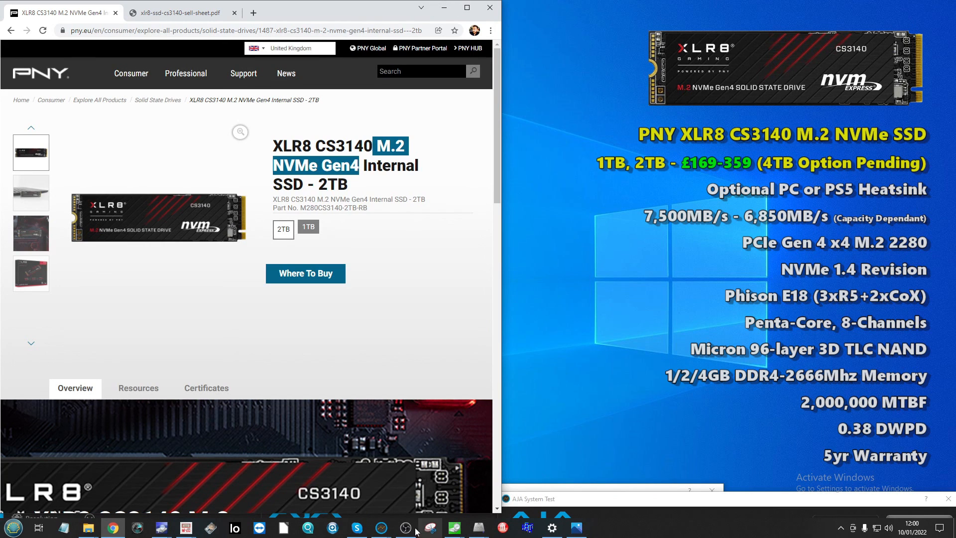
pyautogui.moveTo(307, 527)
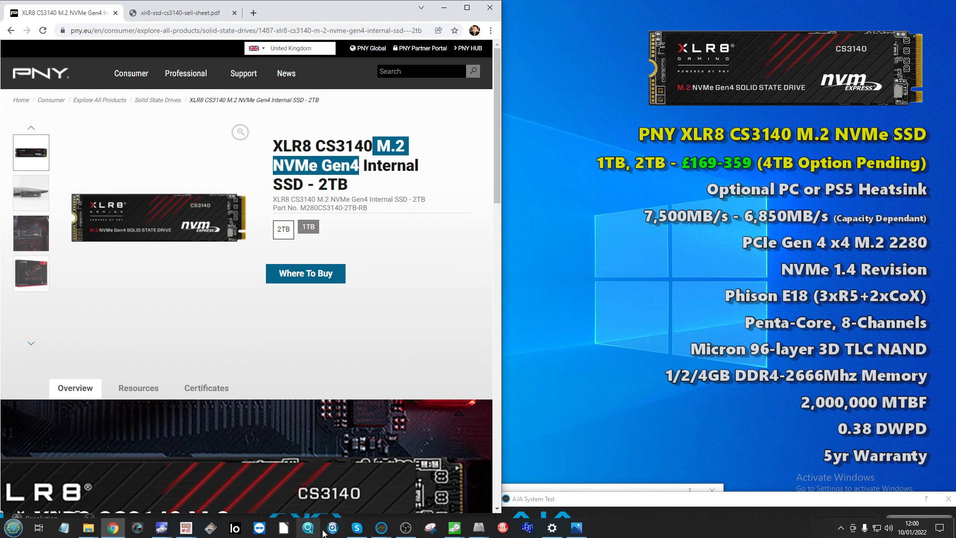
pyautogui.moveTo(160, 527)
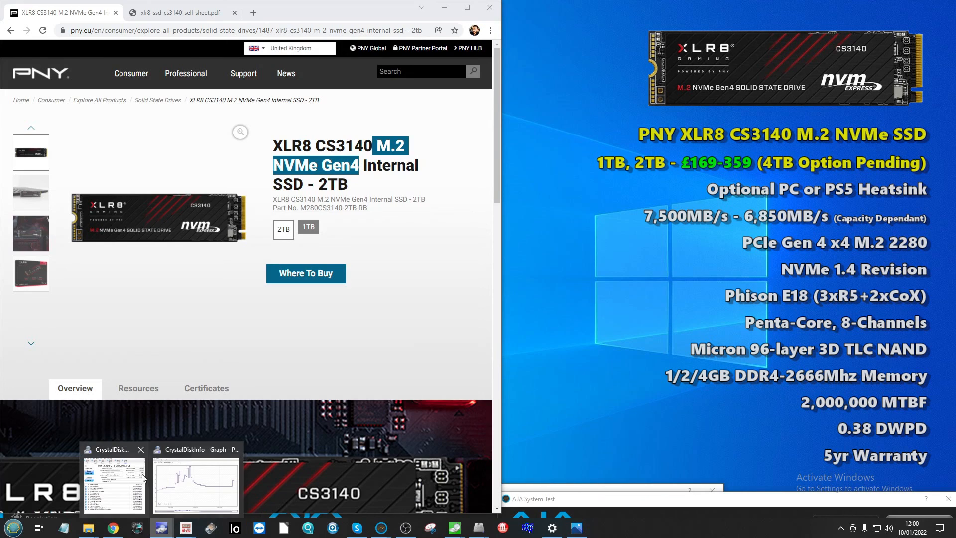
# Step: Bring the CrystalDiskInfo window for the PNY CS3140 (Good 100%, 24 °C) to the front
pyautogui.click(113, 482)
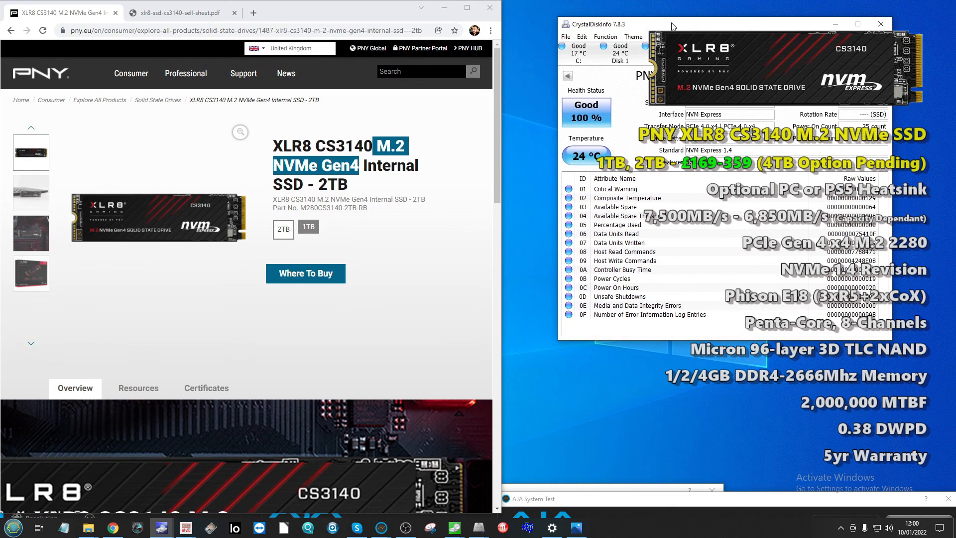
pyautogui.moveTo(670, 27)
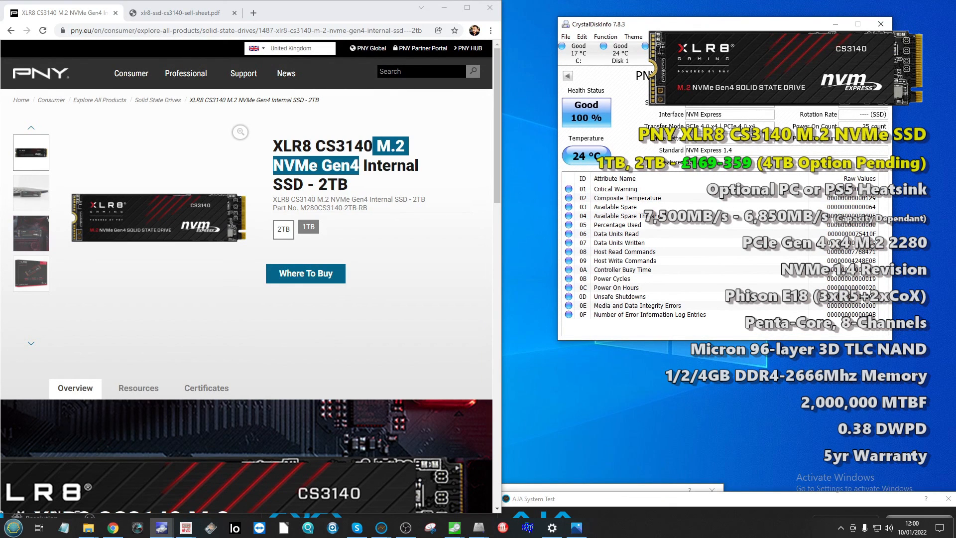